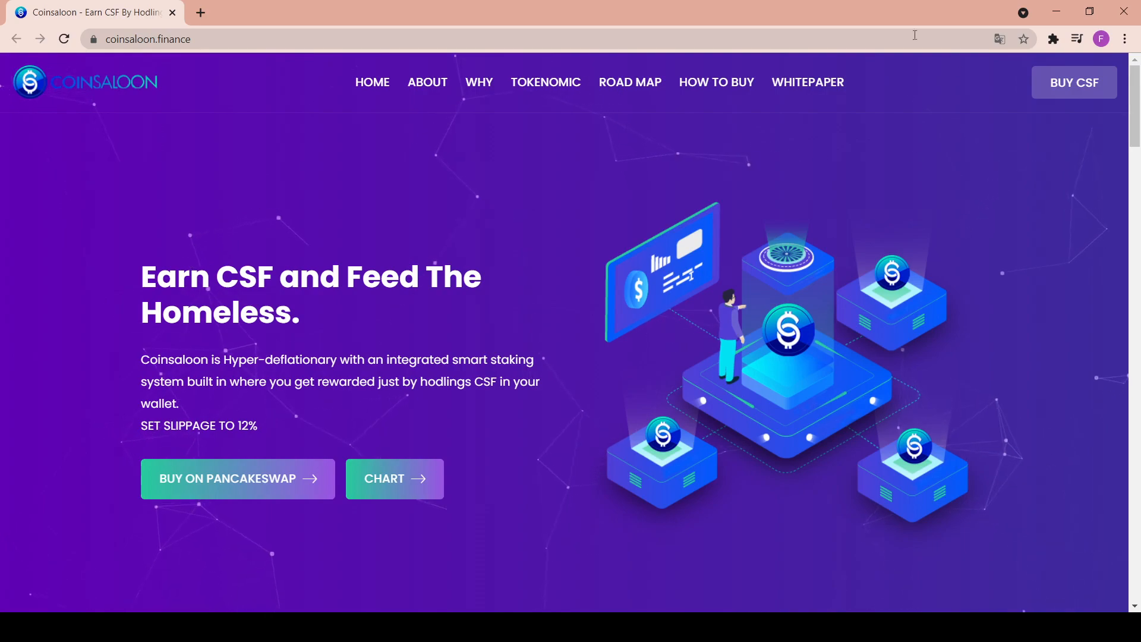
mouse_move(549, 186)
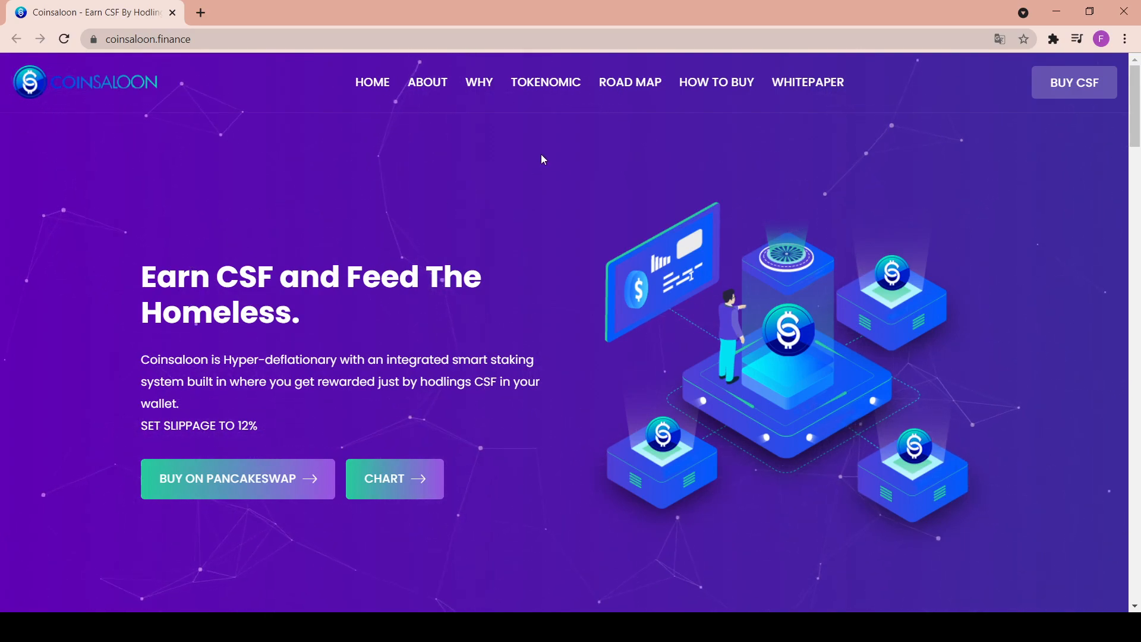
mouse_move(186, 171)
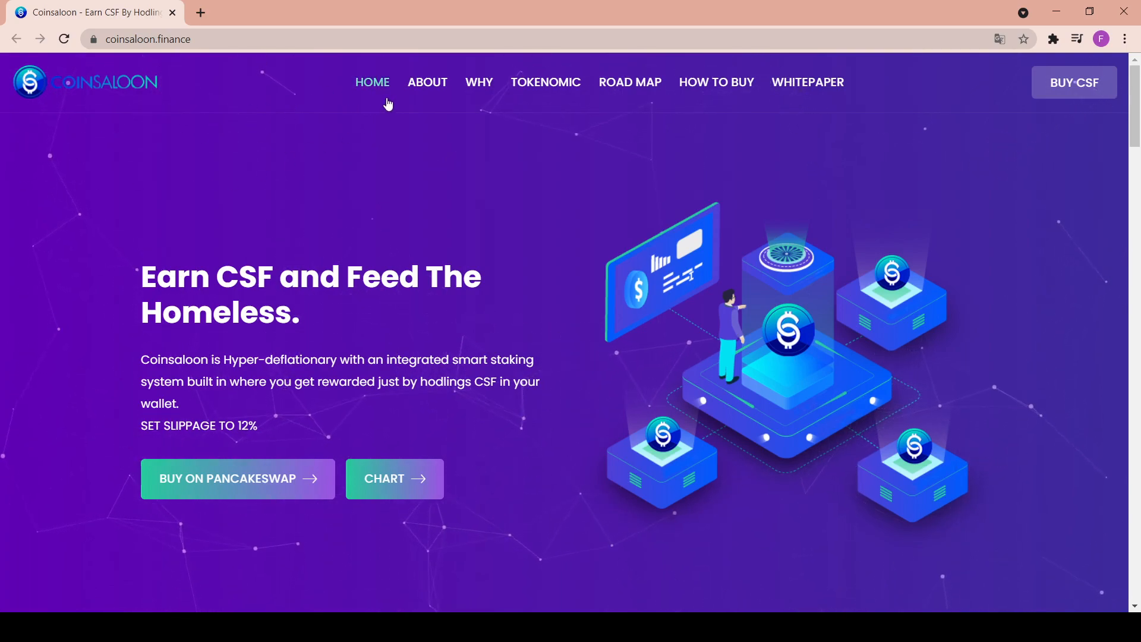
mouse_move(428, 87)
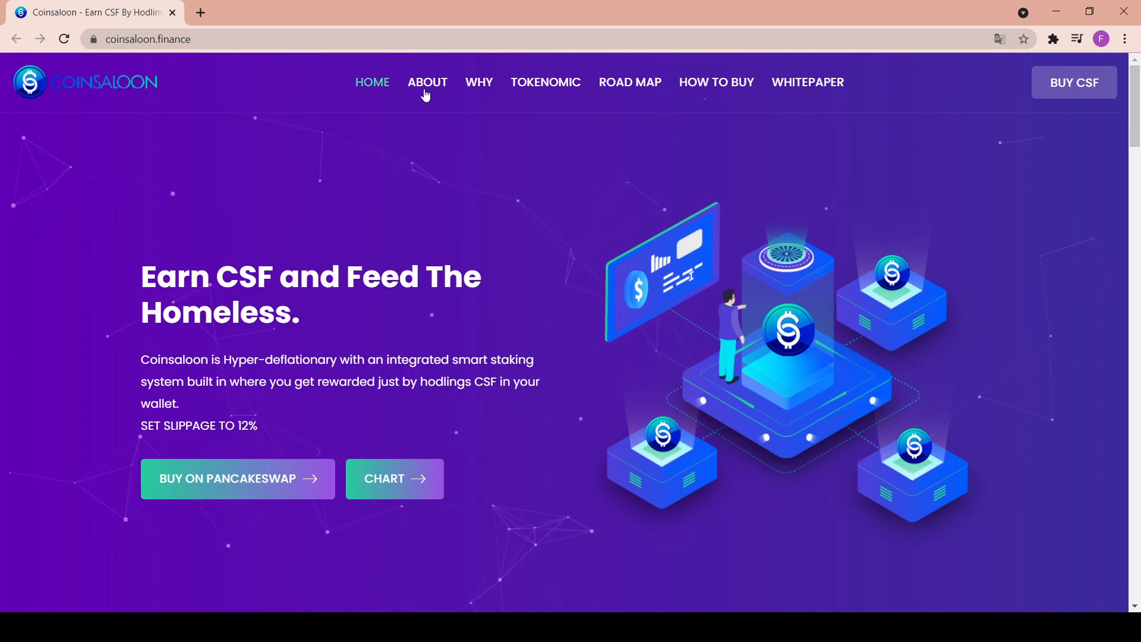
mouse_move(545, 82)
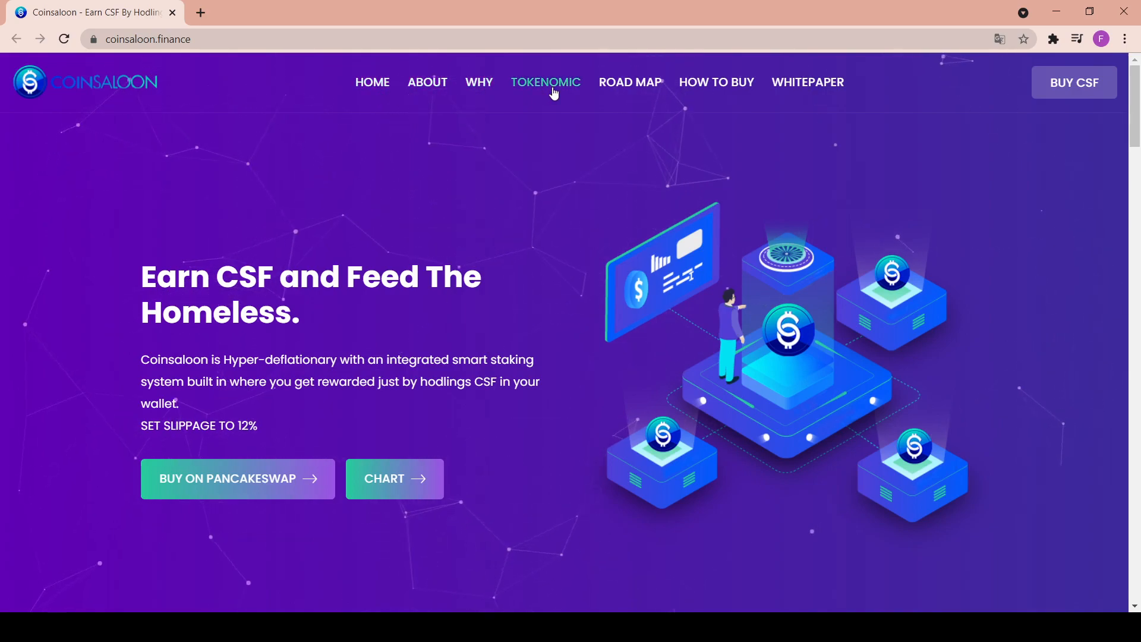
mouse_move(800, 91)
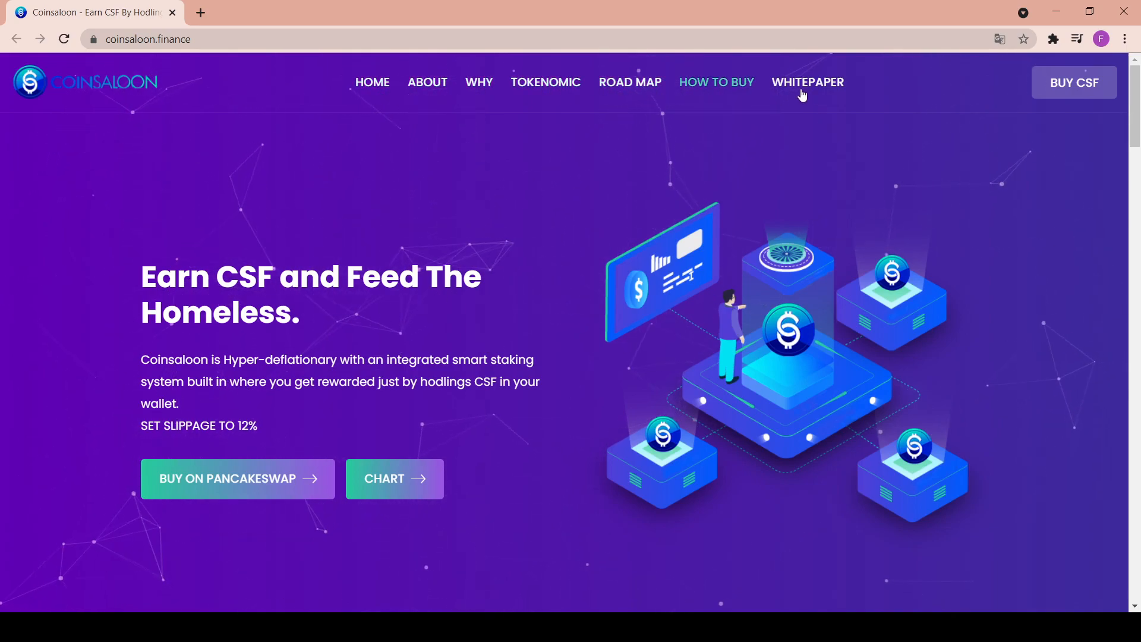
mouse_move(1073, 81)
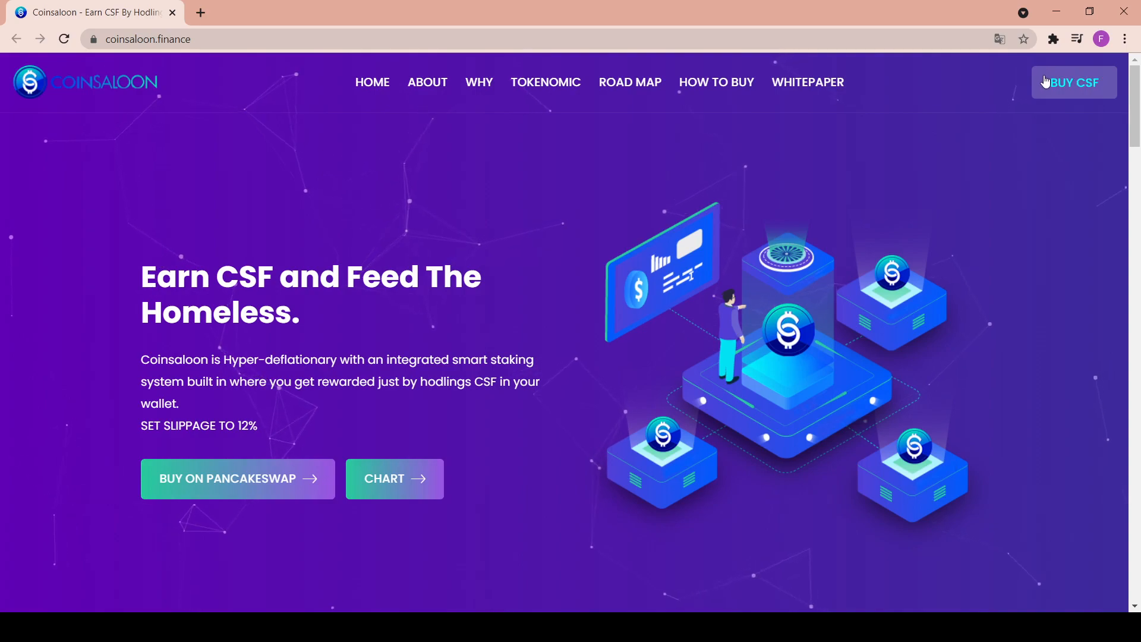
mouse_move(359, 228)
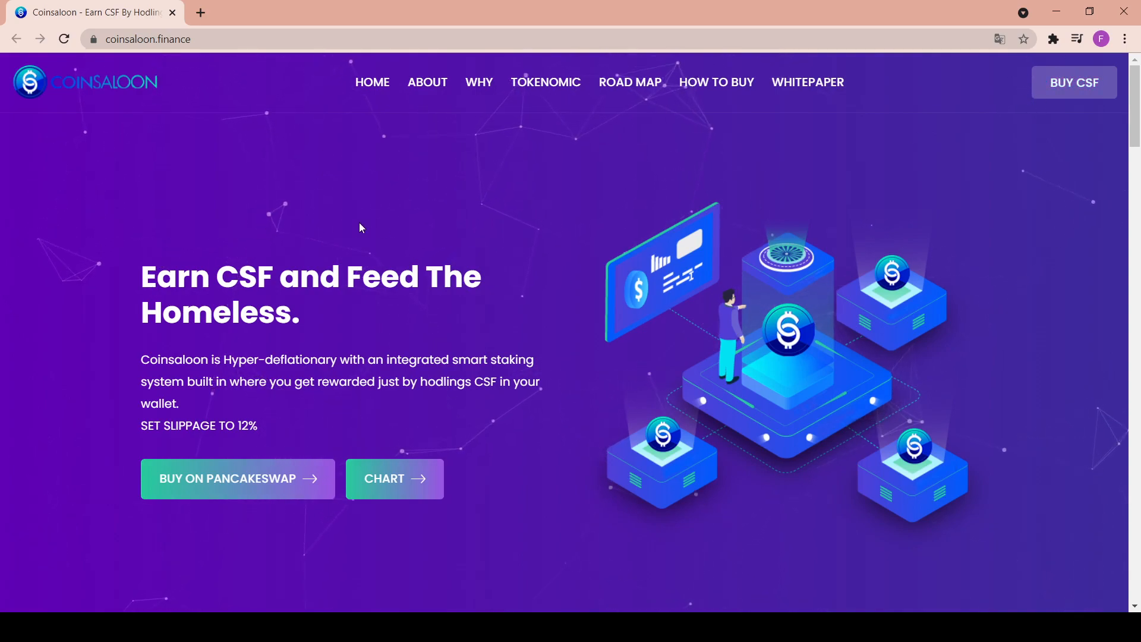
mouse_move(153, 277)
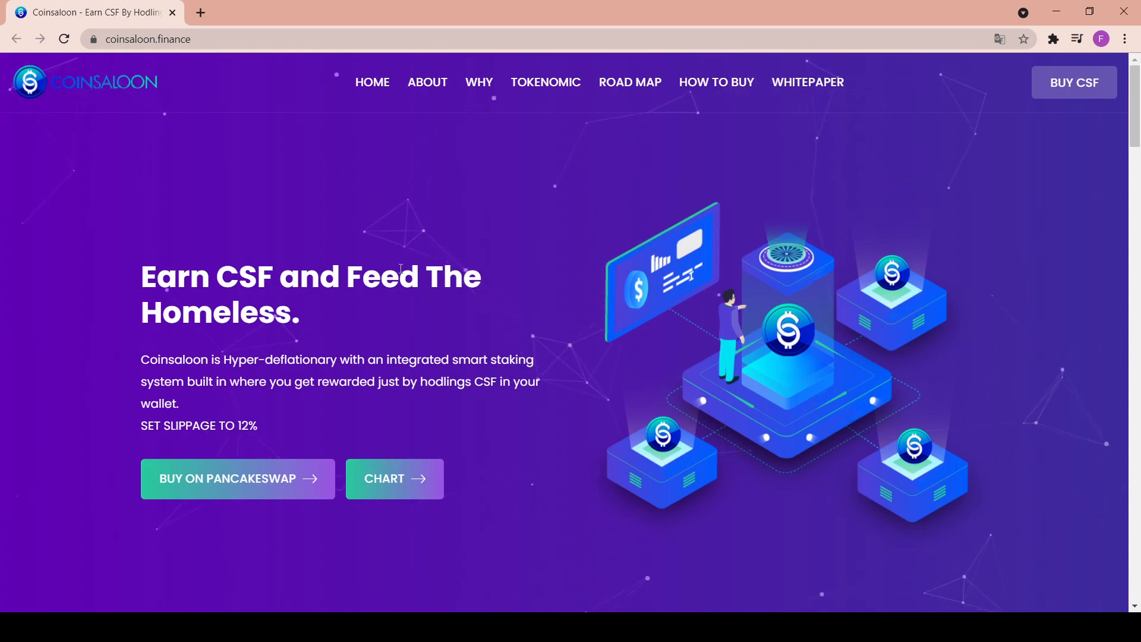
Bring up About Coinsaloon, covering the deflationary coin, holder rewards and charity donations.
scroll("down", 3)
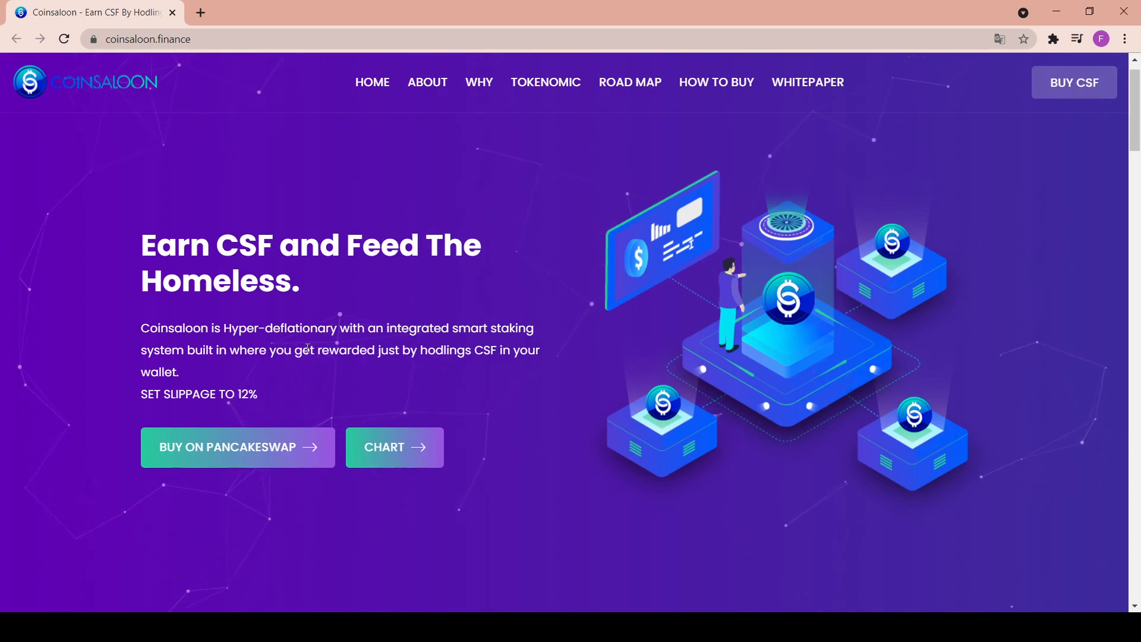
mouse_move(156, 412)
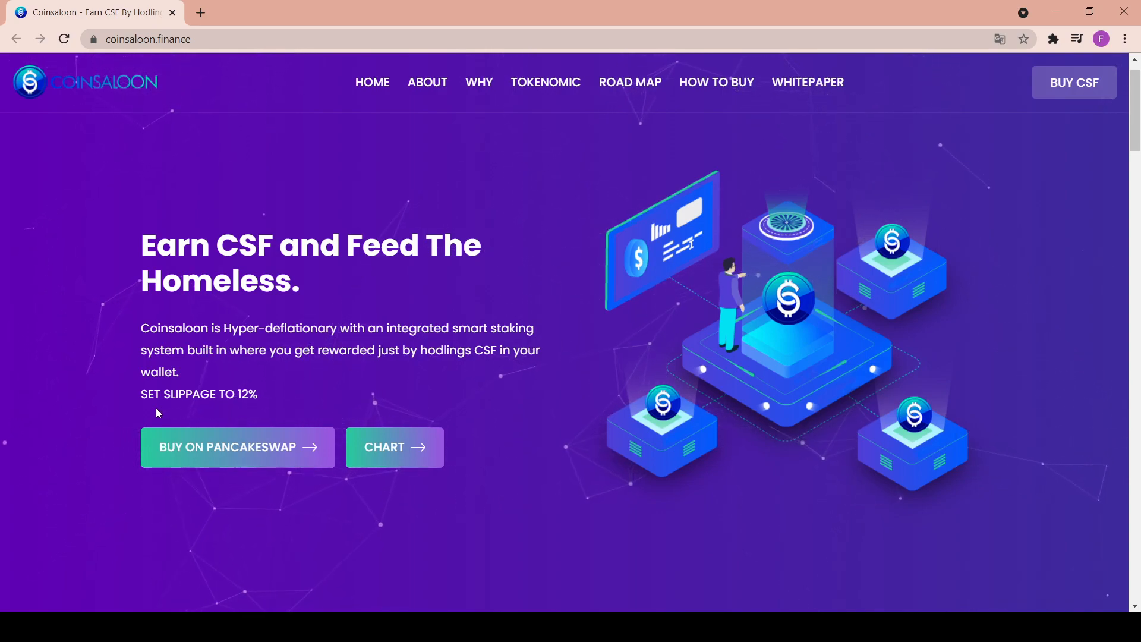
mouse_move(282, 388)
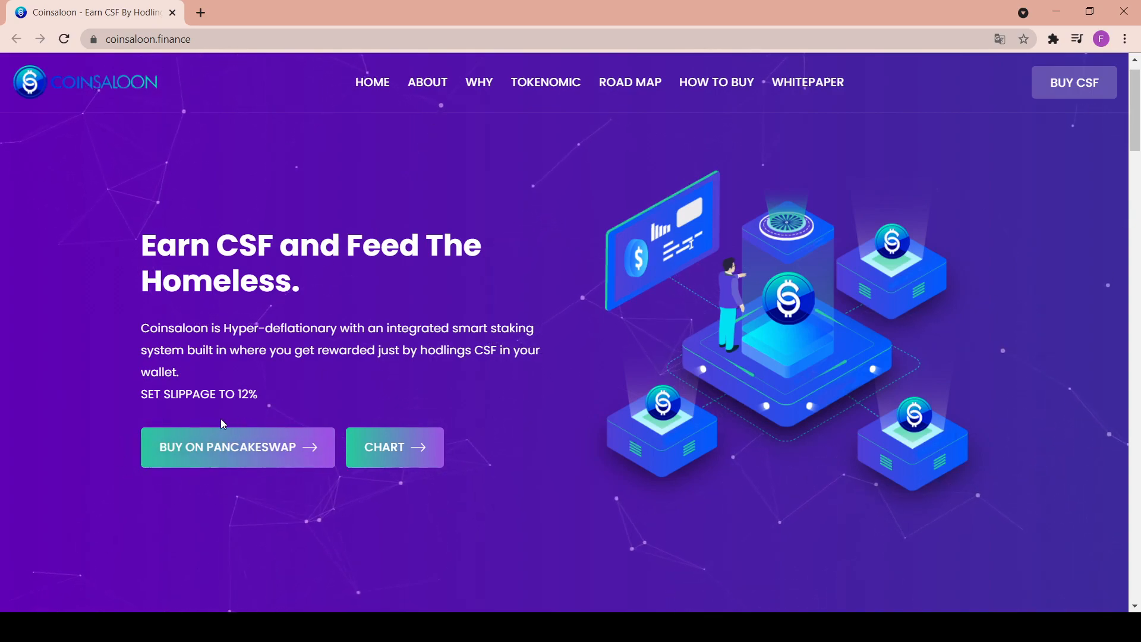
mouse_move(140, 438)
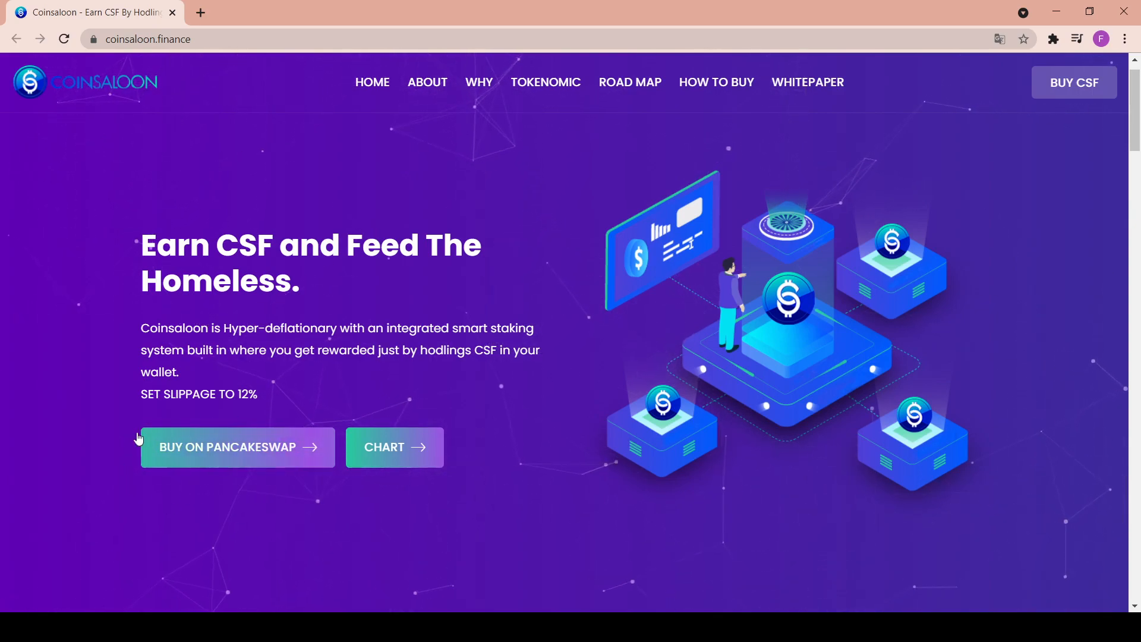
mouse_move(462, 472)
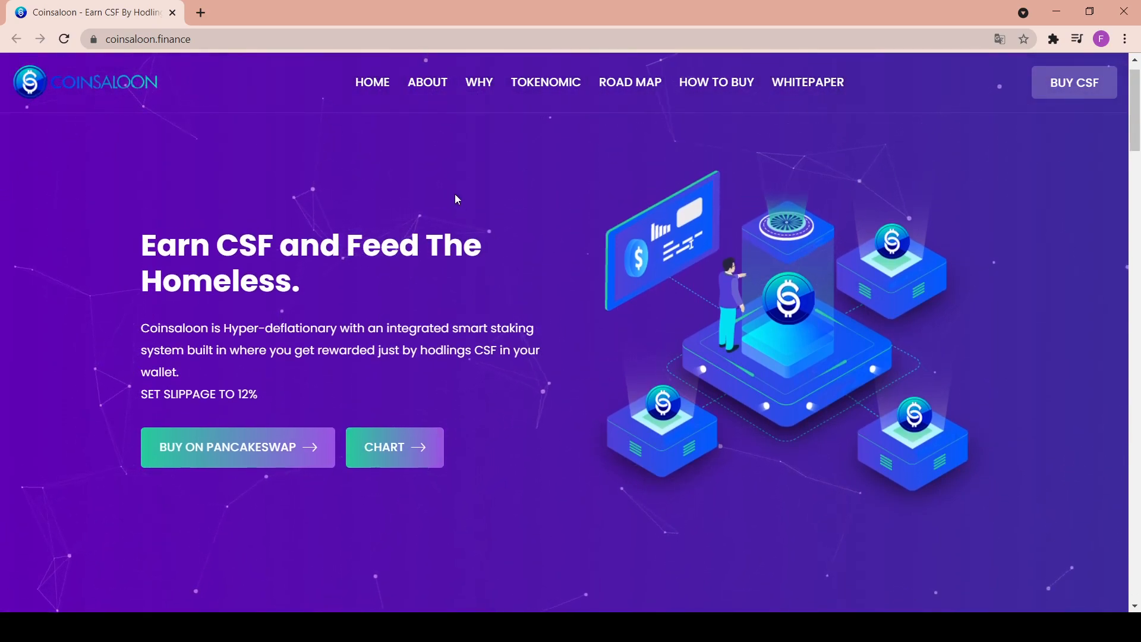
mouse_move(226, 192)
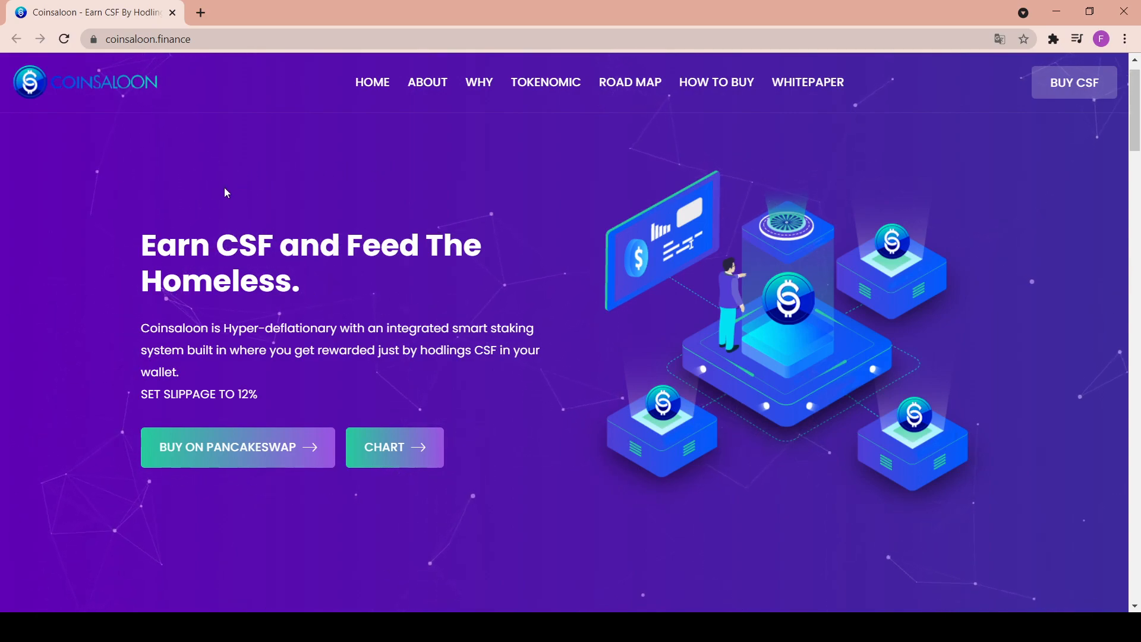
mouse_move(201, 505)
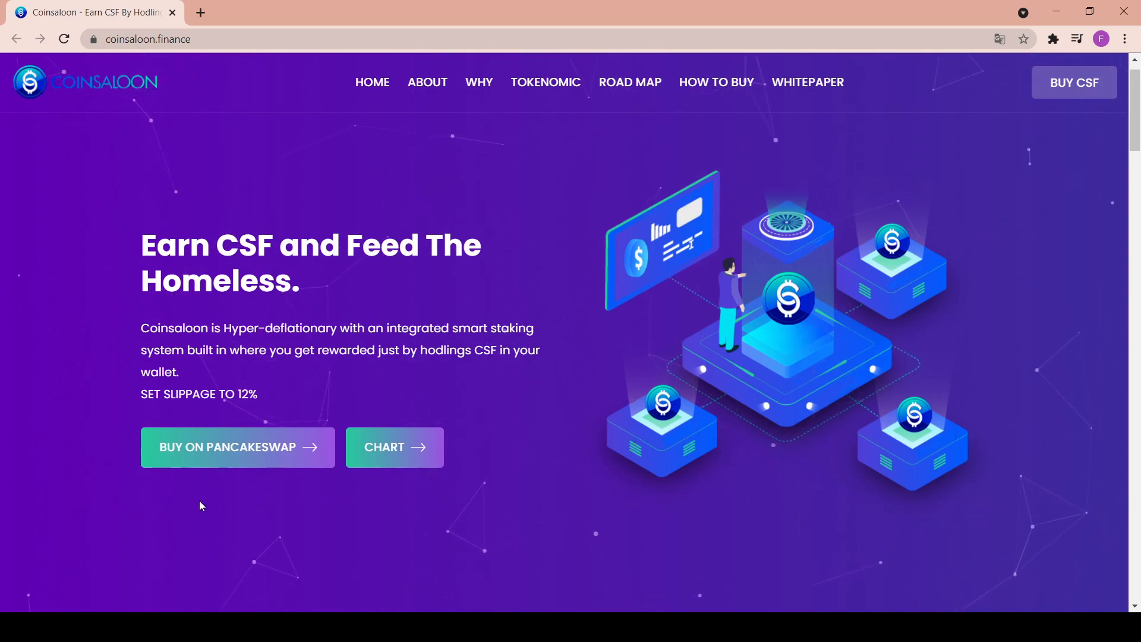
mouse_move(660, 534)
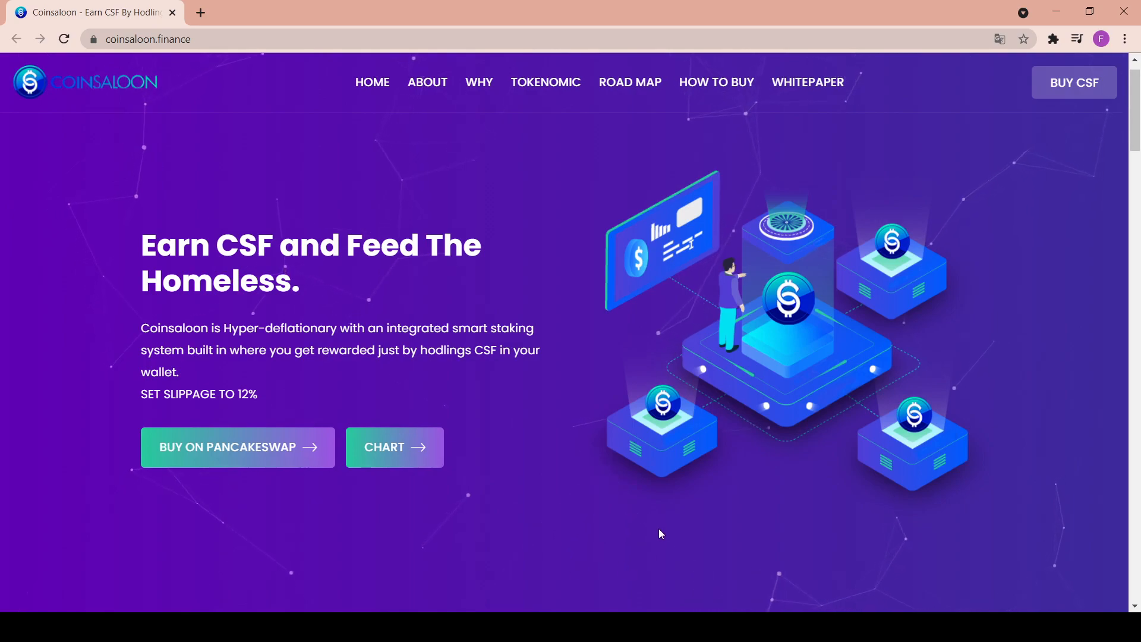
mouse_move(495, 268)
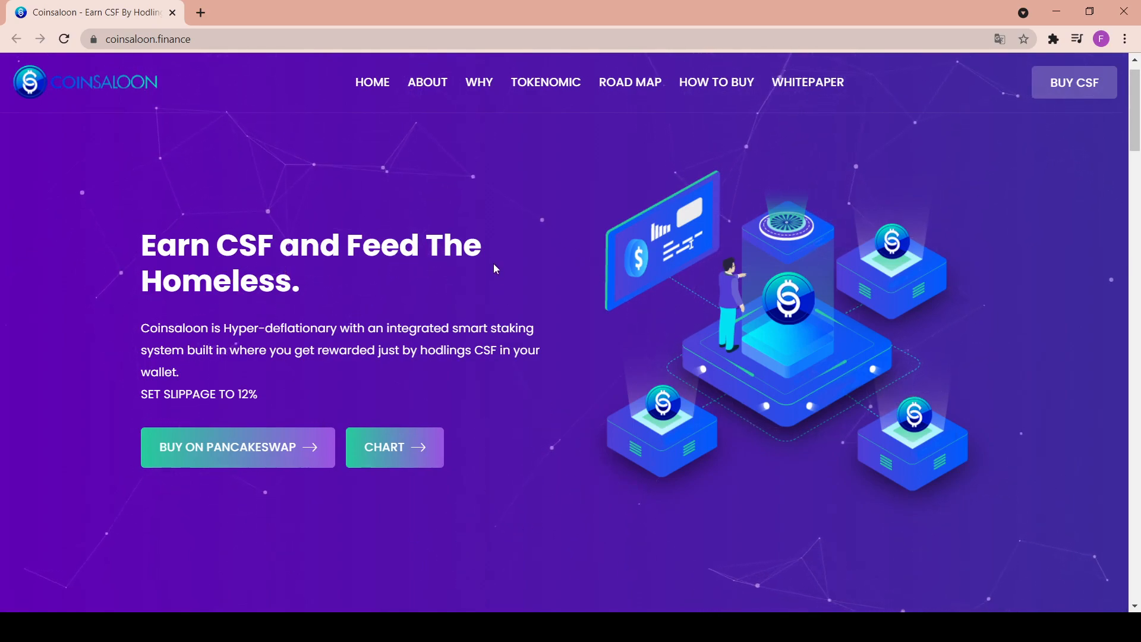
scroll("down", 3)
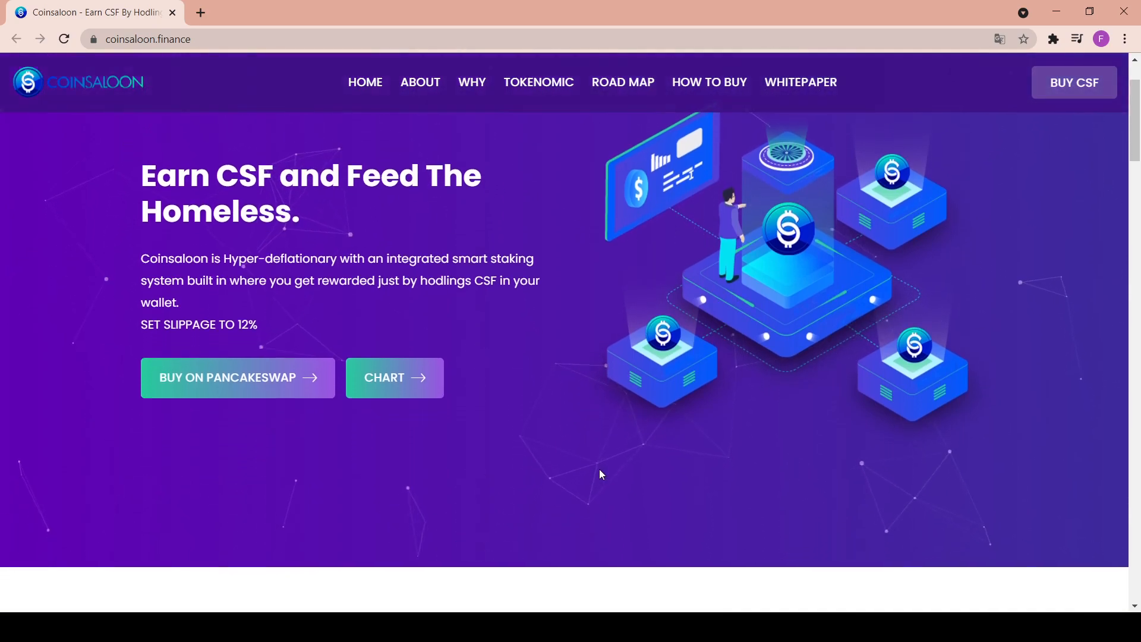
left_click(420, 82)
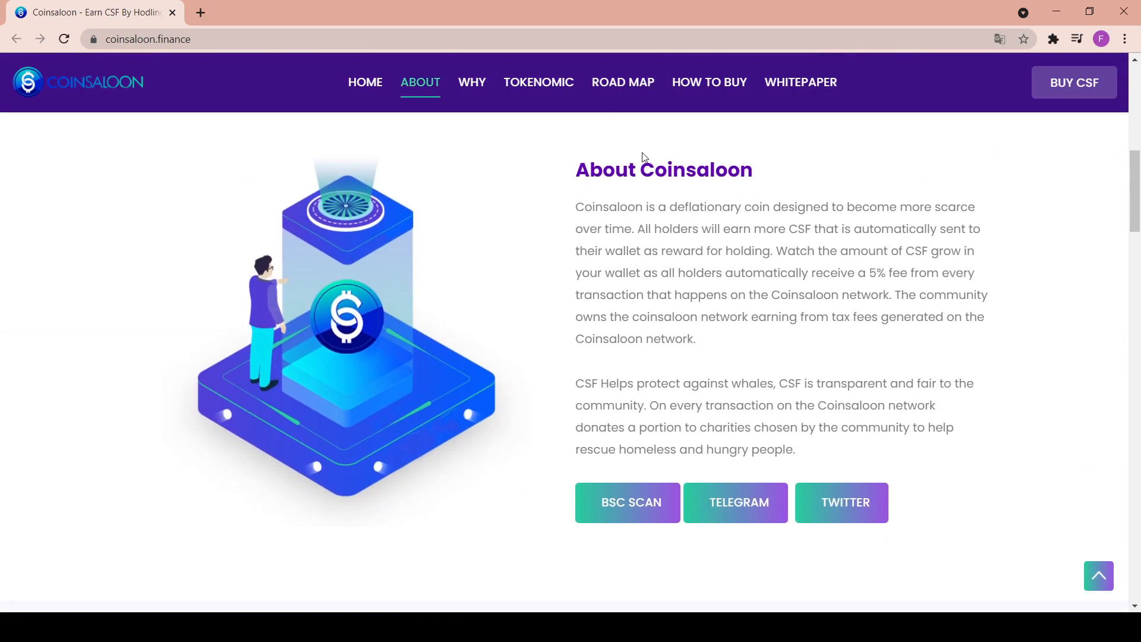
mouse_move(685, 200)
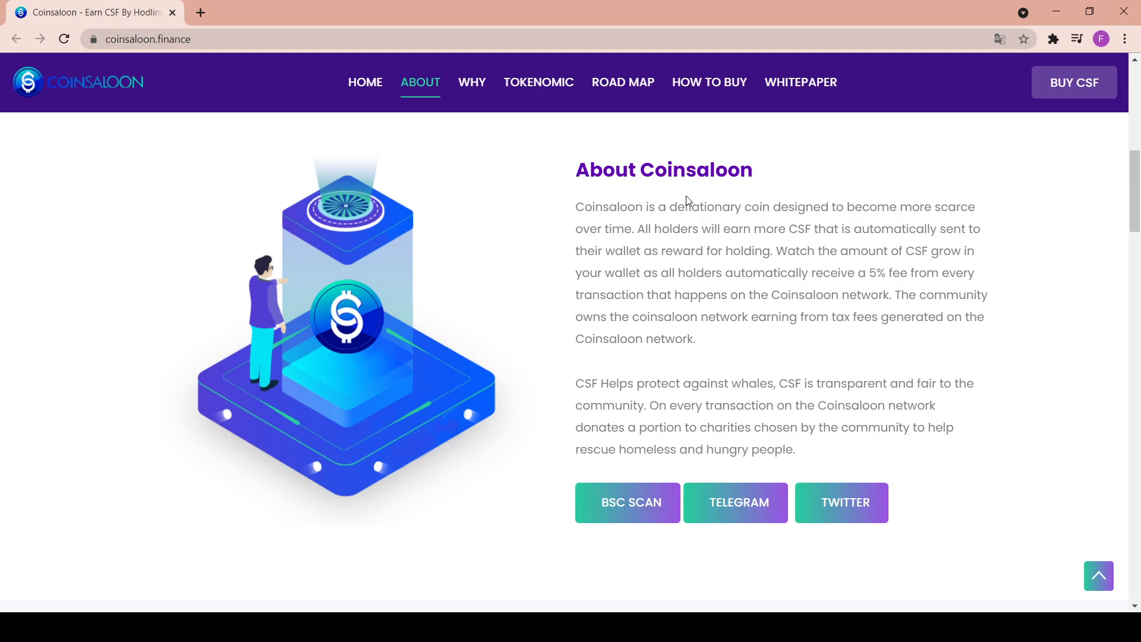
mouse_move(630, 281)
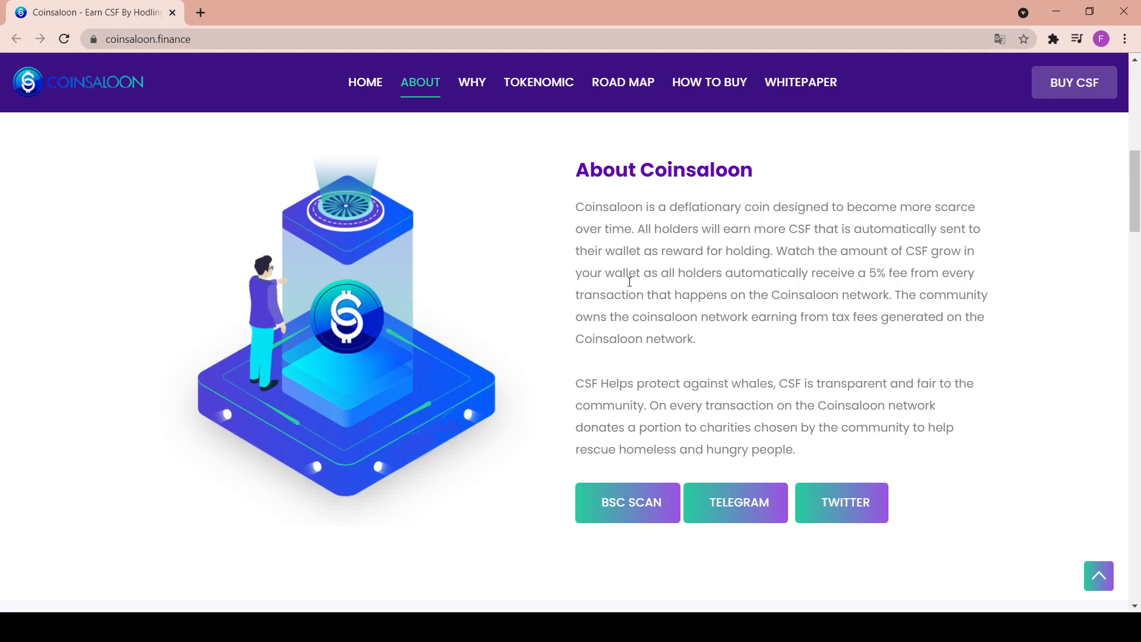
mouse_move(705, 278)
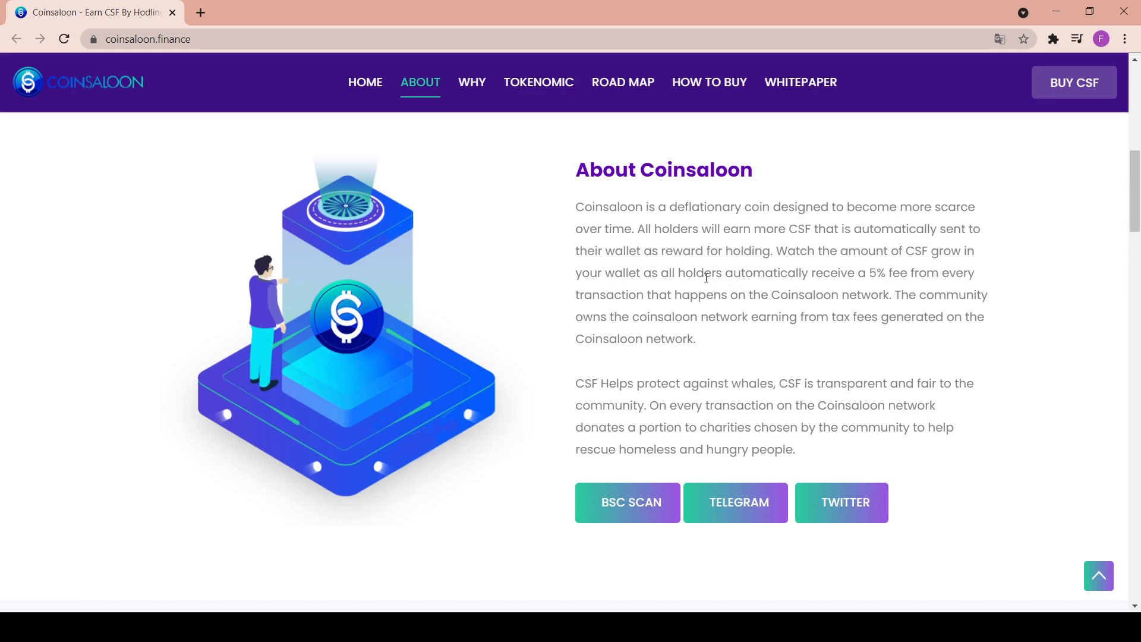
mouse_move(697, 288)
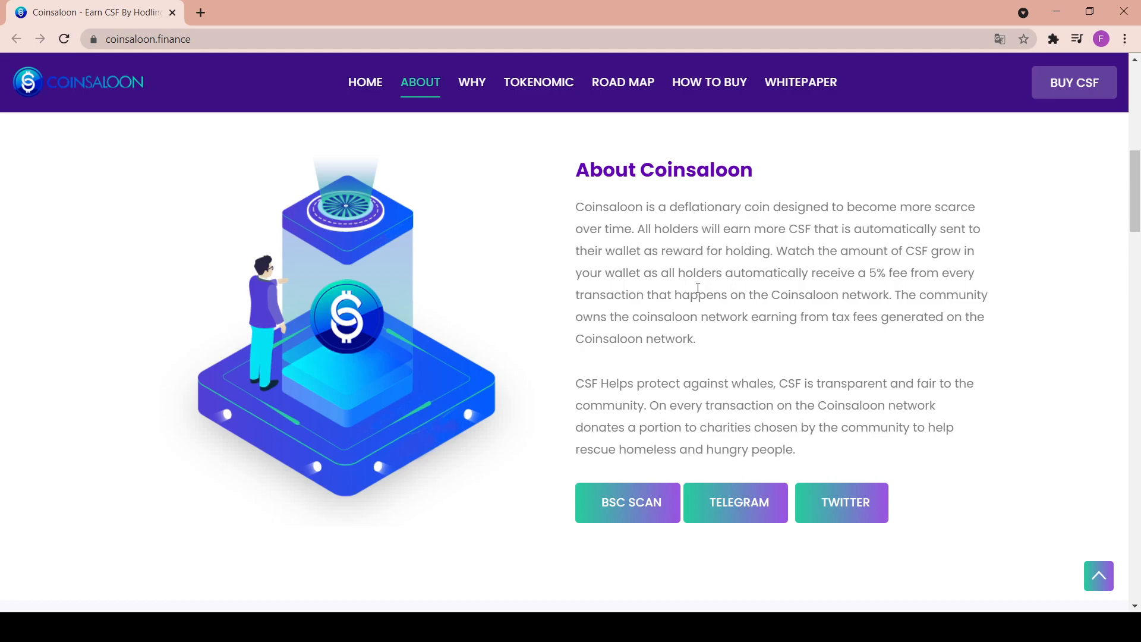
mouse_move(665, 473)
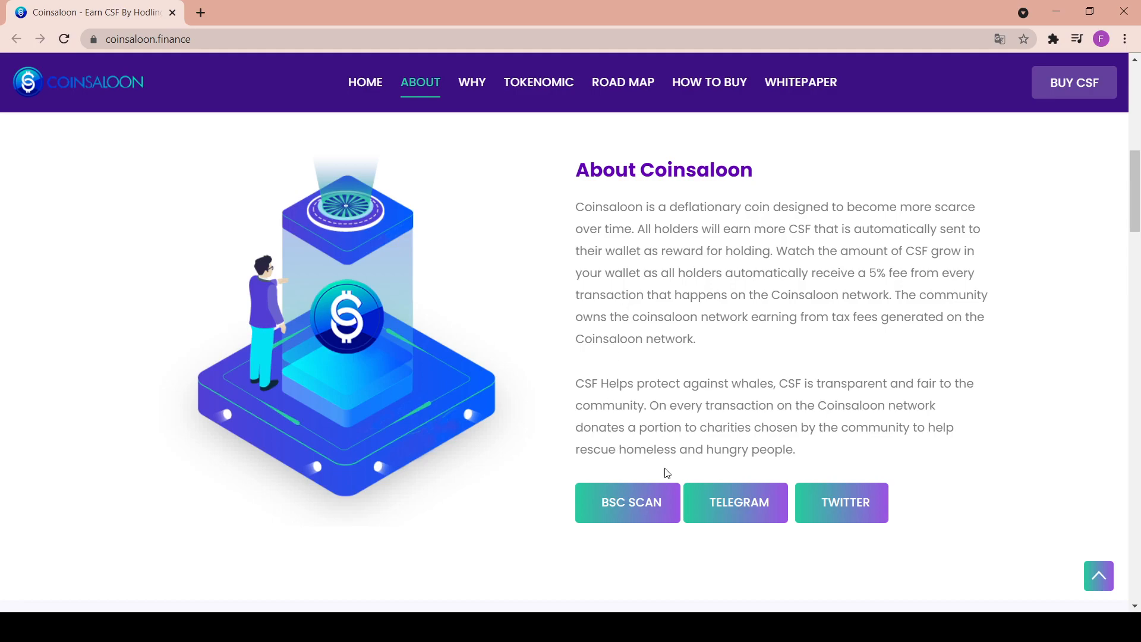
mouse_move(827, 464)
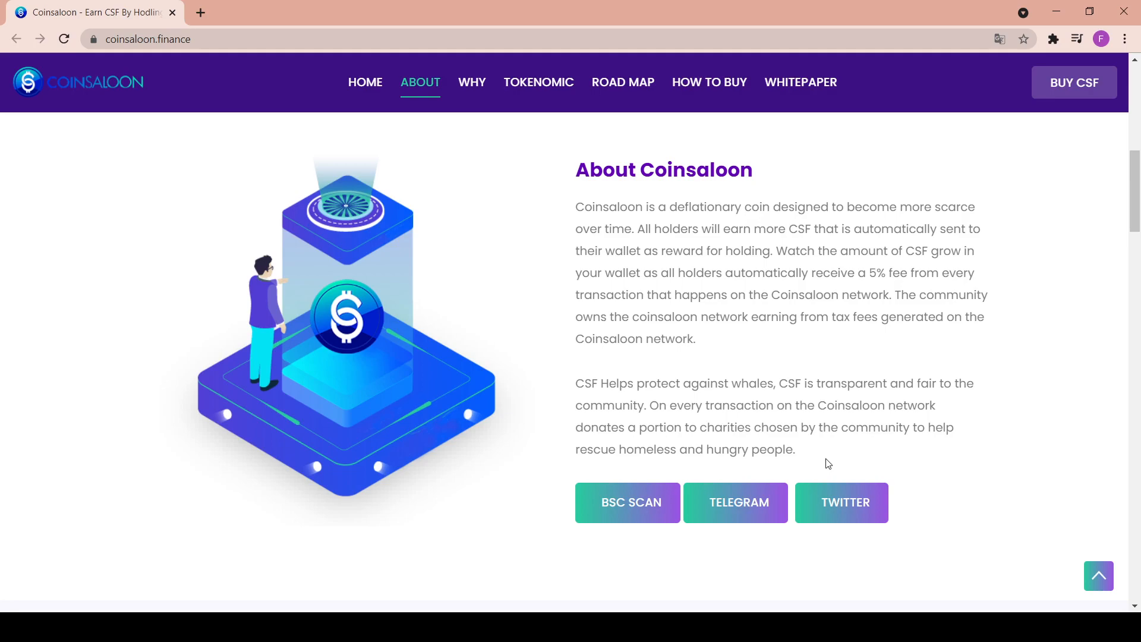
mouse_move(806, 450)
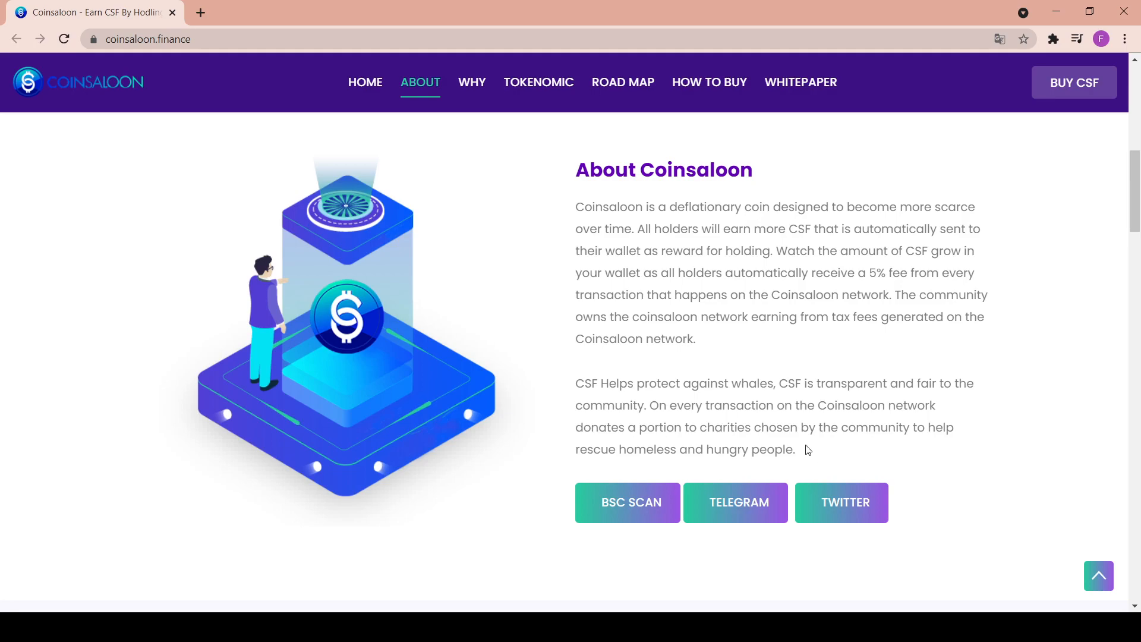
mouse_move(662, 444)
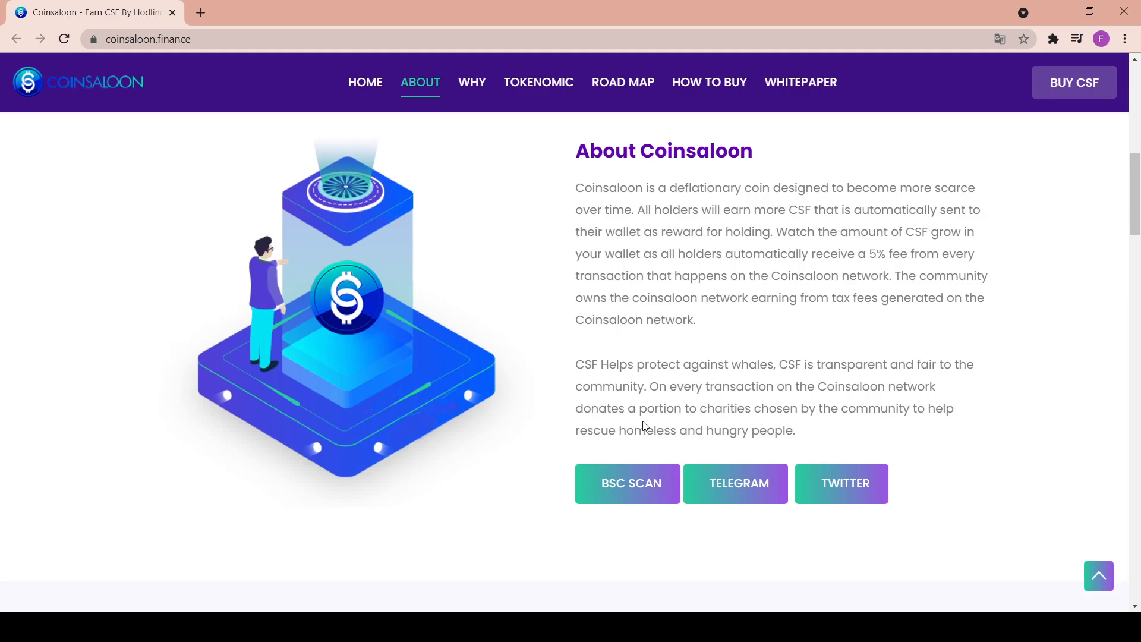
mouse_move(551, 483)
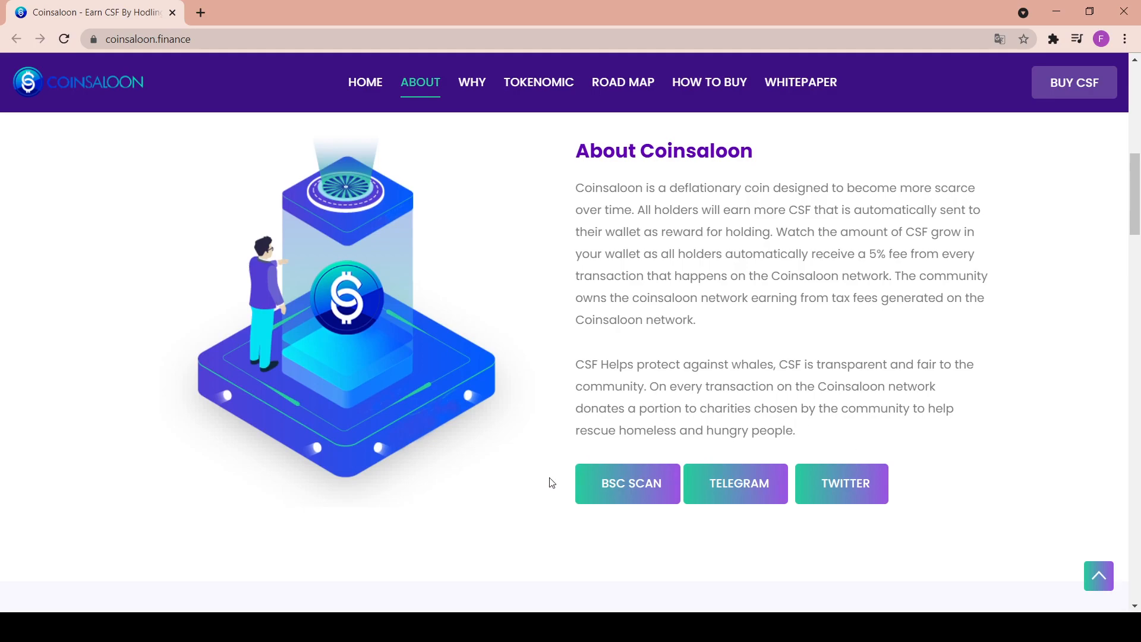
mouse_move(615, 508)
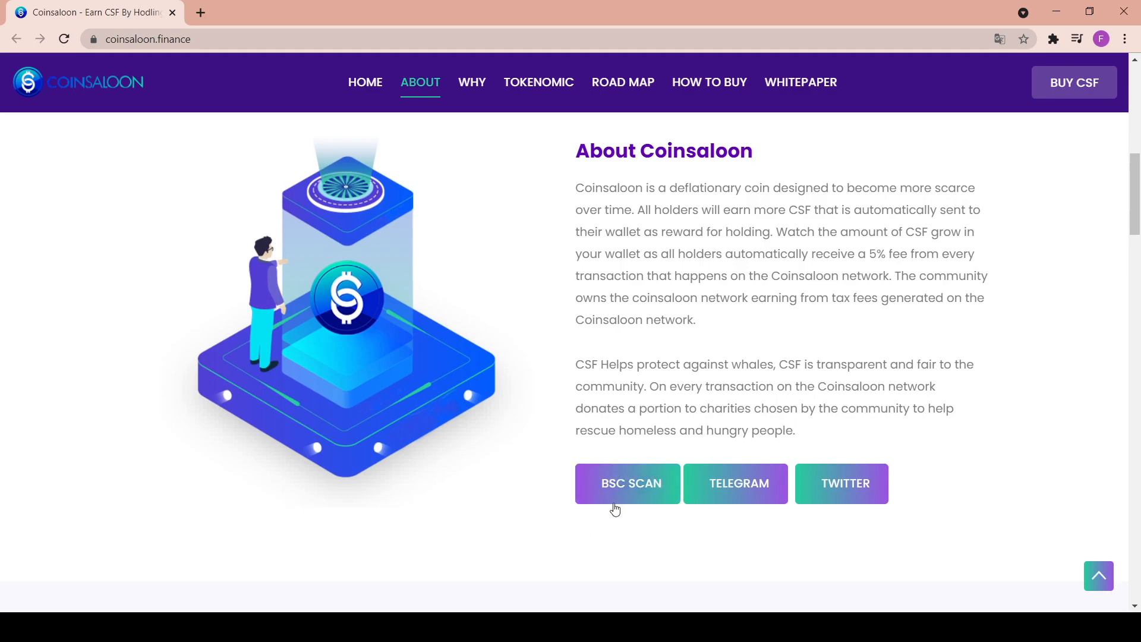
mouse_move(782, 476)
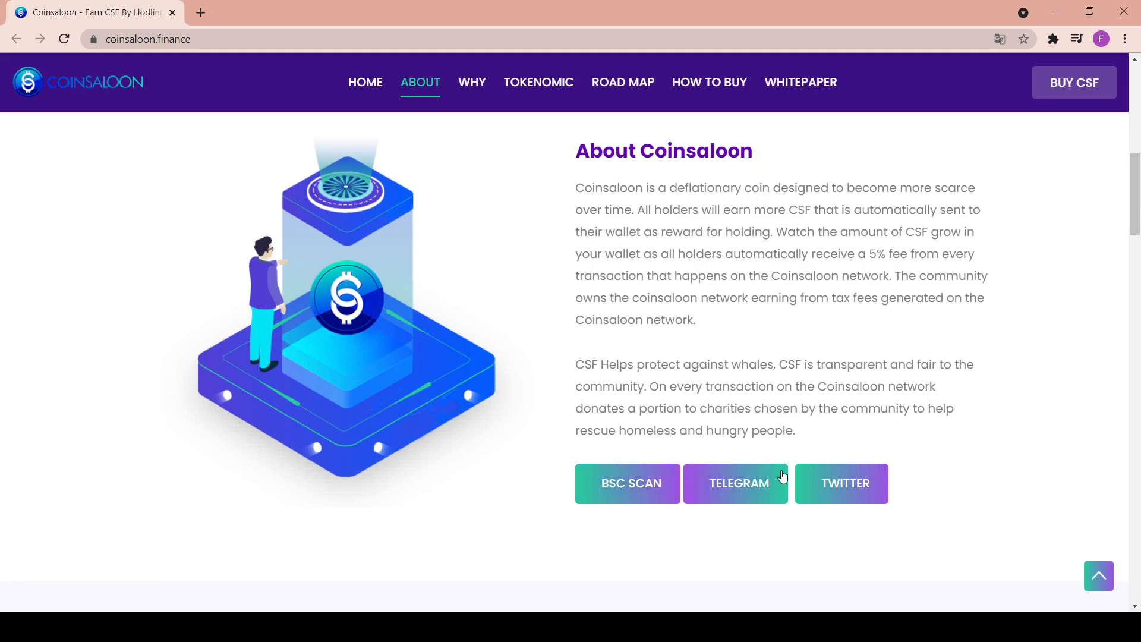
mouse_move(769, 493)
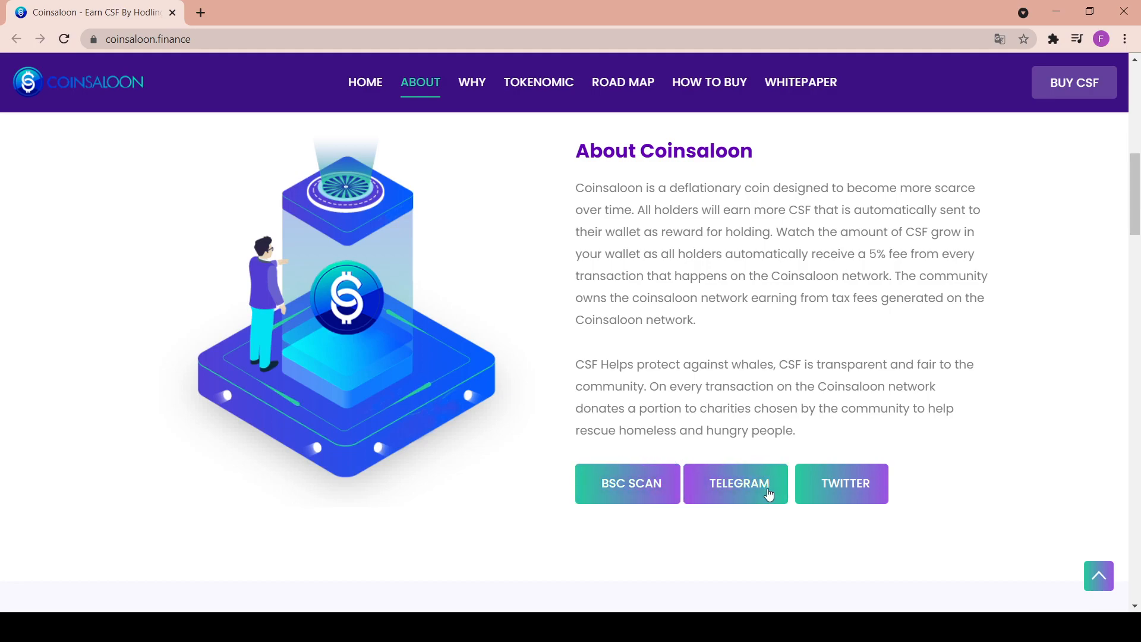
mouse_move(804, 495)
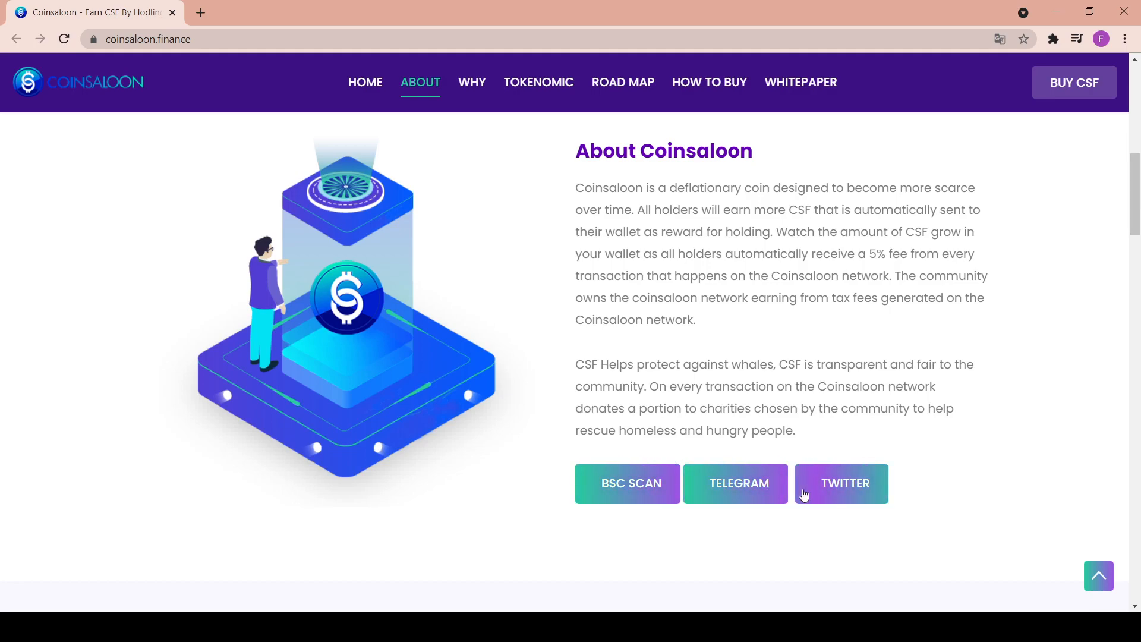
mouse_move(760, 564)
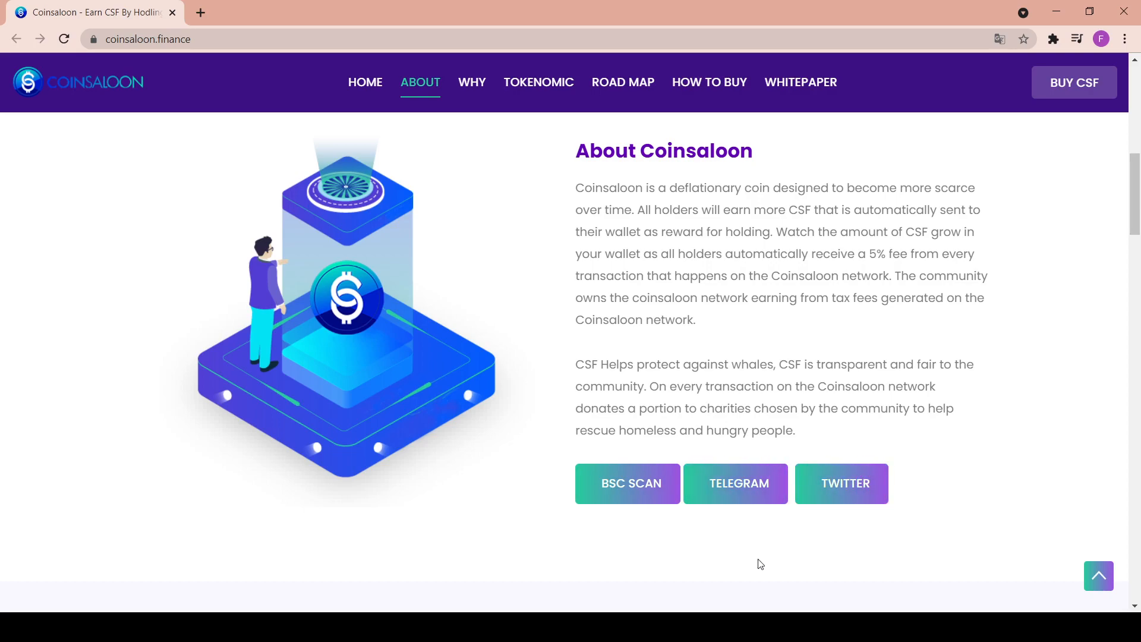
Scroll to Why Coinsaloon's Community Powered, Locked LP and Instant Reward cards.
scroll("down", 3)
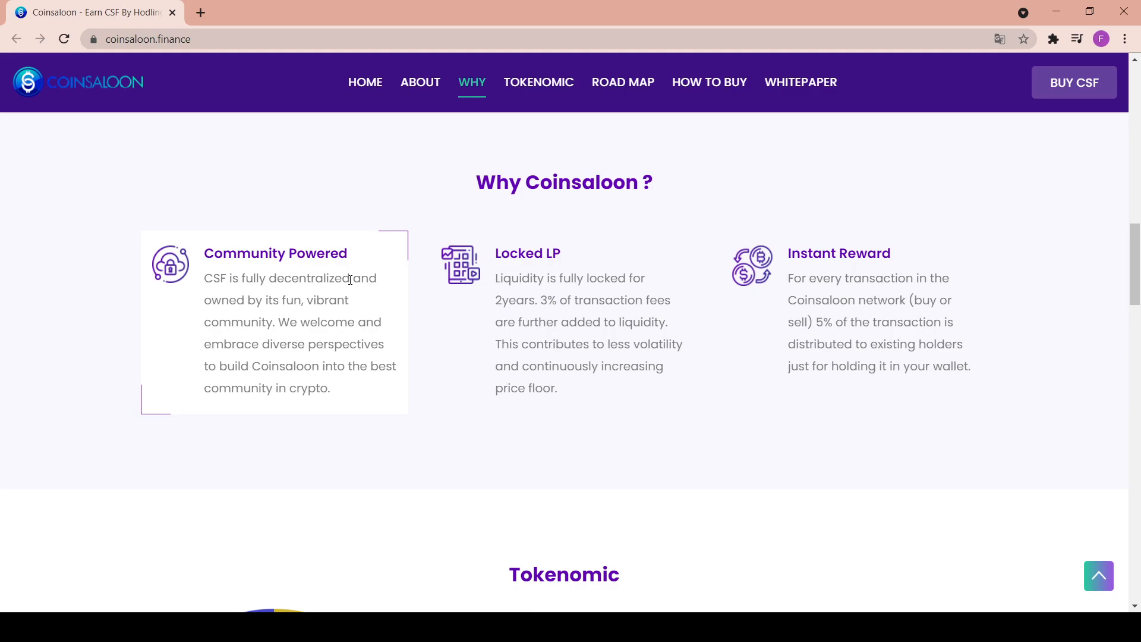
mouse_move(643, 254)
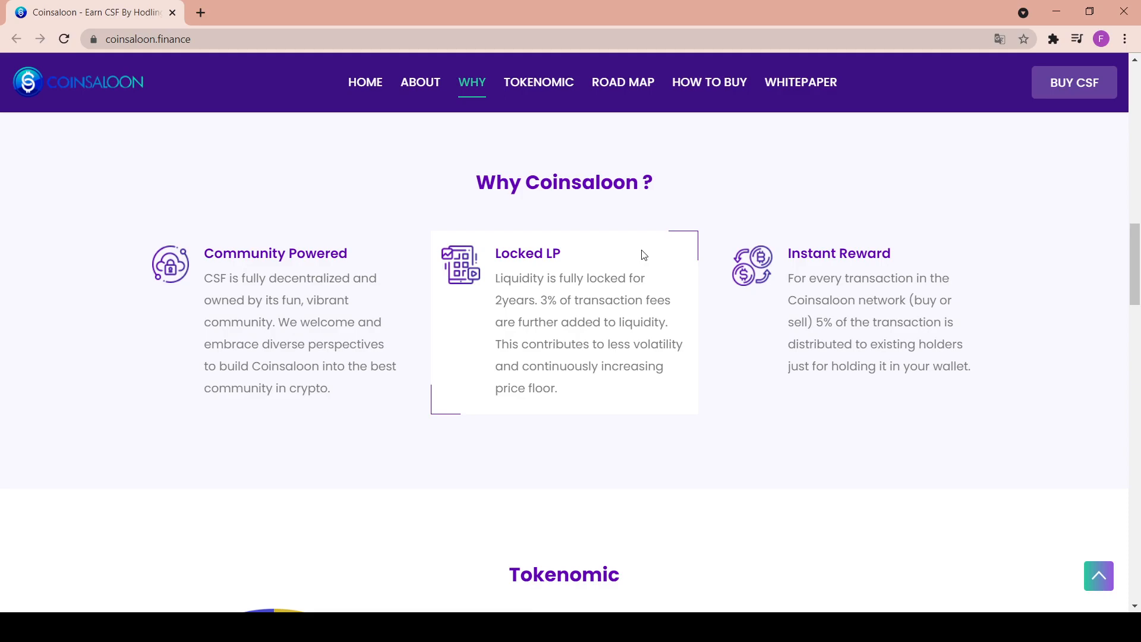
mouse_move(918, 261)
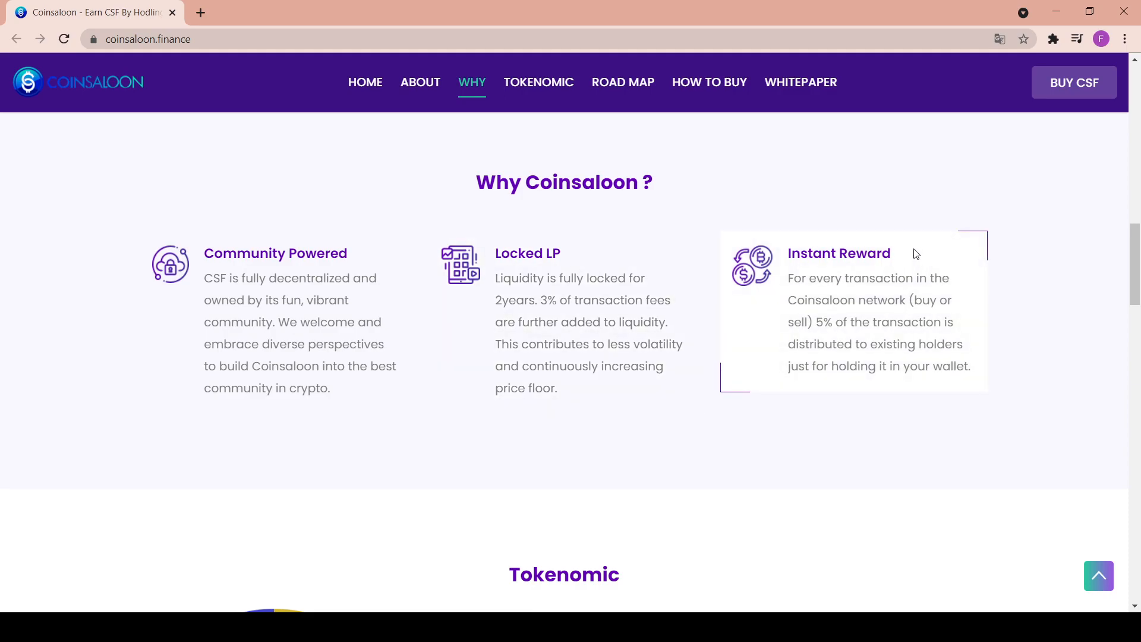
mouse_move(801, 292)
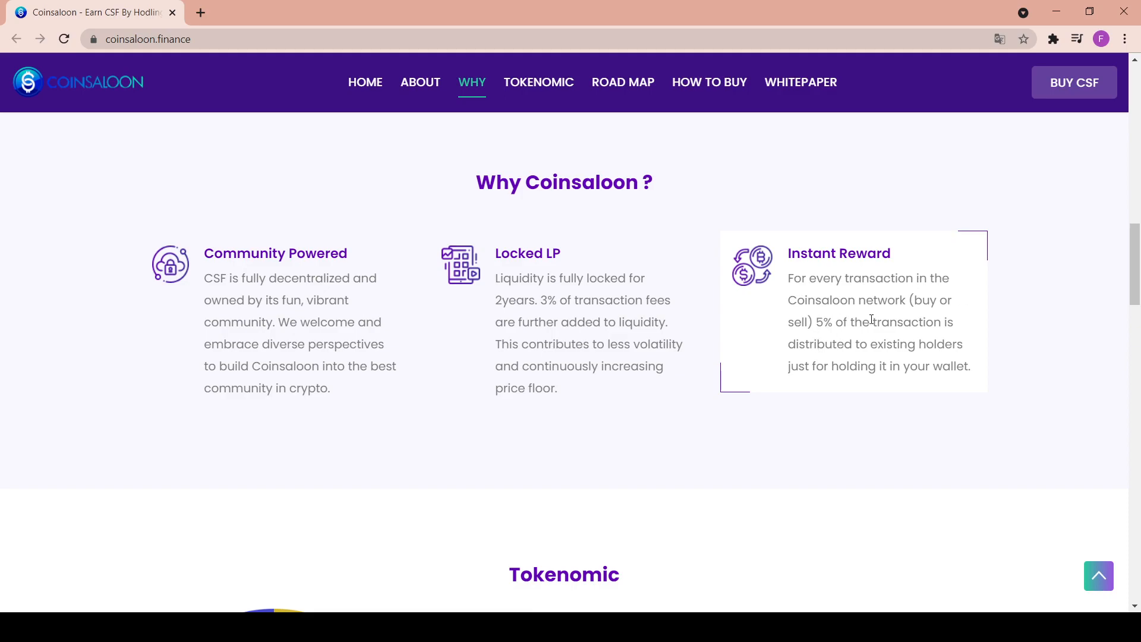
mouse_move(817, 339)
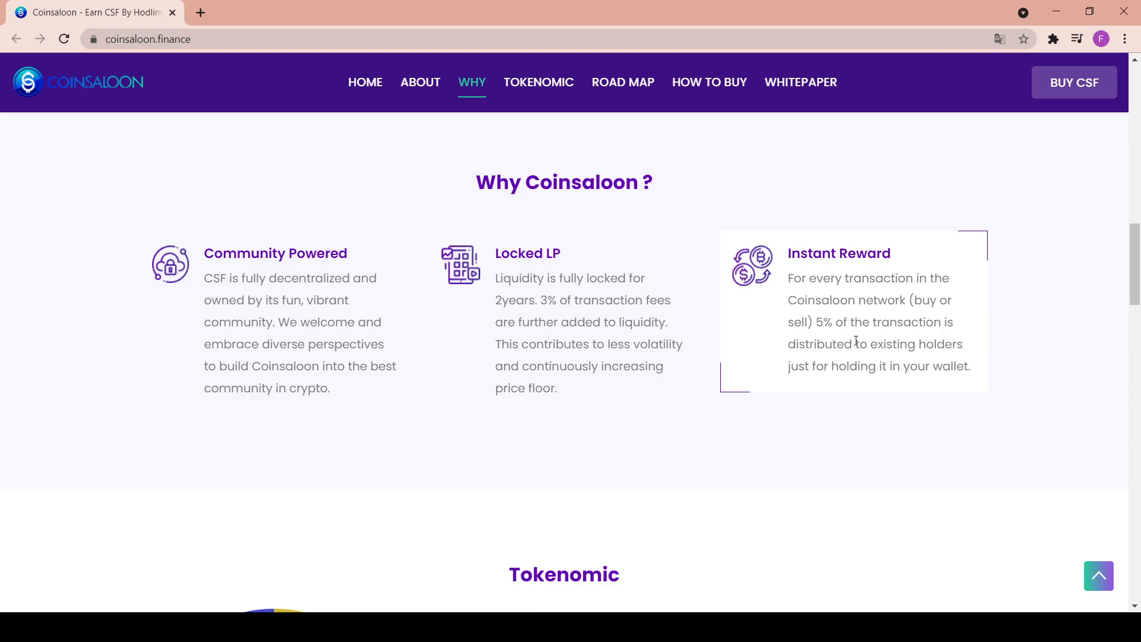
scroll("down", 3)
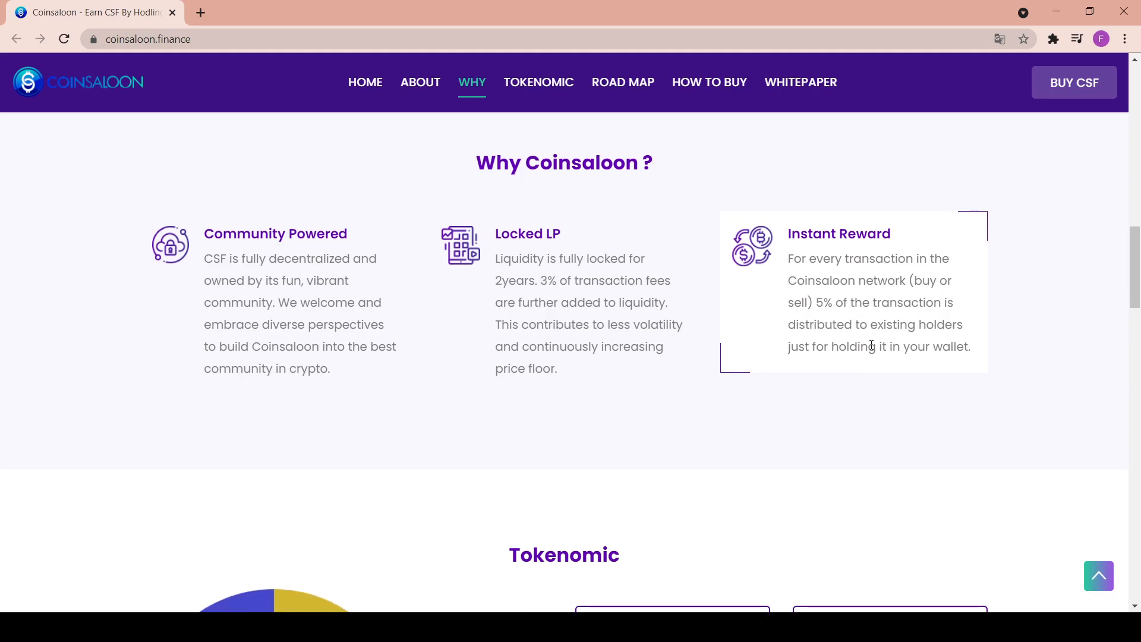
Scroll to the Tokenomic donut chart and the CSF ticker and total supply details.
scroll("down", 3)
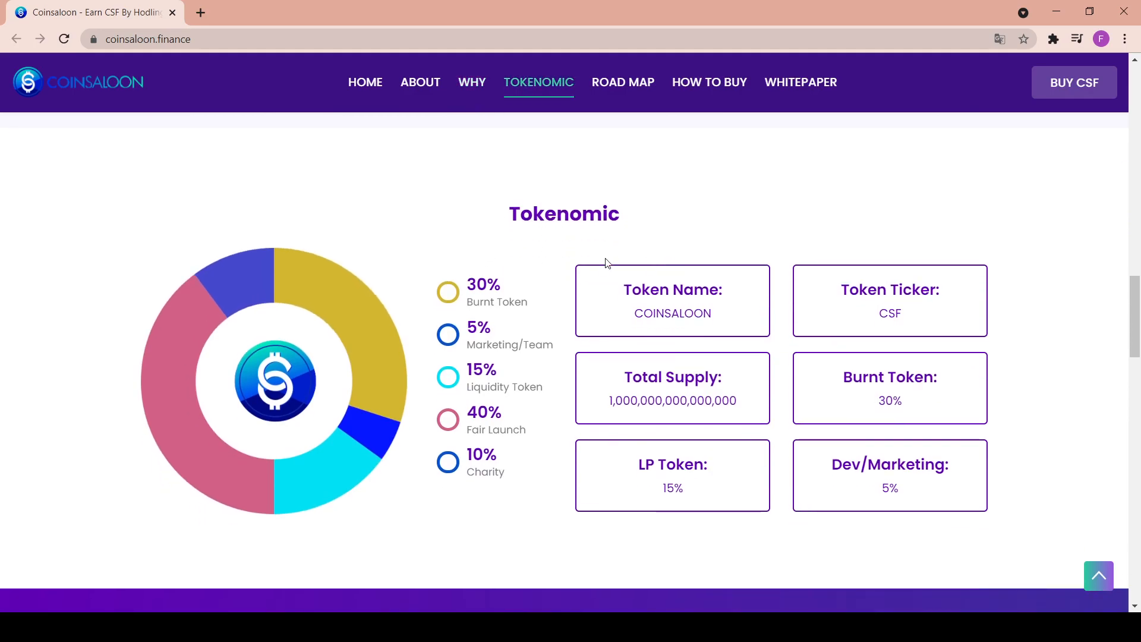
mouse_move(204, 285)
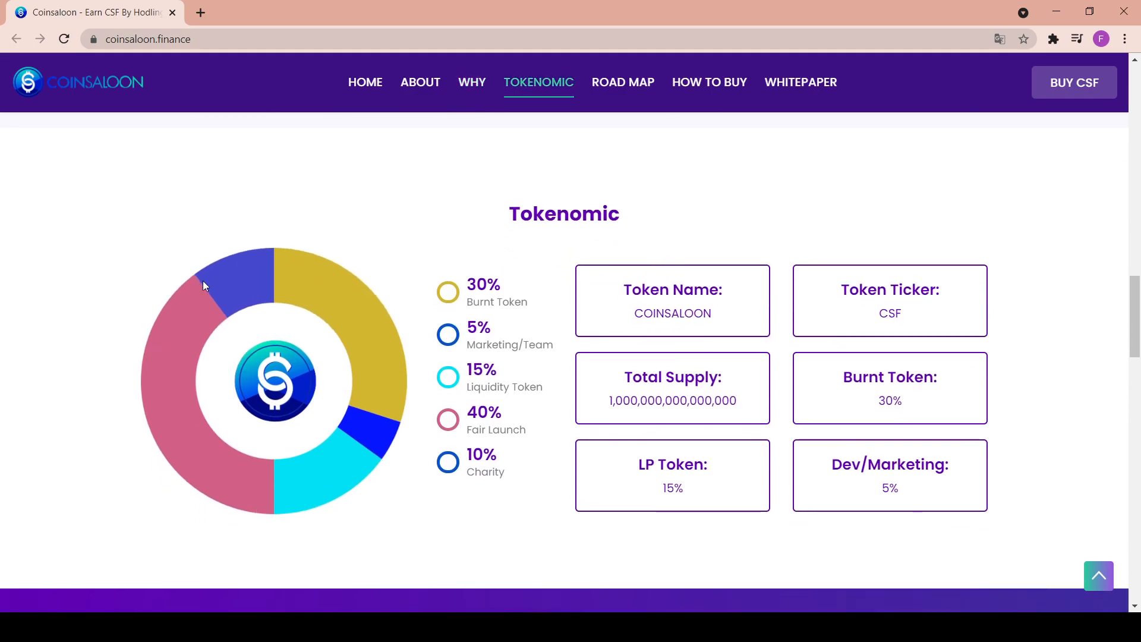
mouse_move(530, 416)
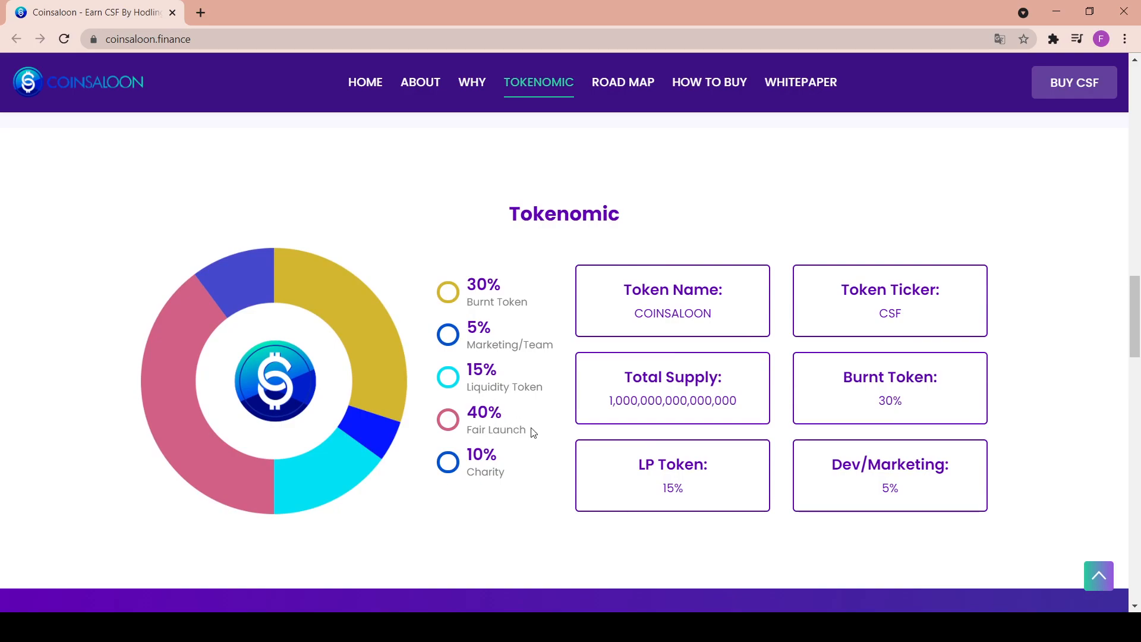
mouse_move(508, 296)
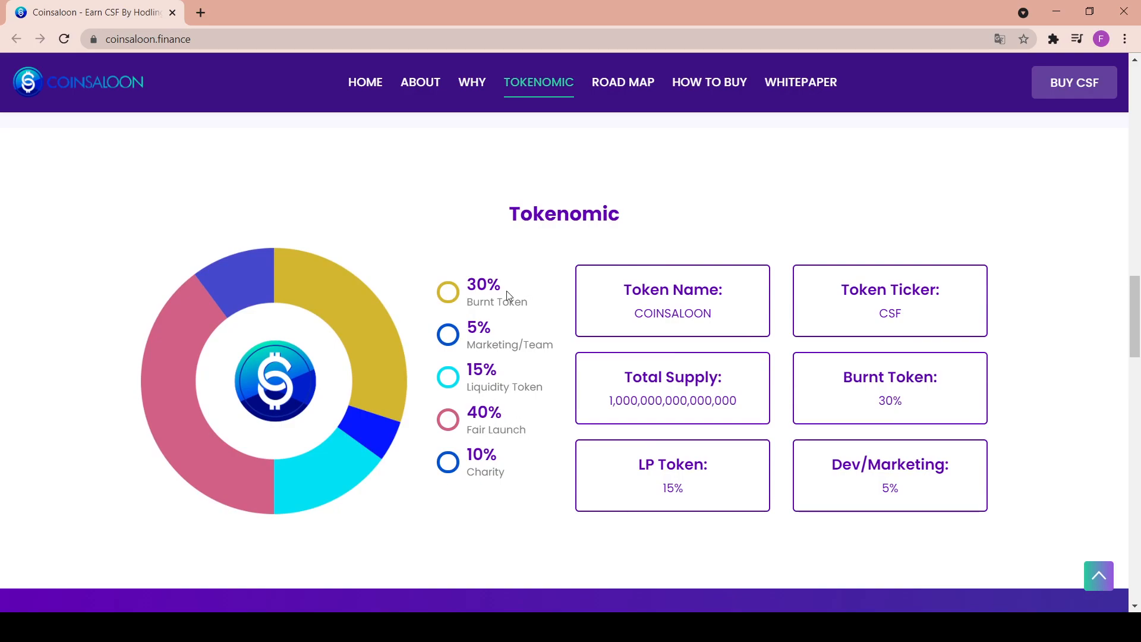
mouse_move(510, 388)
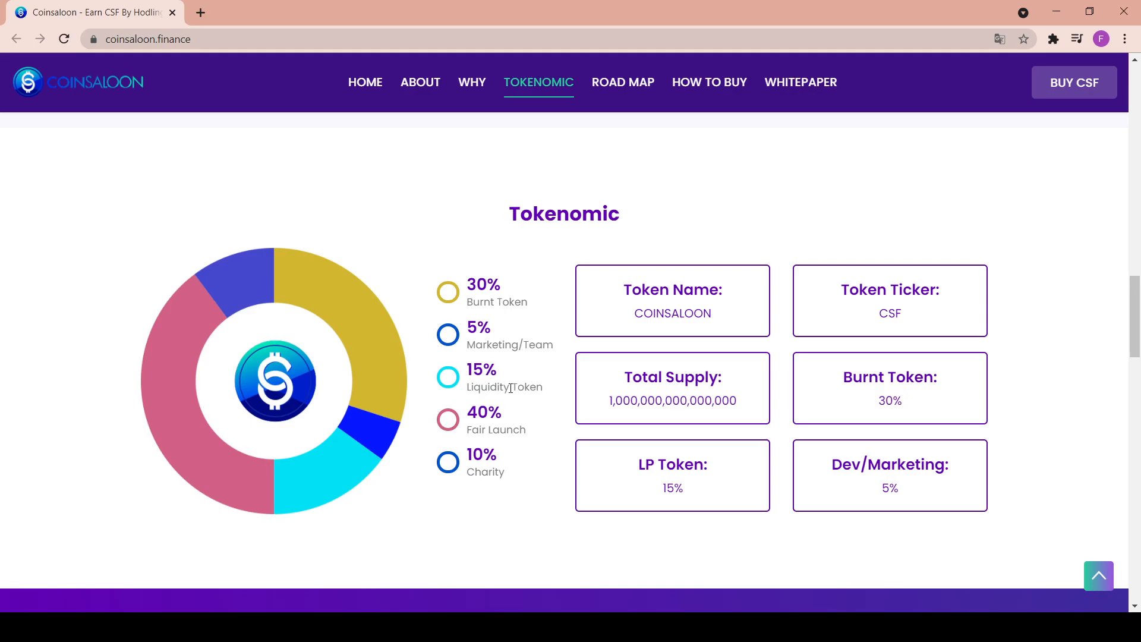
mouse_move(476, 487)
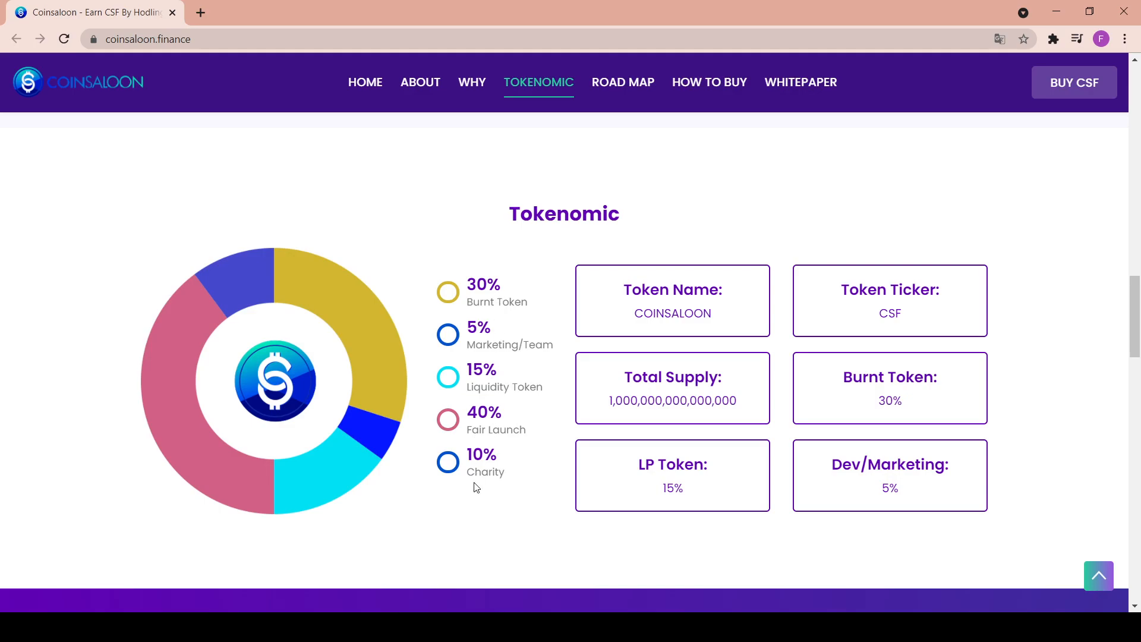
mouse_move(471, 444)
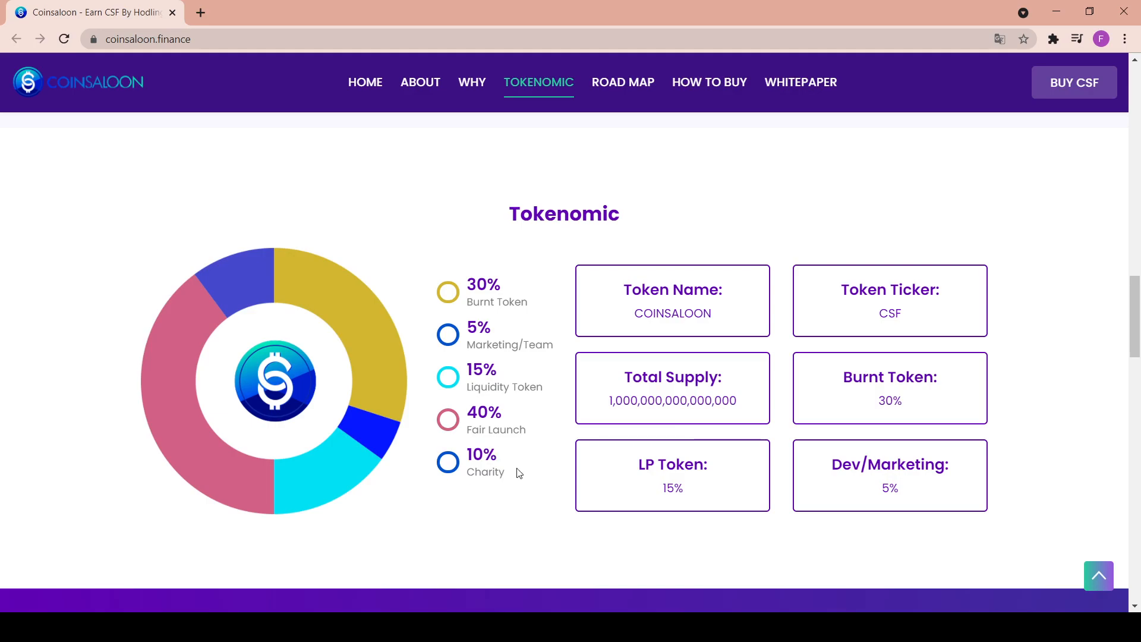
mouse_move(522, 331)
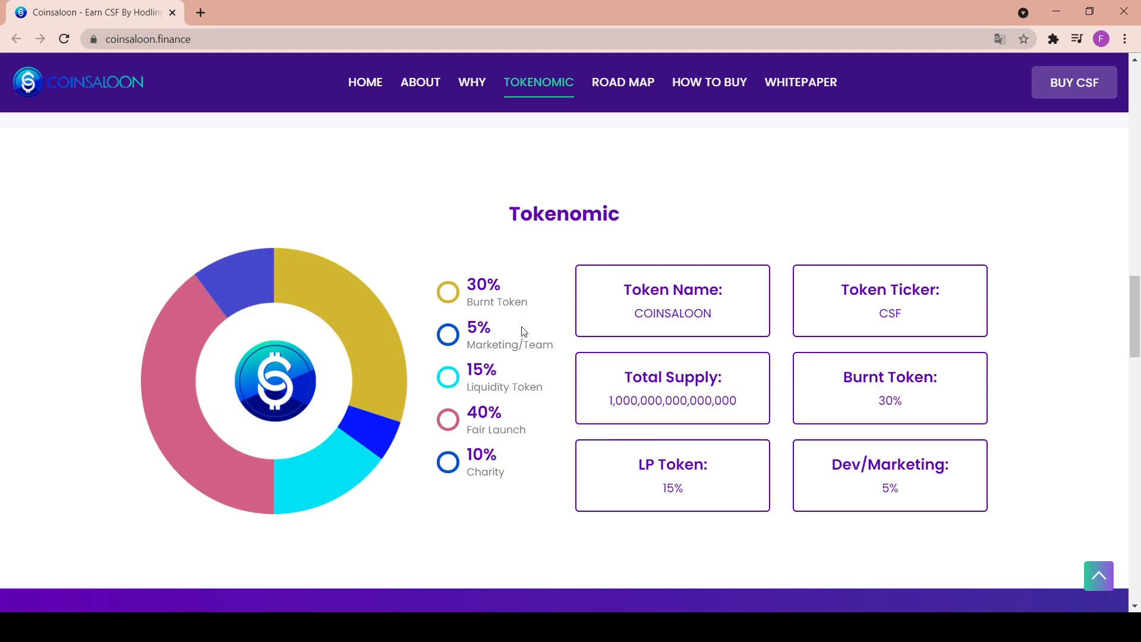
mouse_move(457, 321)
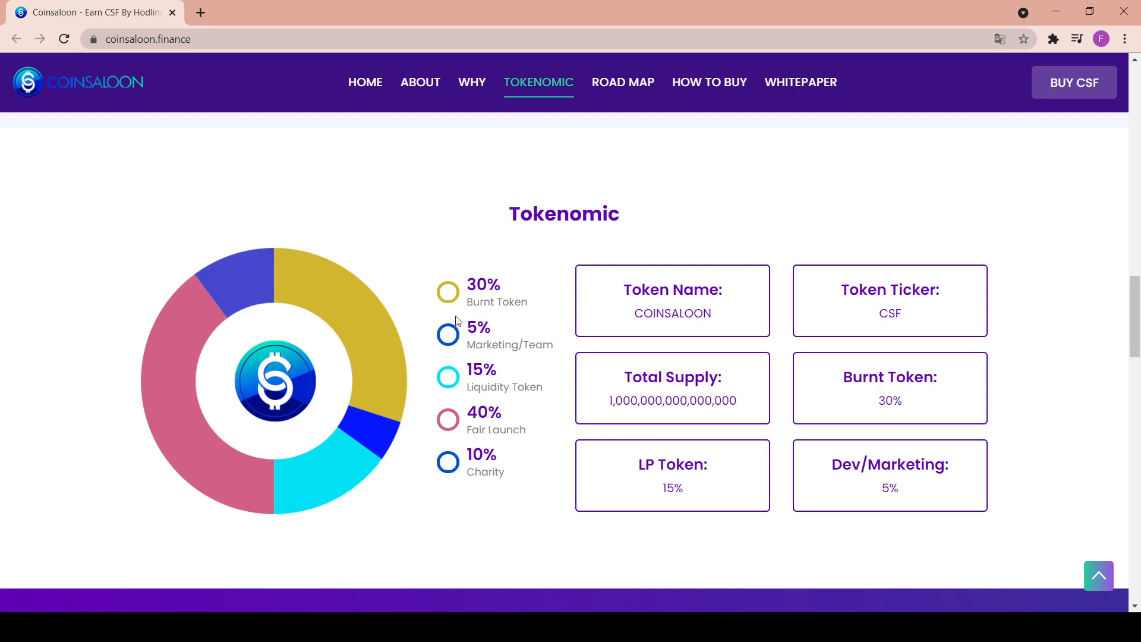
mouse_move(460, 468)
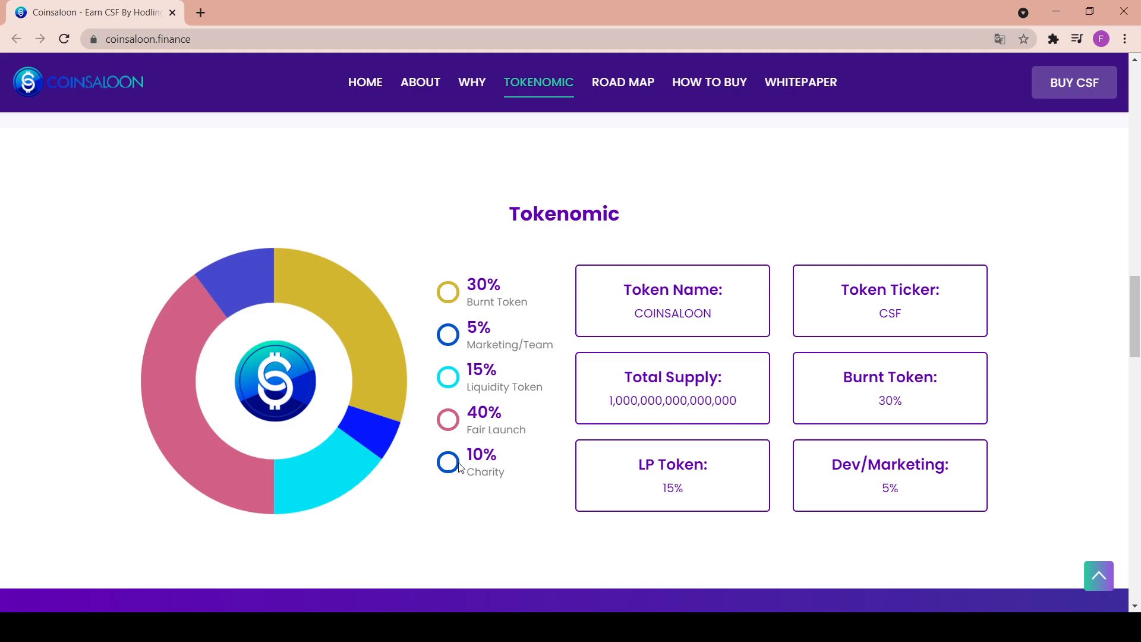
mouse_move(708, 241)
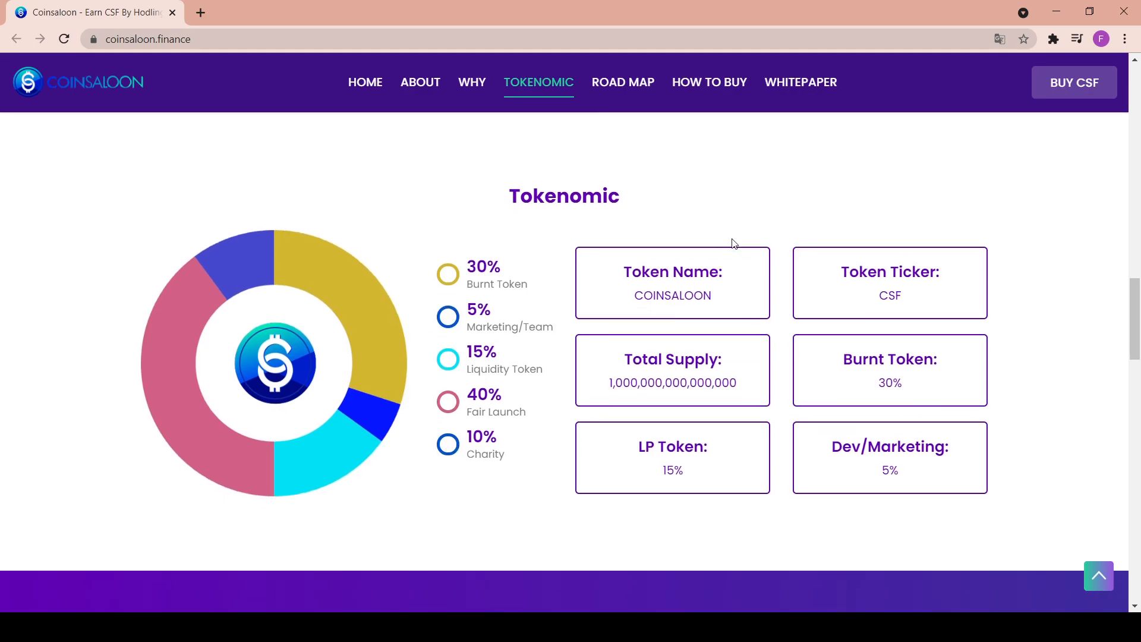
mouse_move(960, 273)
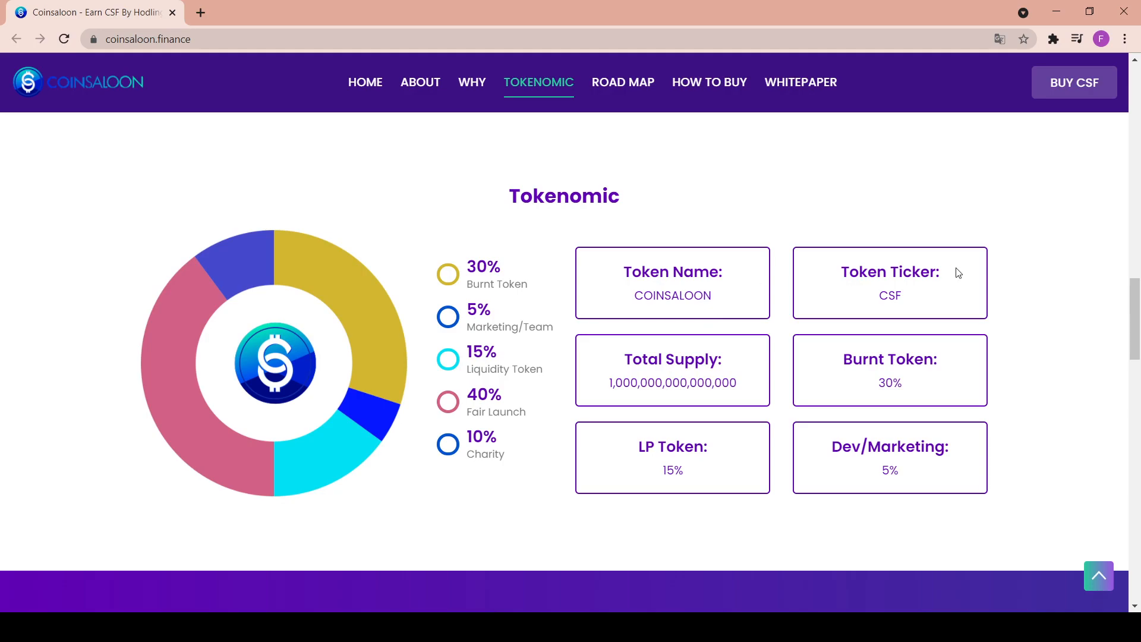
mouse_move(727, 365)
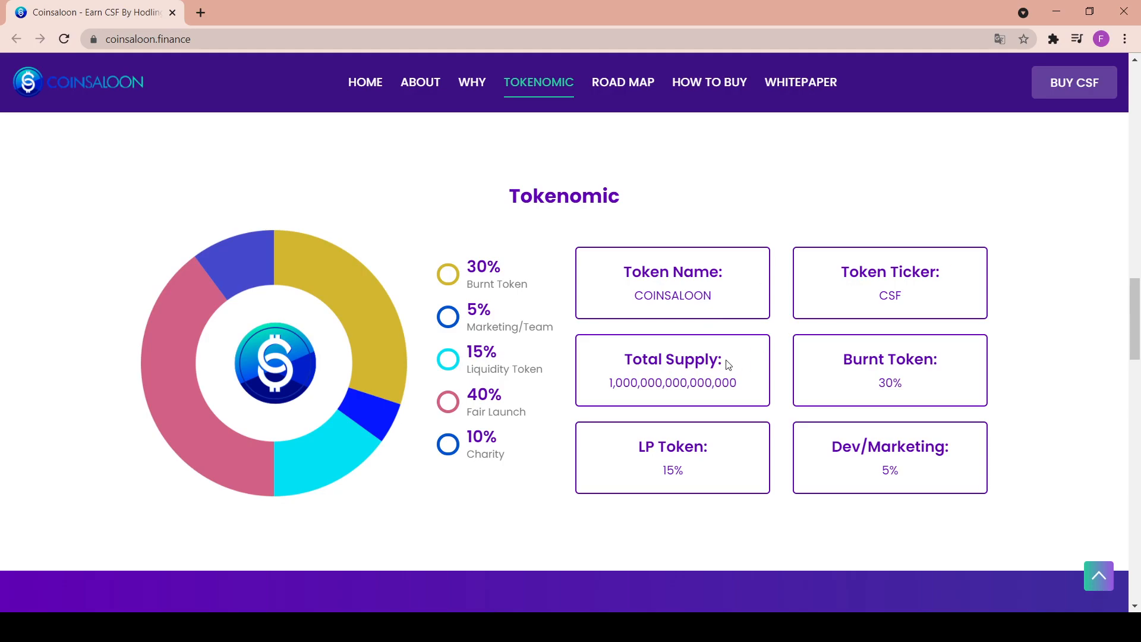
mouse_move(771, 372)
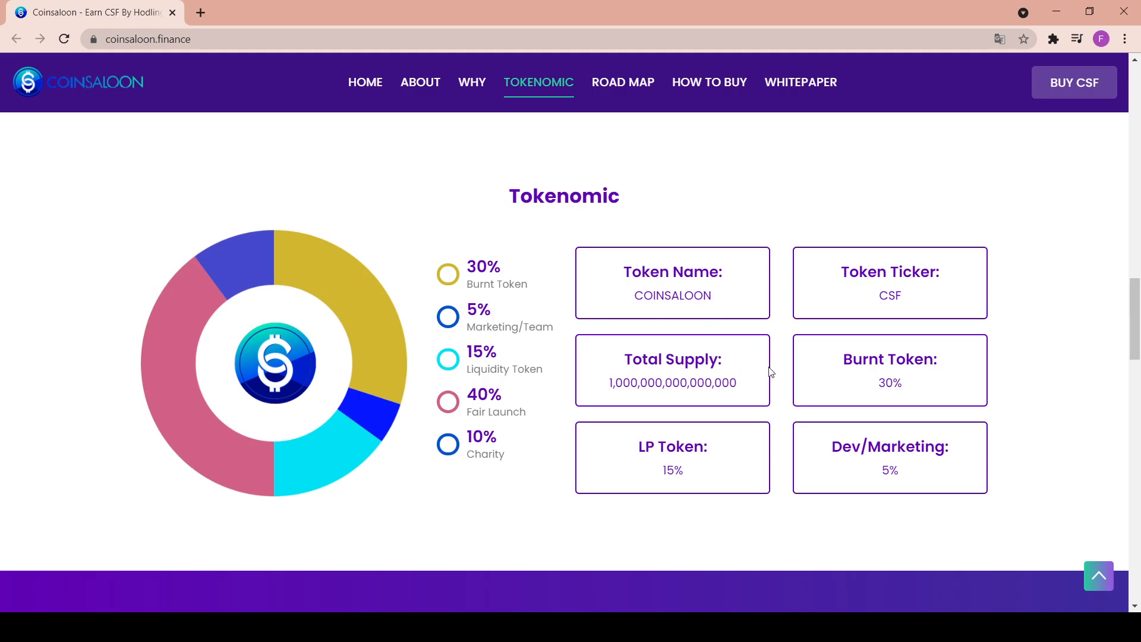
mouse_move(933, 396)
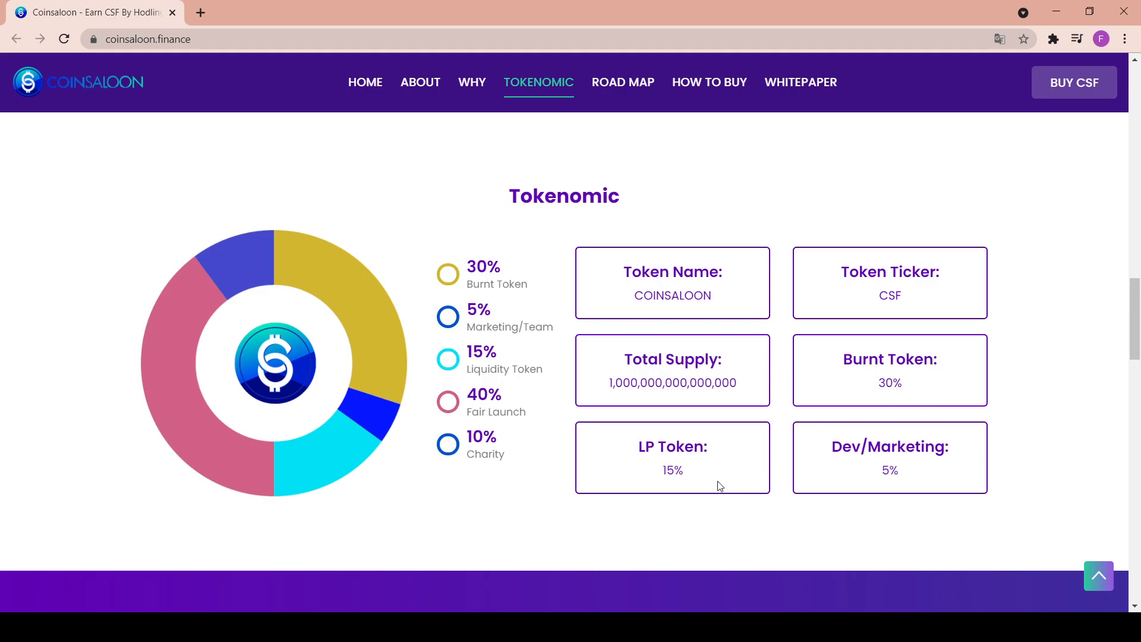
Scroll through the Road Map, from Phase 1 - Birth to Phase 6 Moon.
scroll("down", 3)
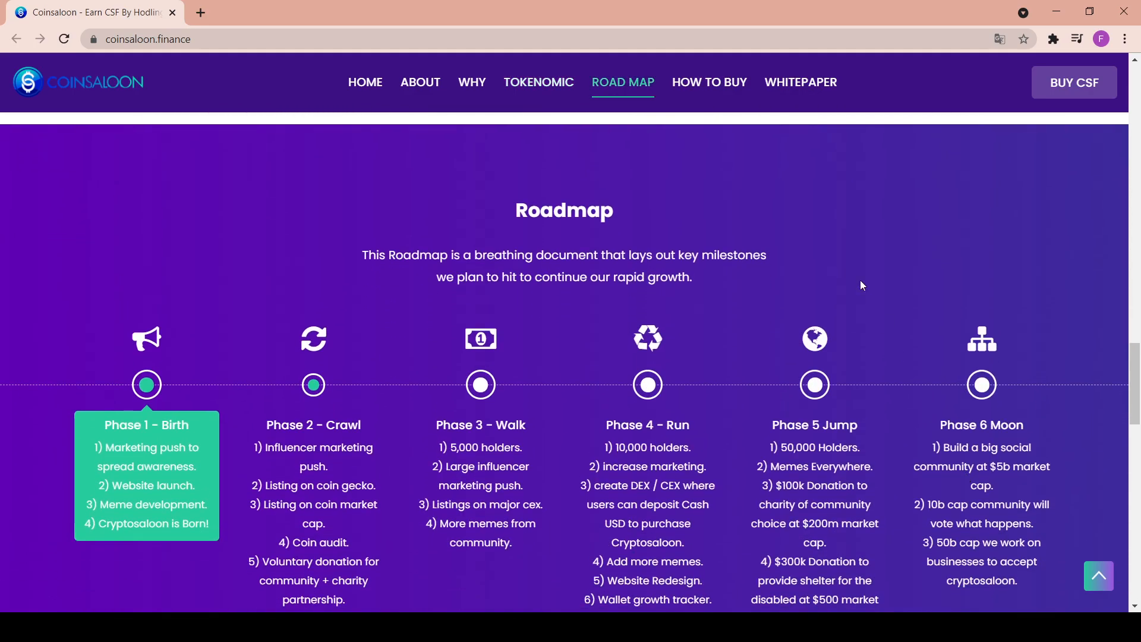
mouse_move(358, 260)
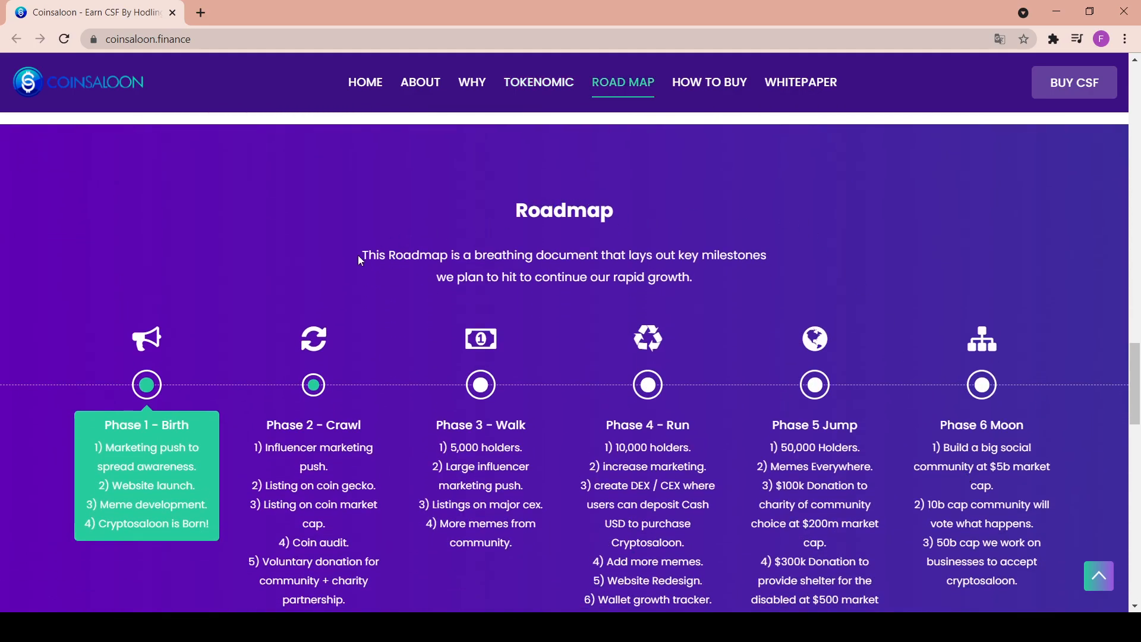
mouse_move(610, 269)
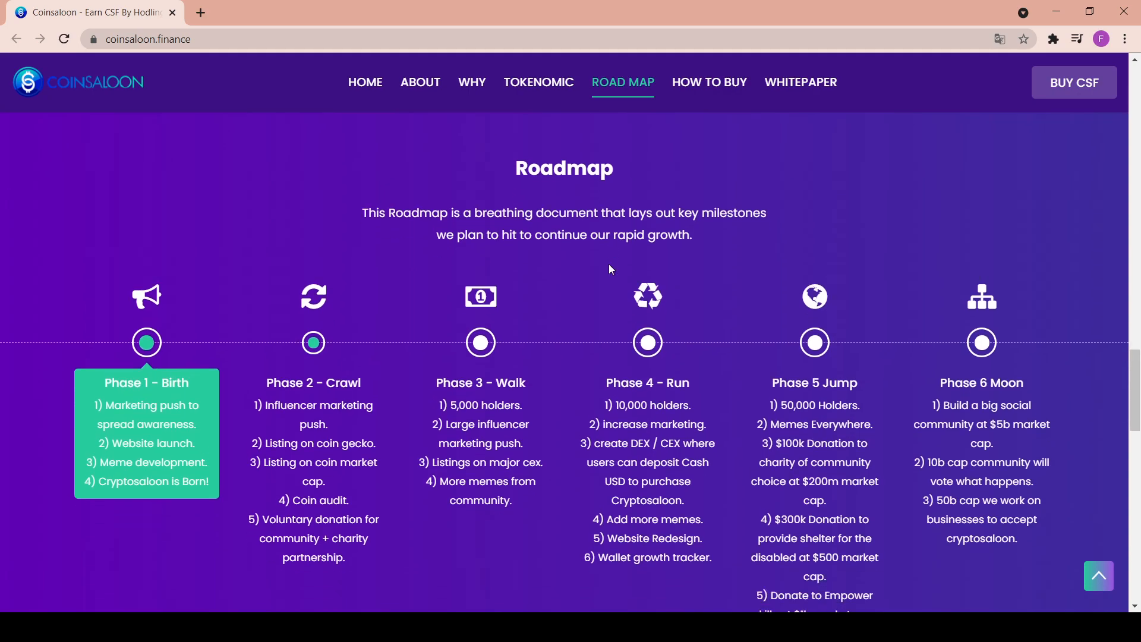
mouse_move(607, 234)
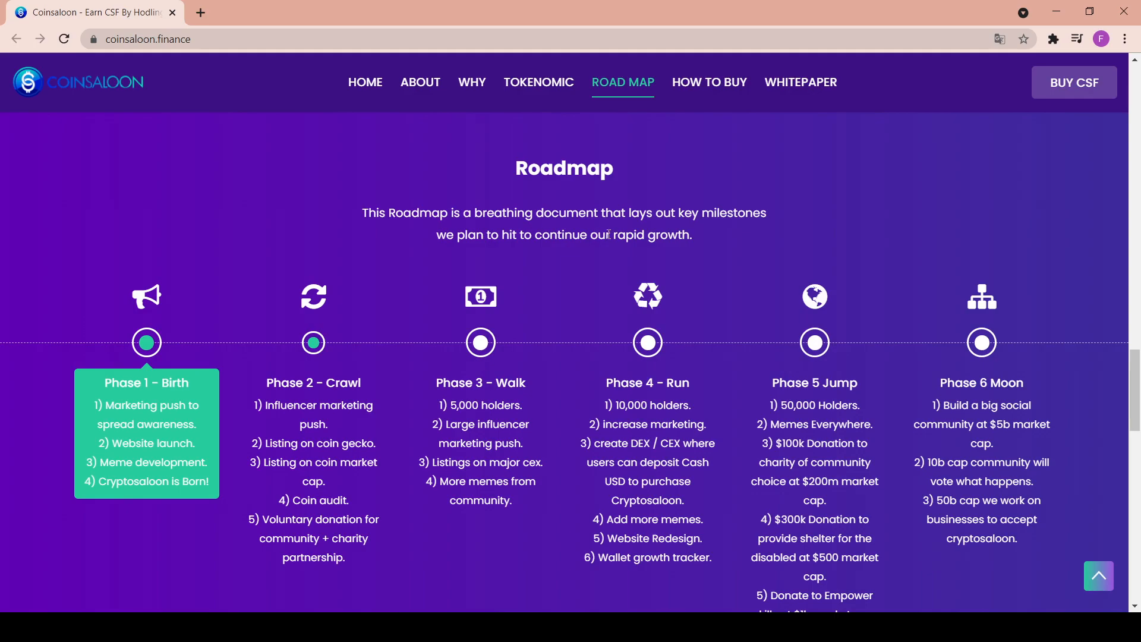
scroll("down", 3)
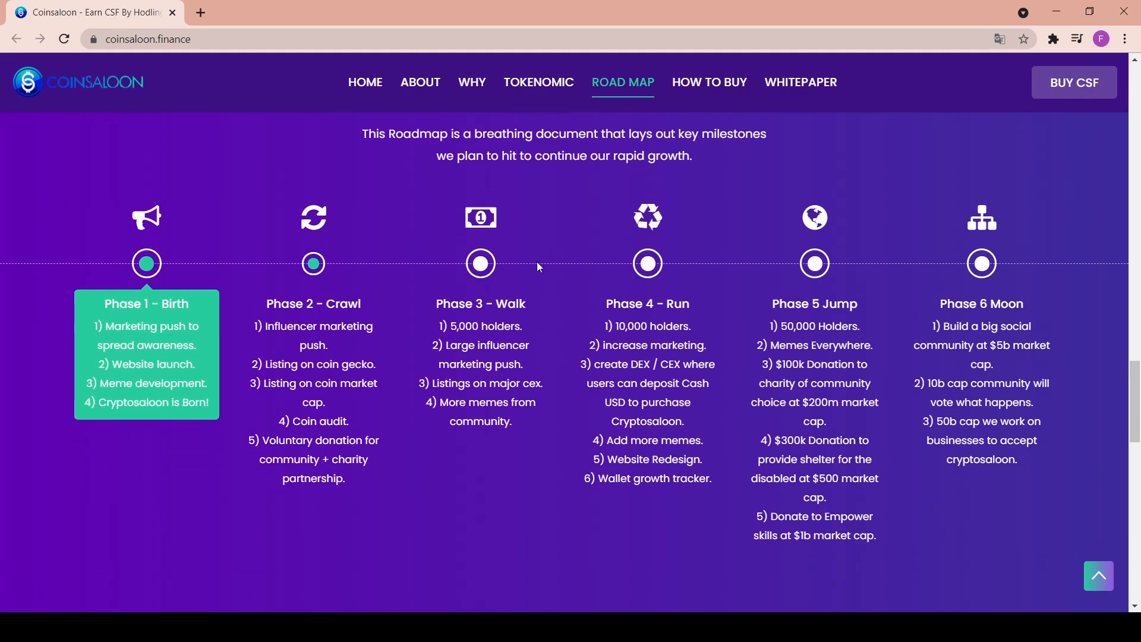
mouse_move(102, 327)
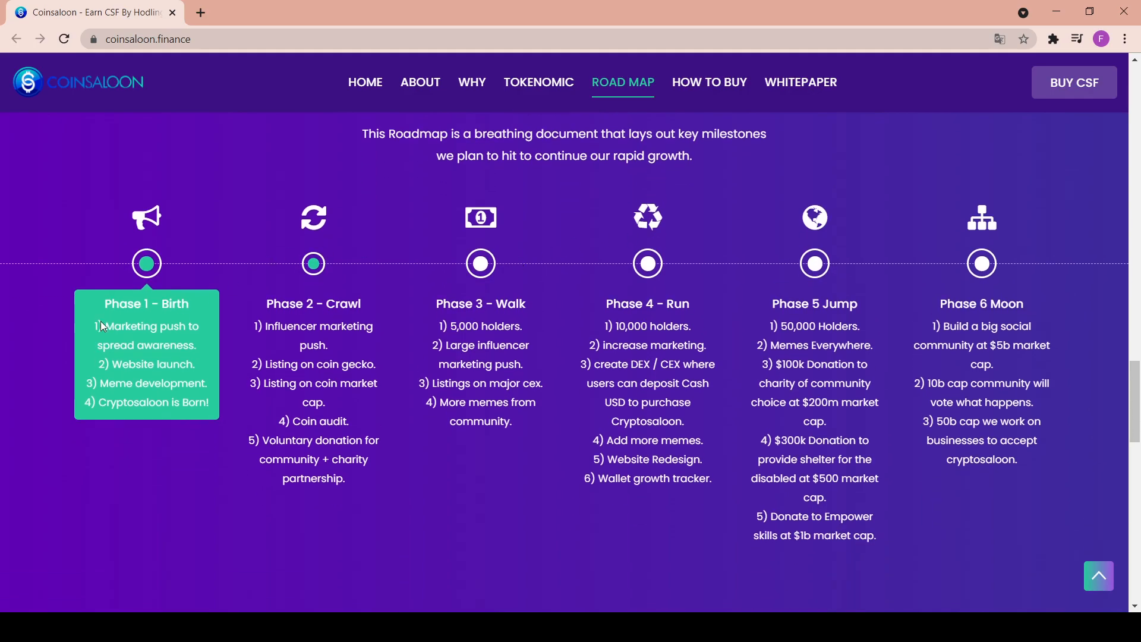
mouse_move(91, 322)
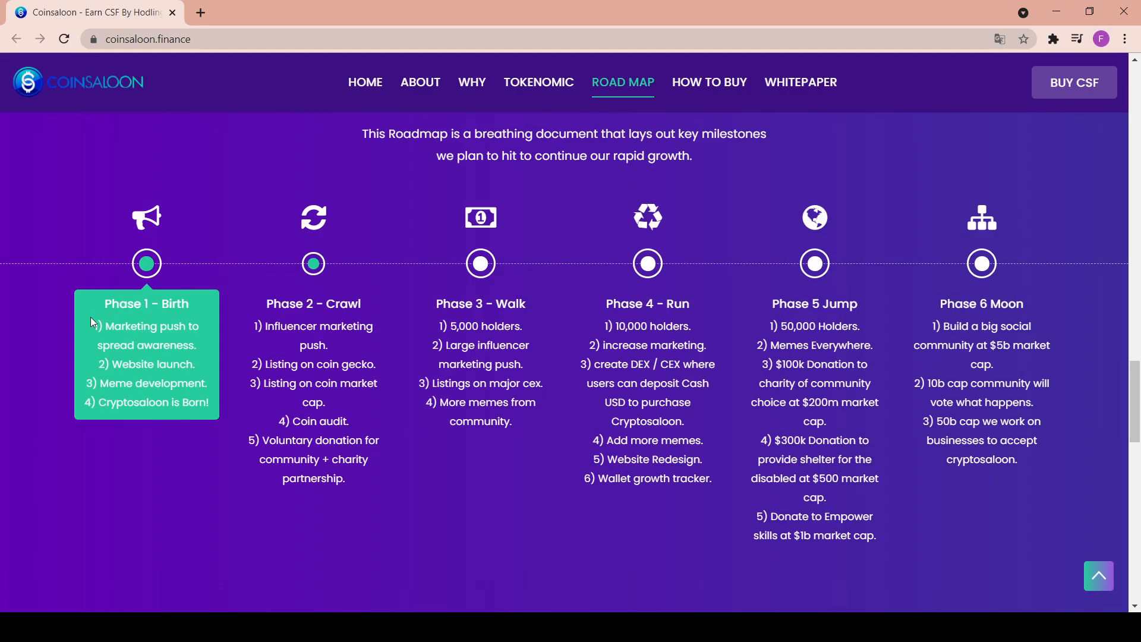
mouse_move(182, 417)
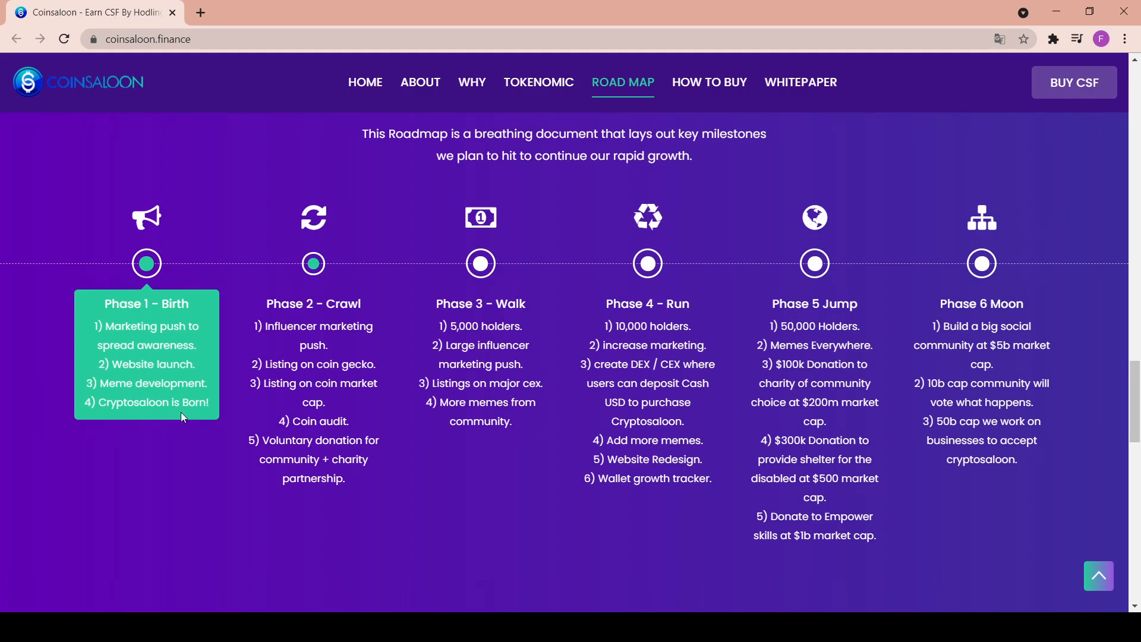
mouse_move(285, 320)
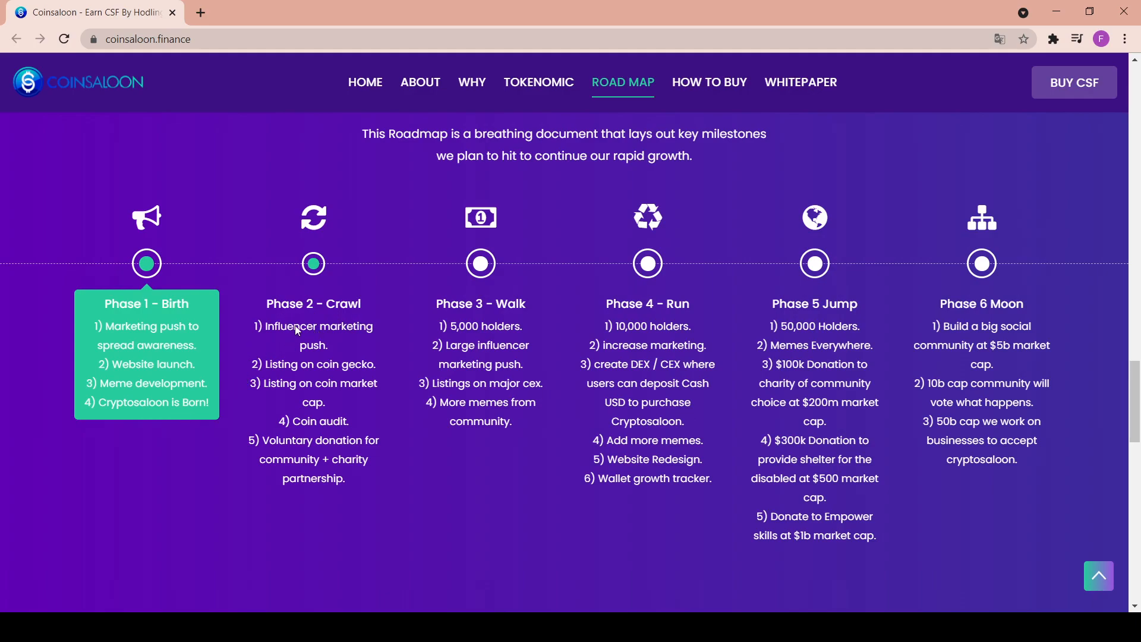
mouse_move(294, 377)
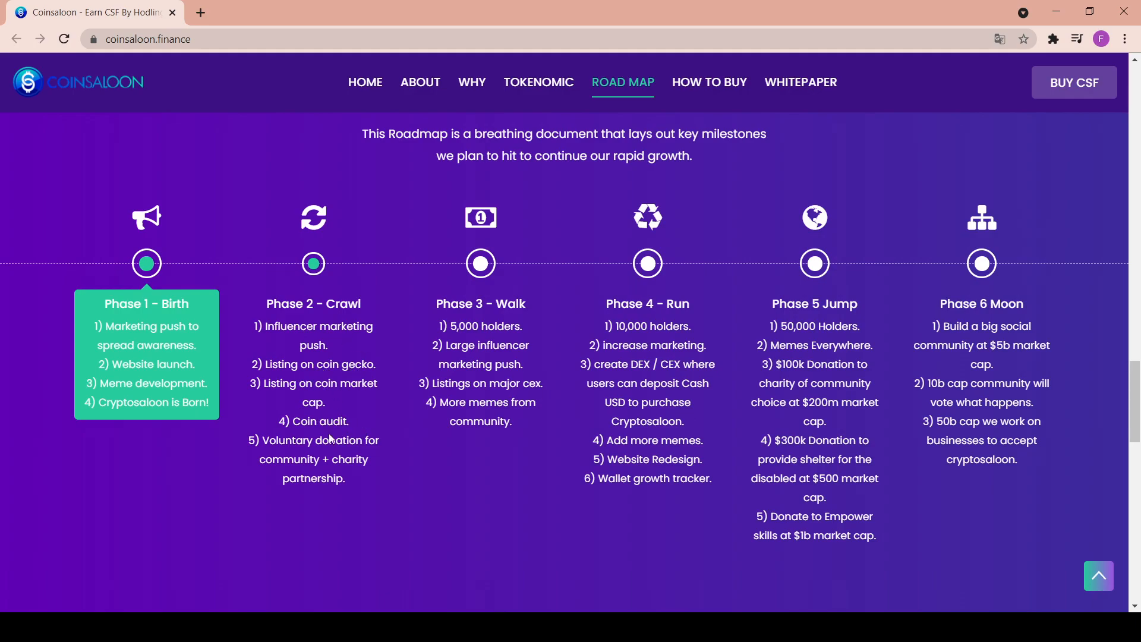
mouse_move(298, 469)
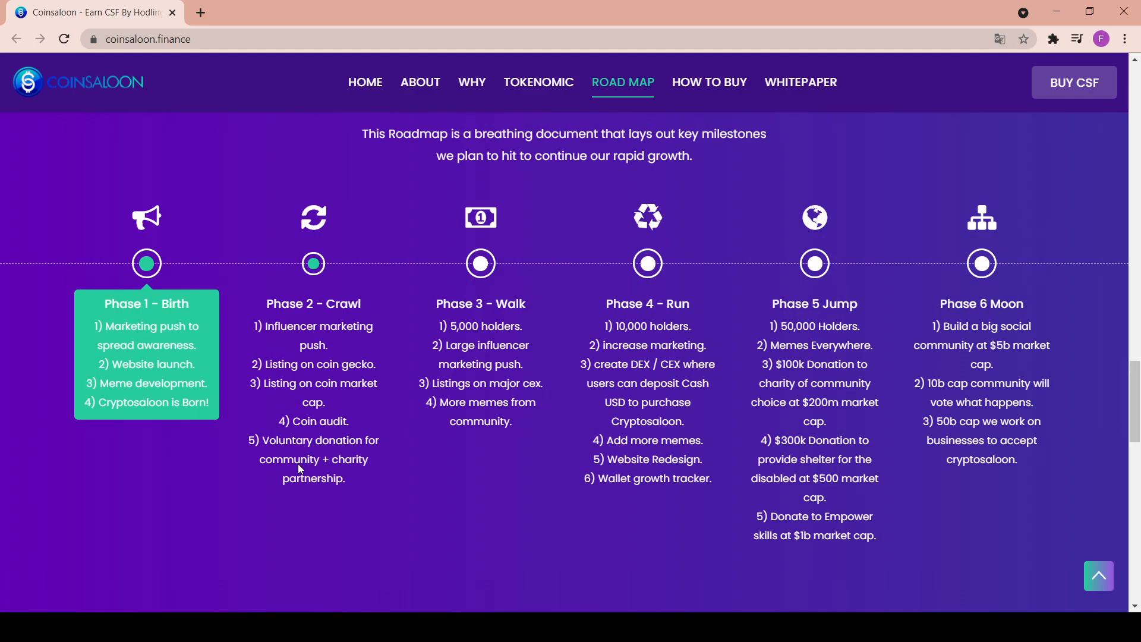
mouse_move(533, 295)
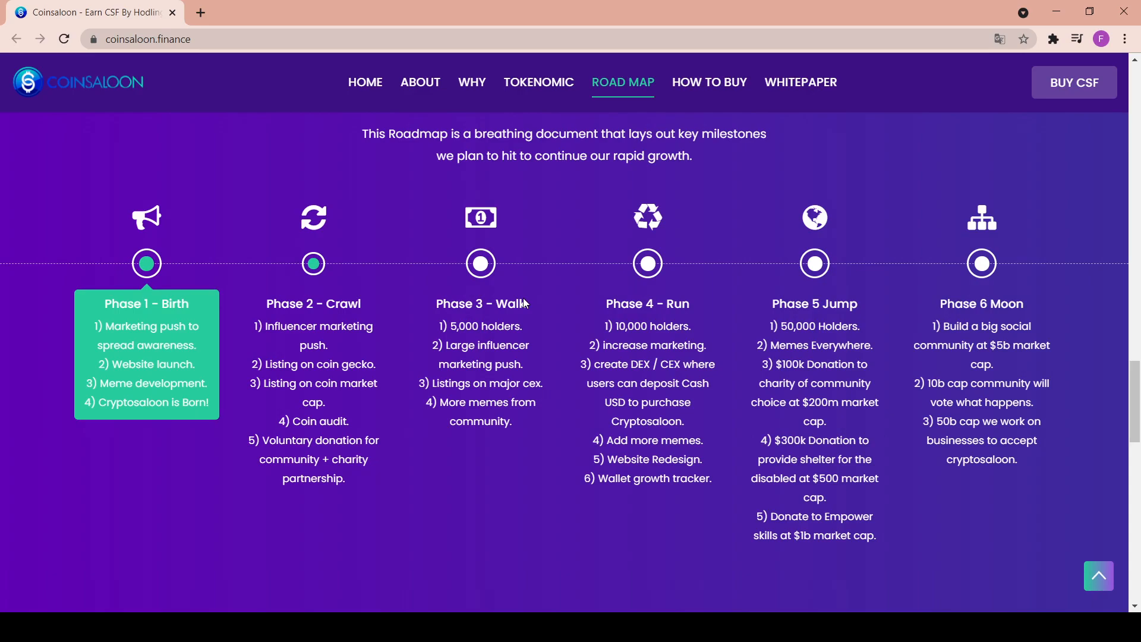
mouse_move(530, 334)
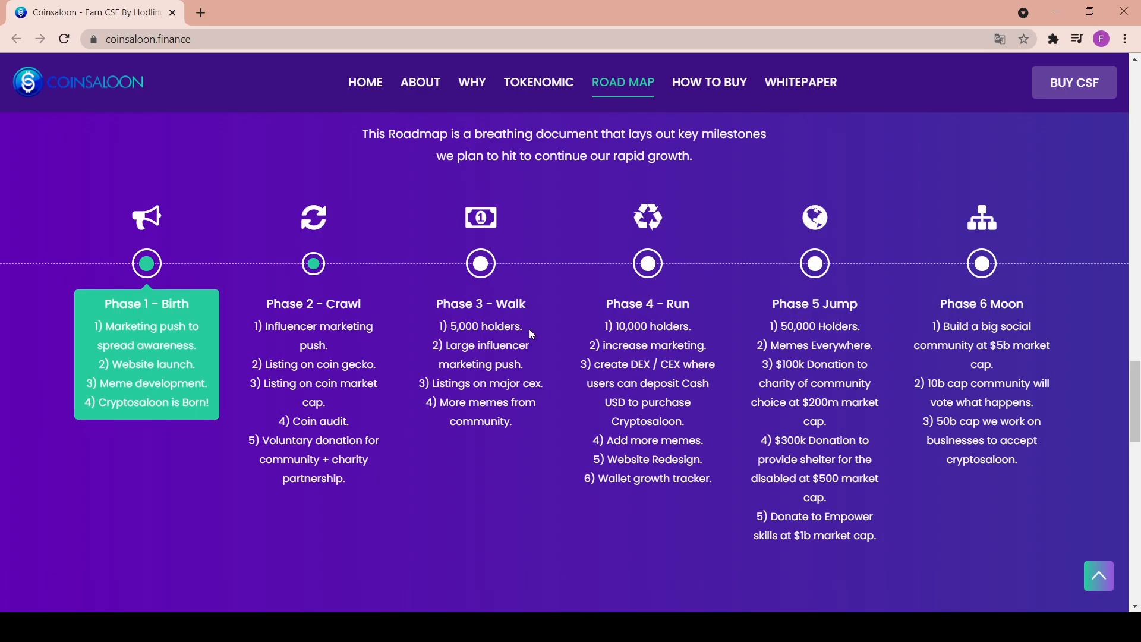
mouse_move(499, 373)
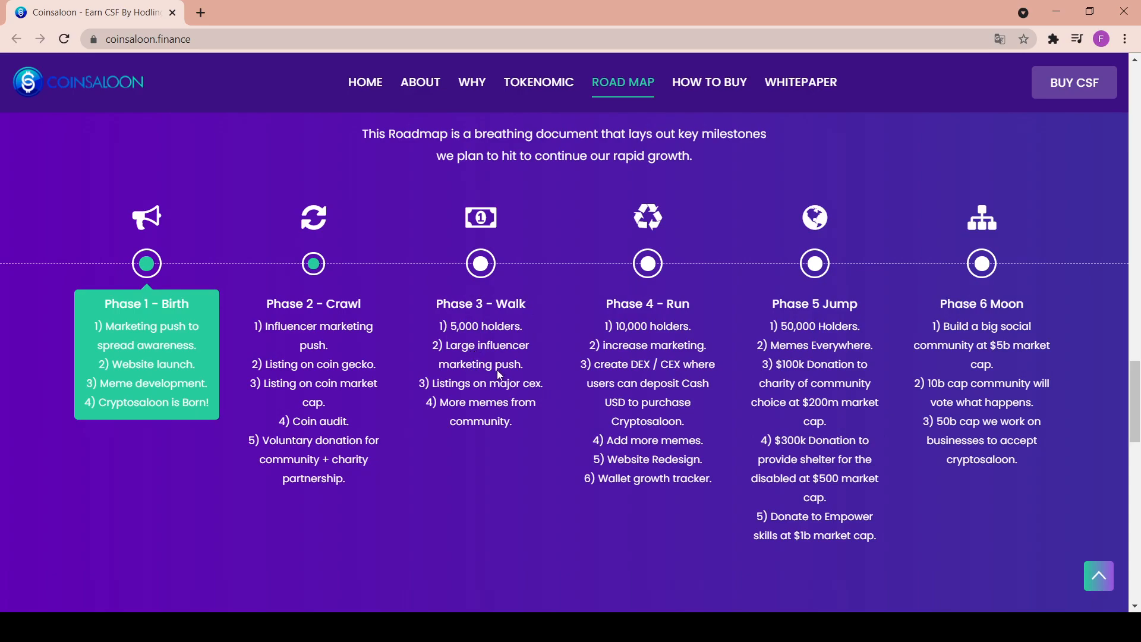
mouse_move(502, 428)
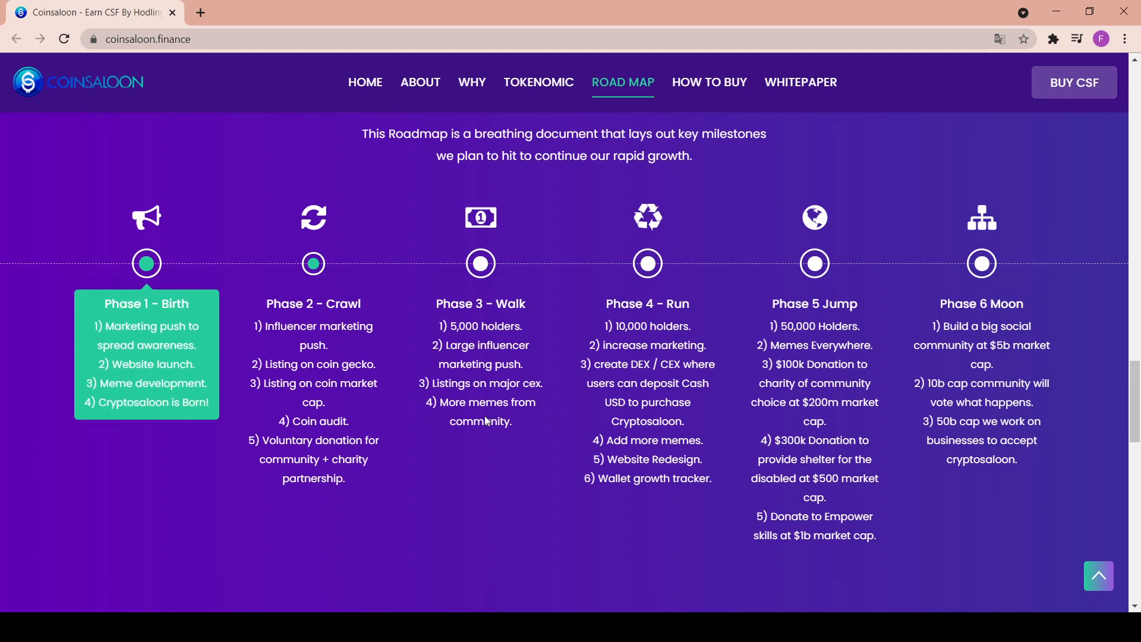
mouse_move(648, 297)
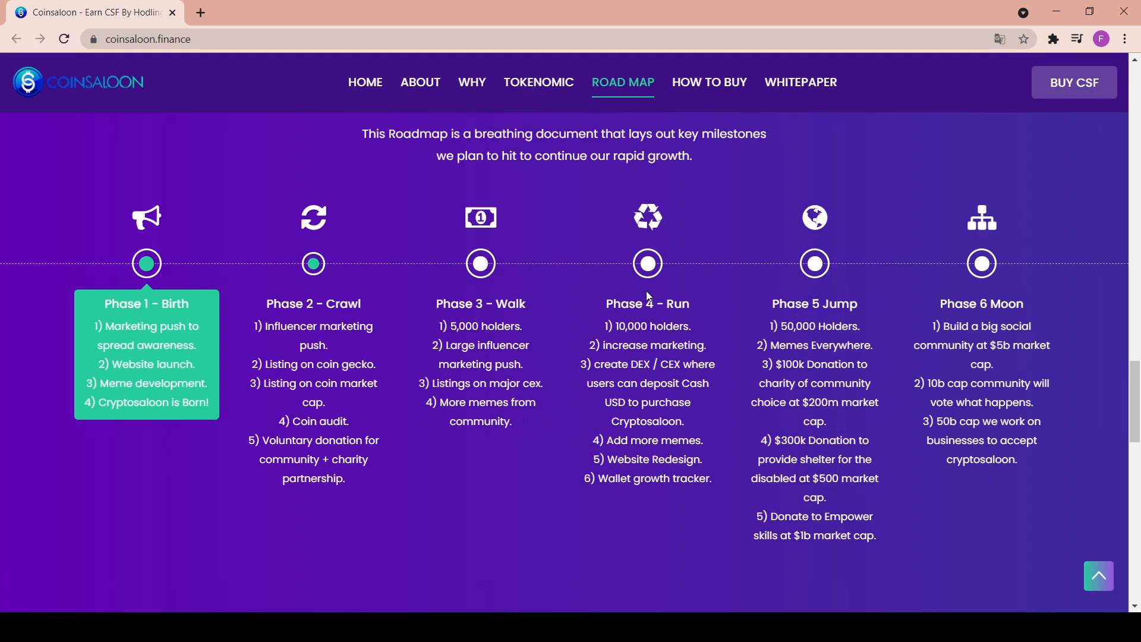
mouse_move(655, 312)
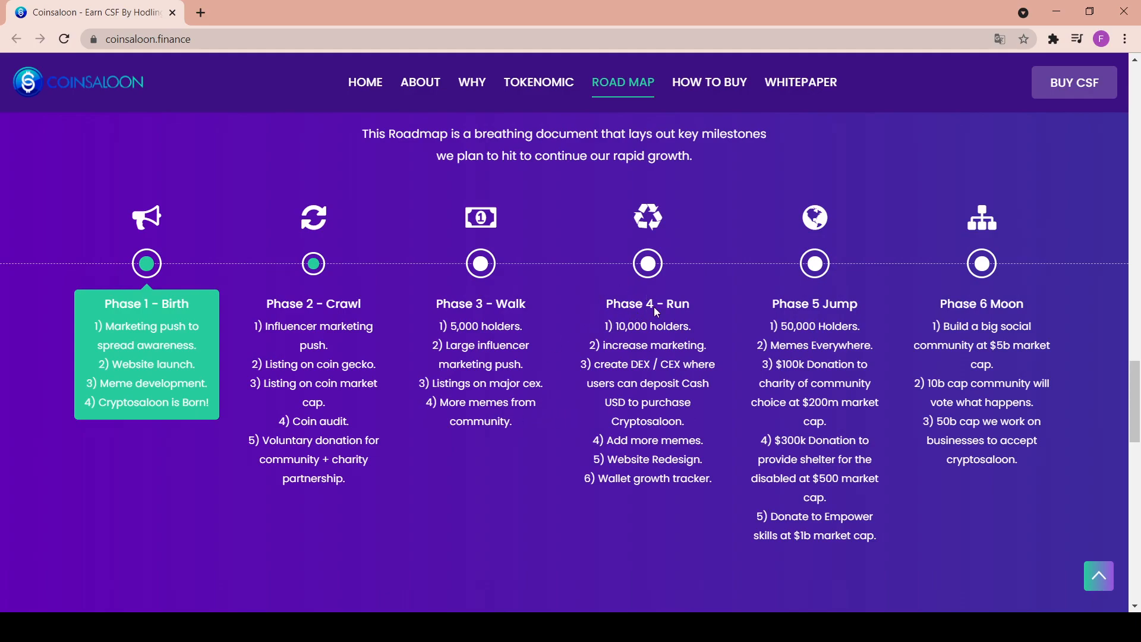
mouse_move(611, 337)
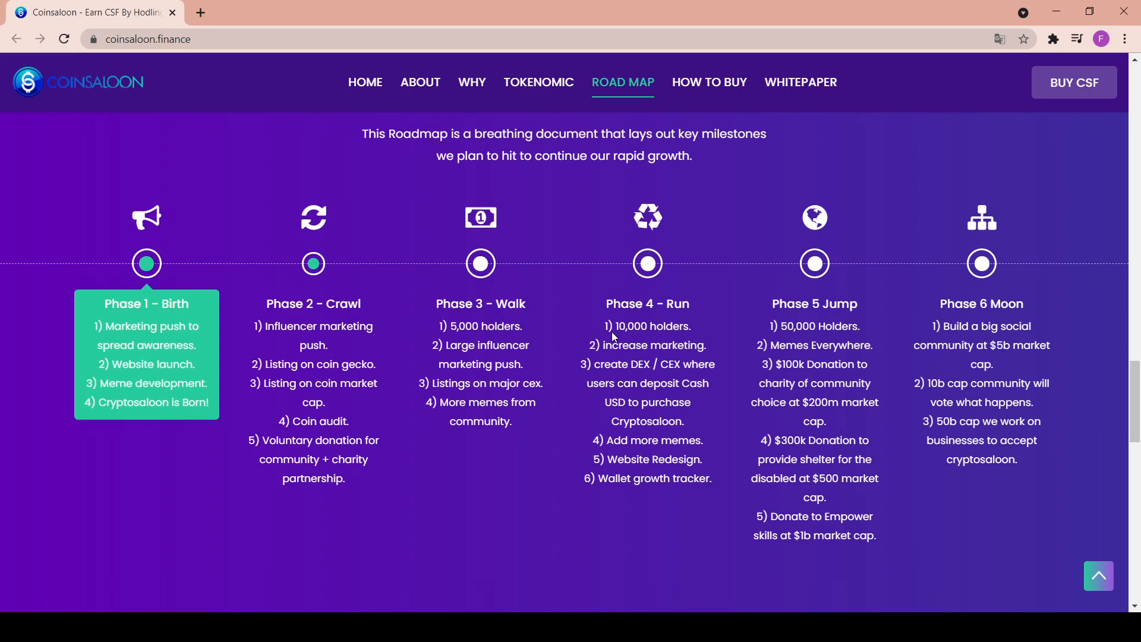
mouse_move(658, 366)
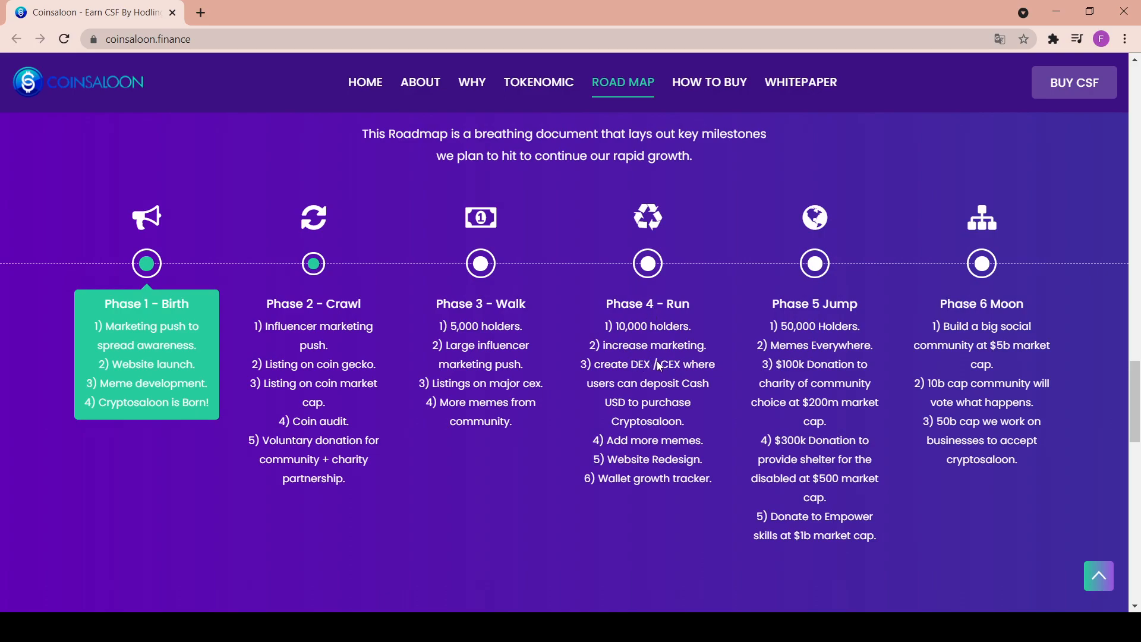
mouse_move(713, 366)
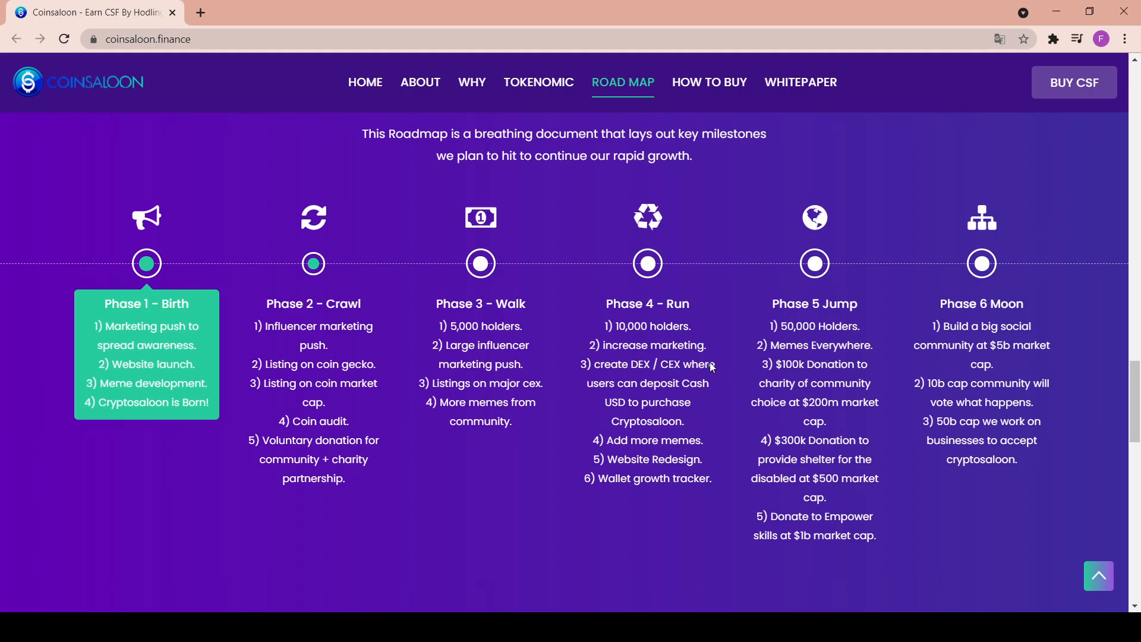
mouse_move(676, 412)
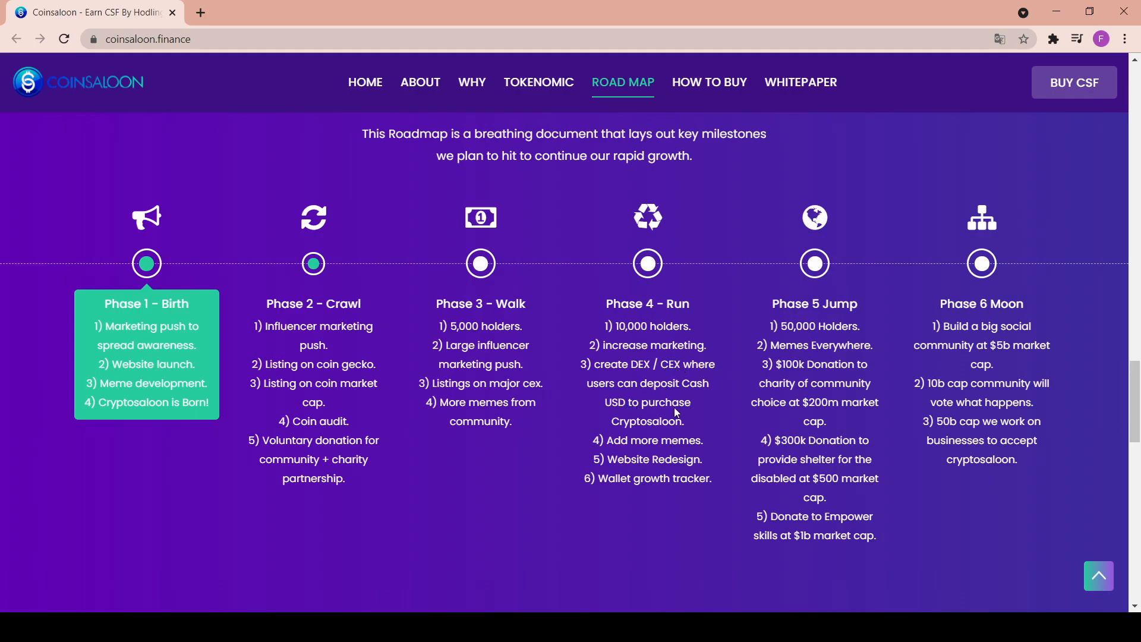
mouse_move(672, 432)
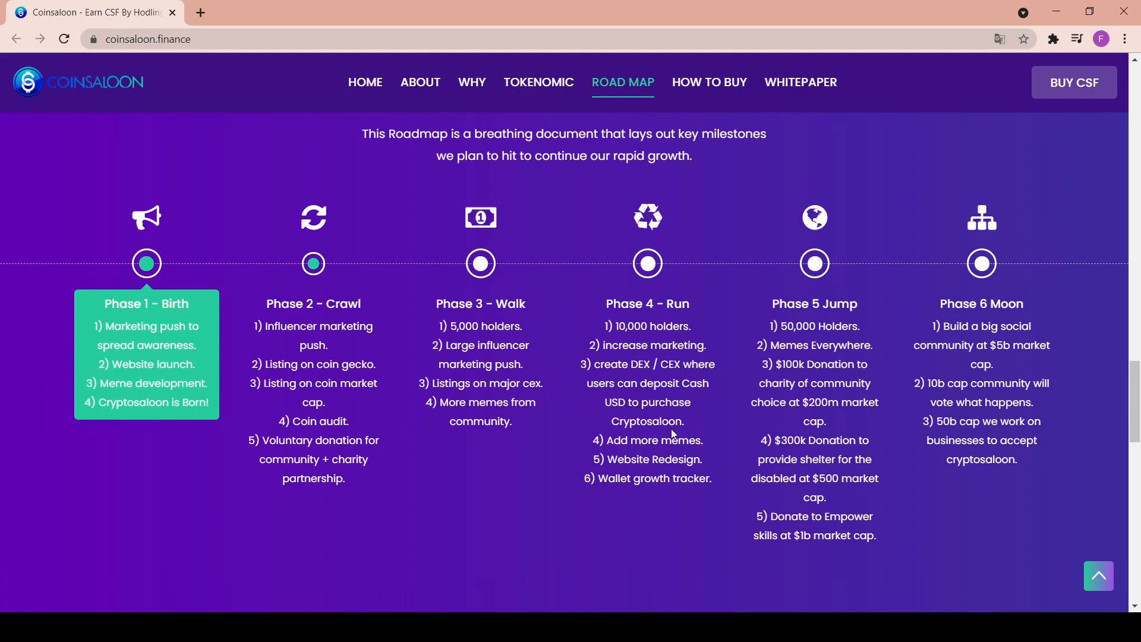
mouse_move(658, 468)
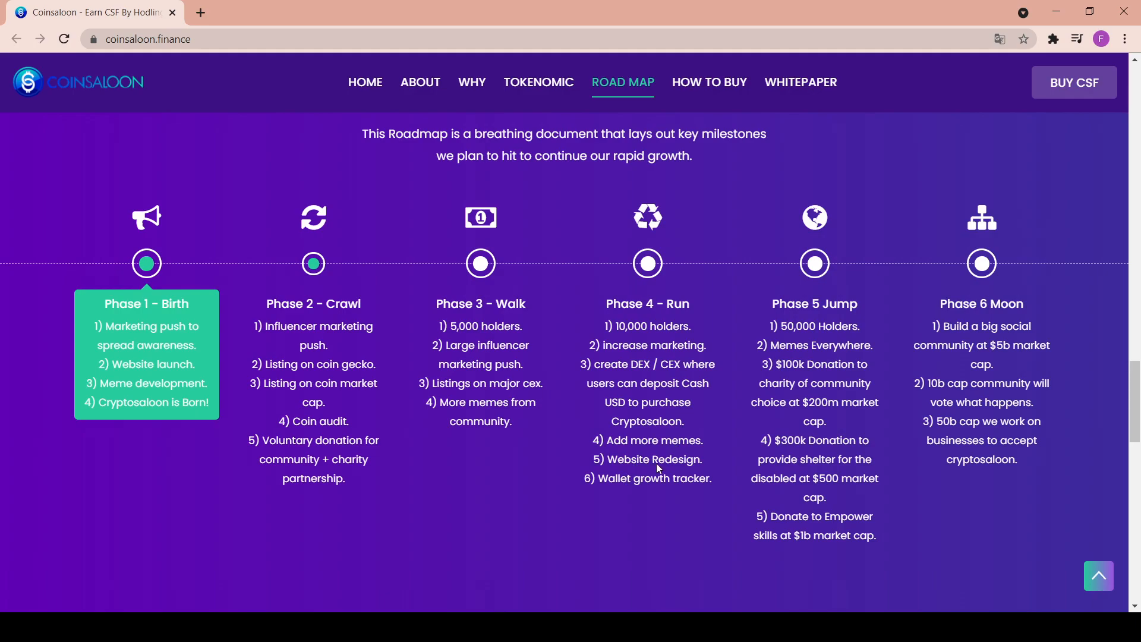
mouse_move(782, 393)
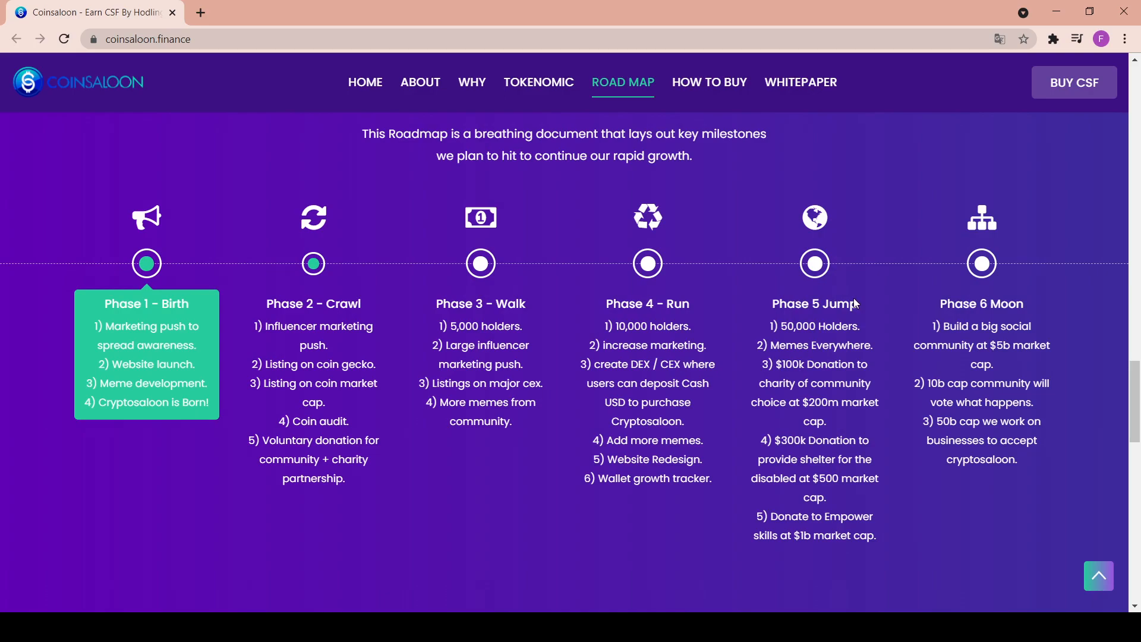
mouse_move(873, 348)
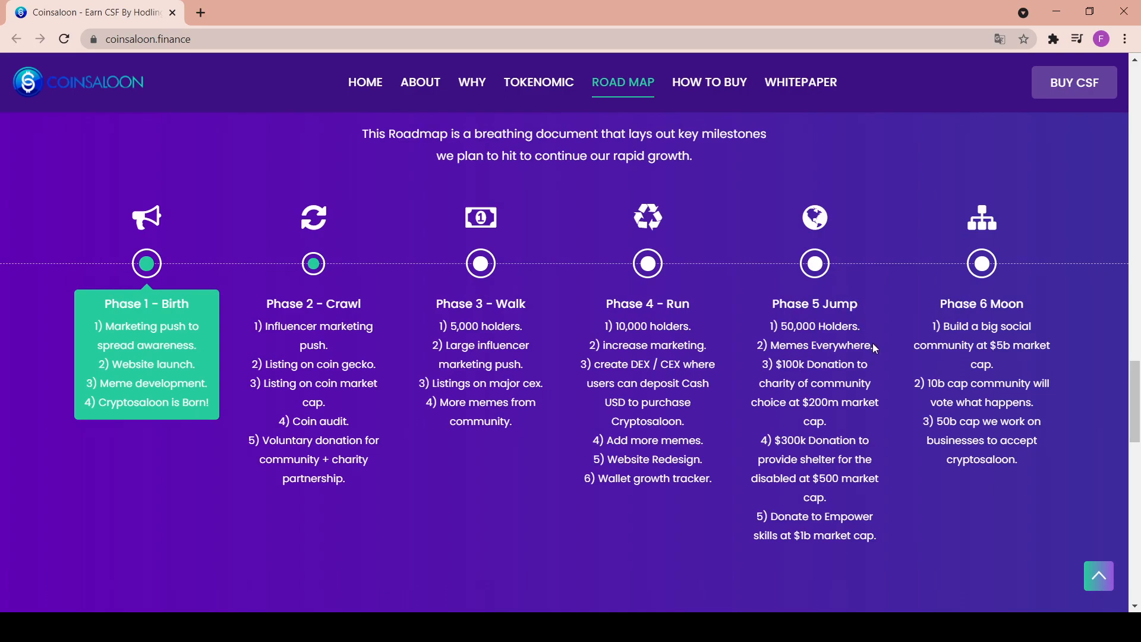
mouse_move(882, 356)
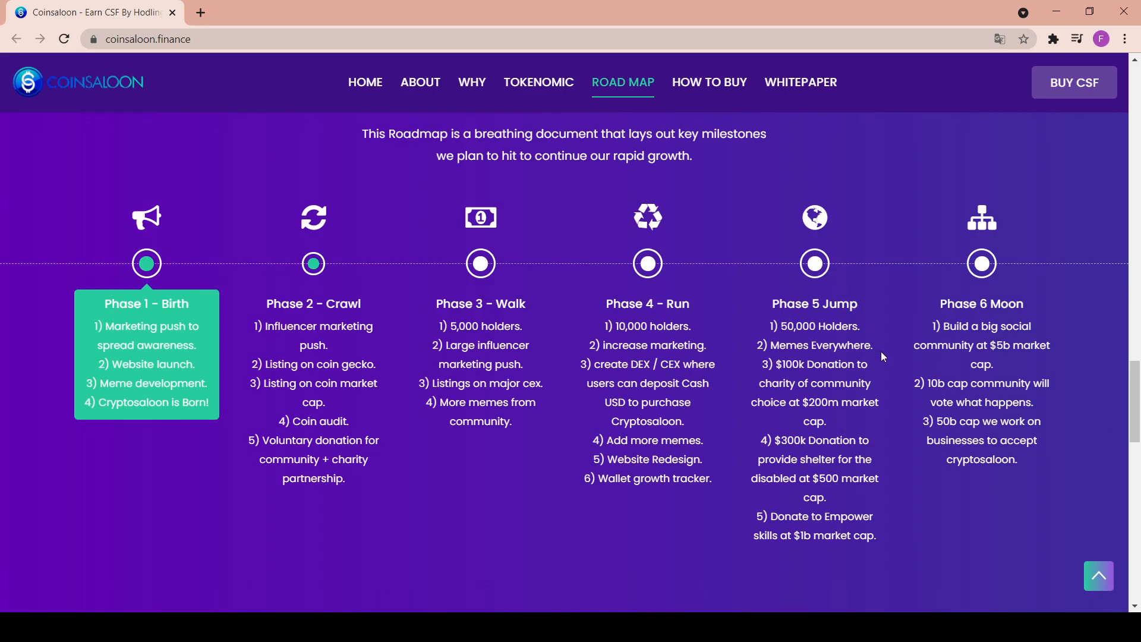
mouse_move(838, 391)
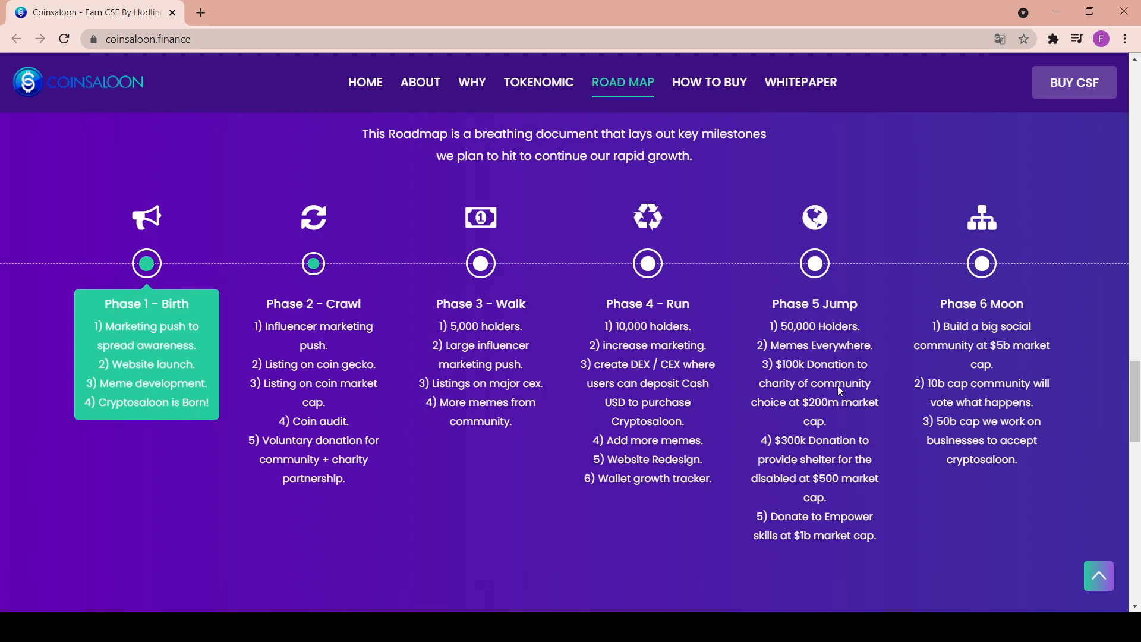
mouse_move(818, 413)
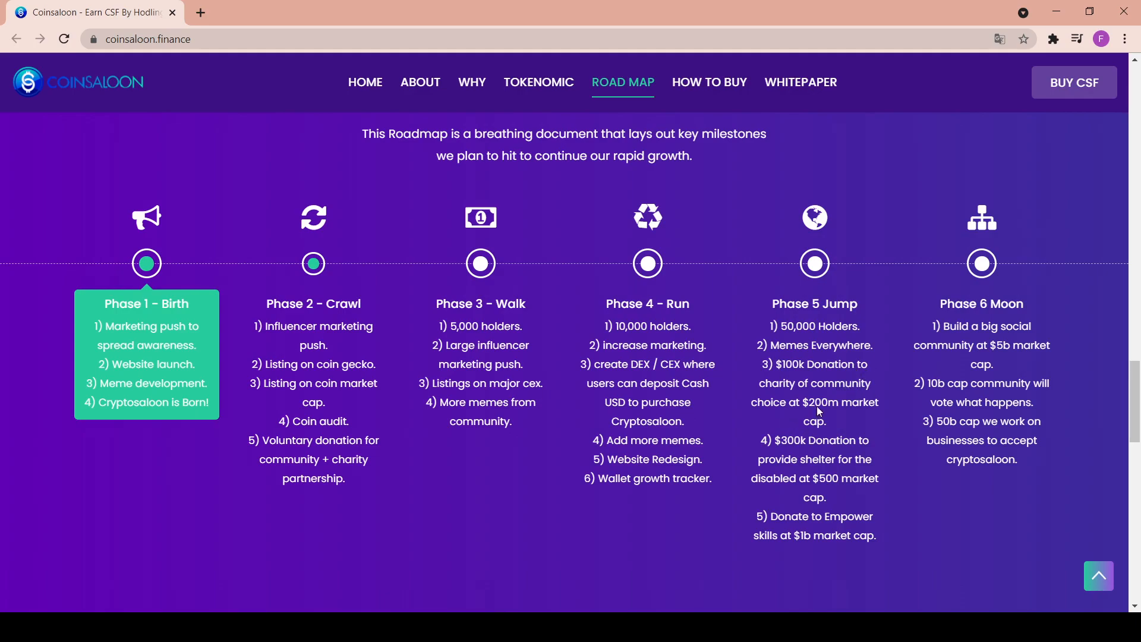
mouse_move(877, 419)
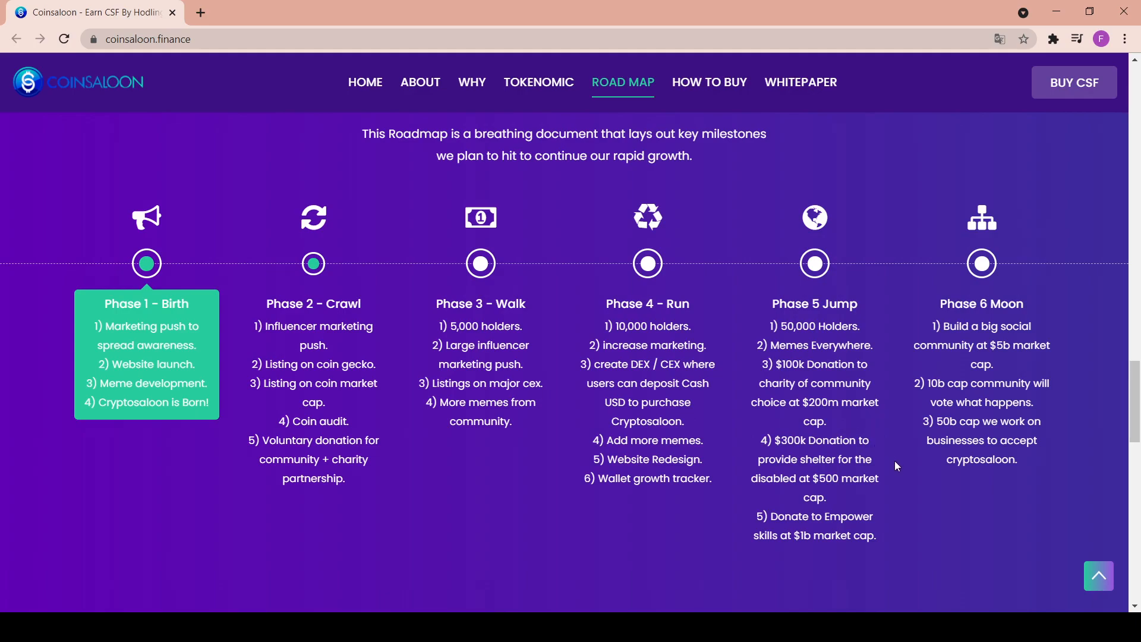
scroll("down", 3)
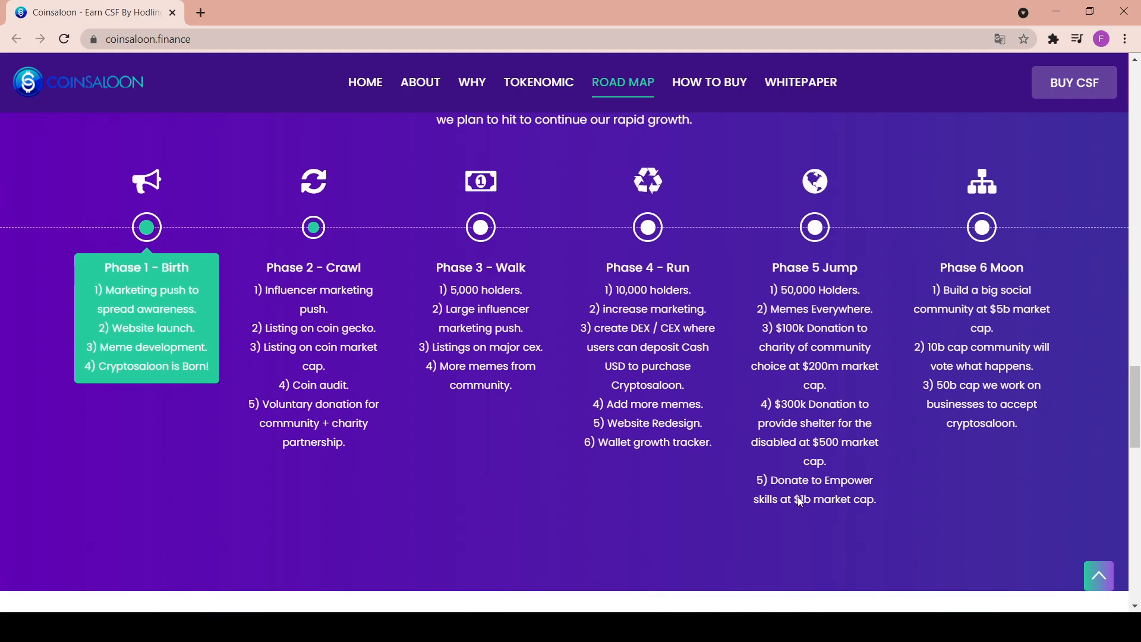
mouse_move(784, 509)
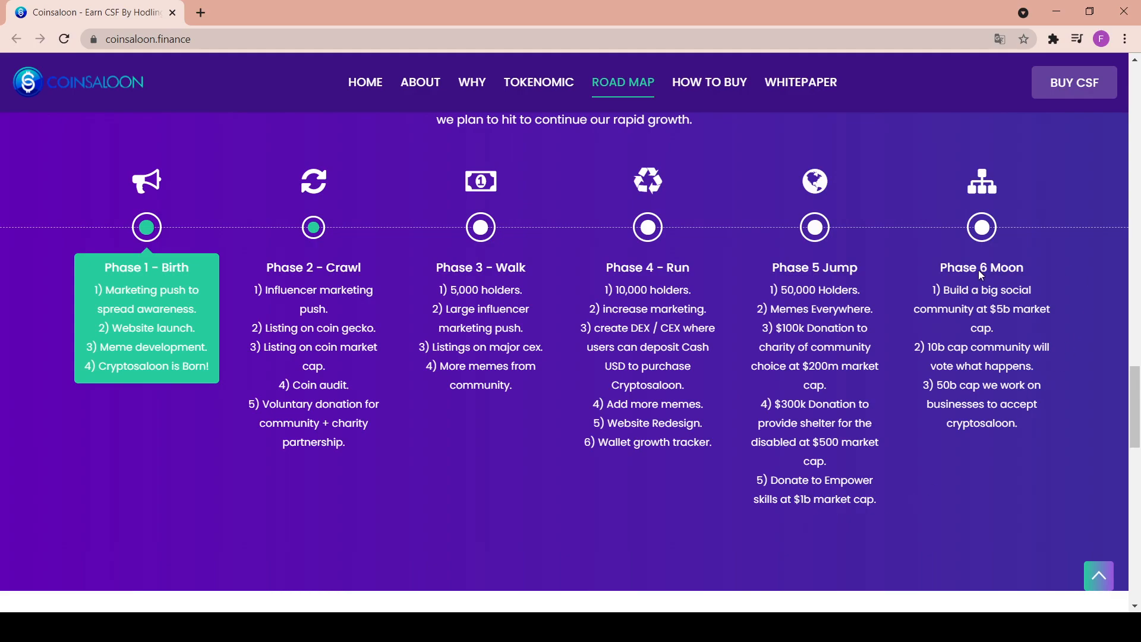
mouse_move(906, 336)
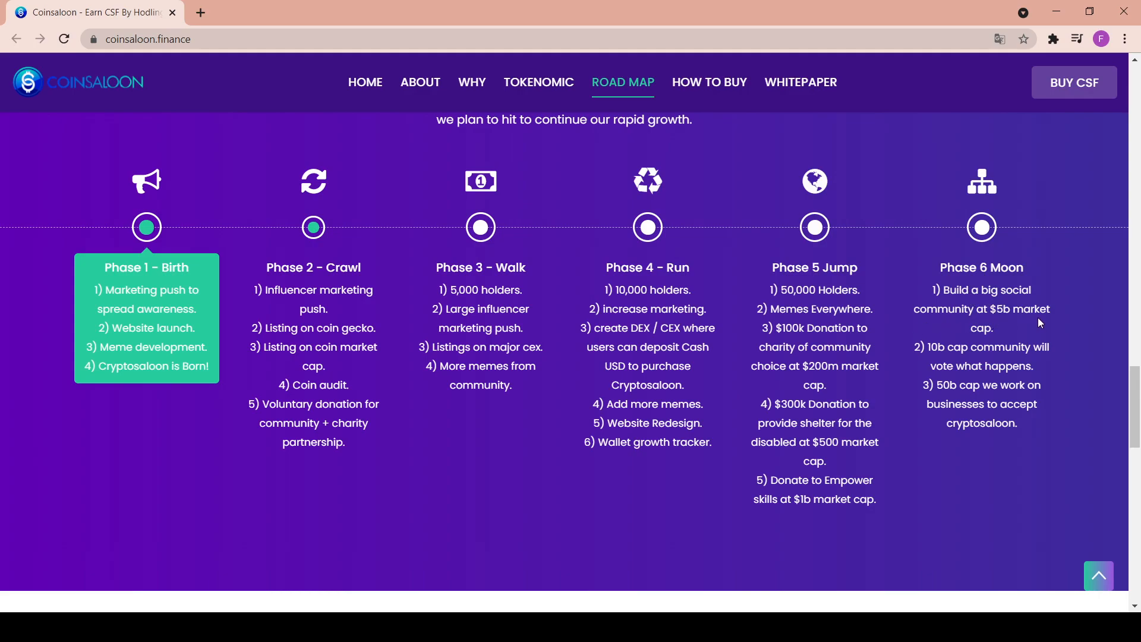
mouse_move(999, 352)
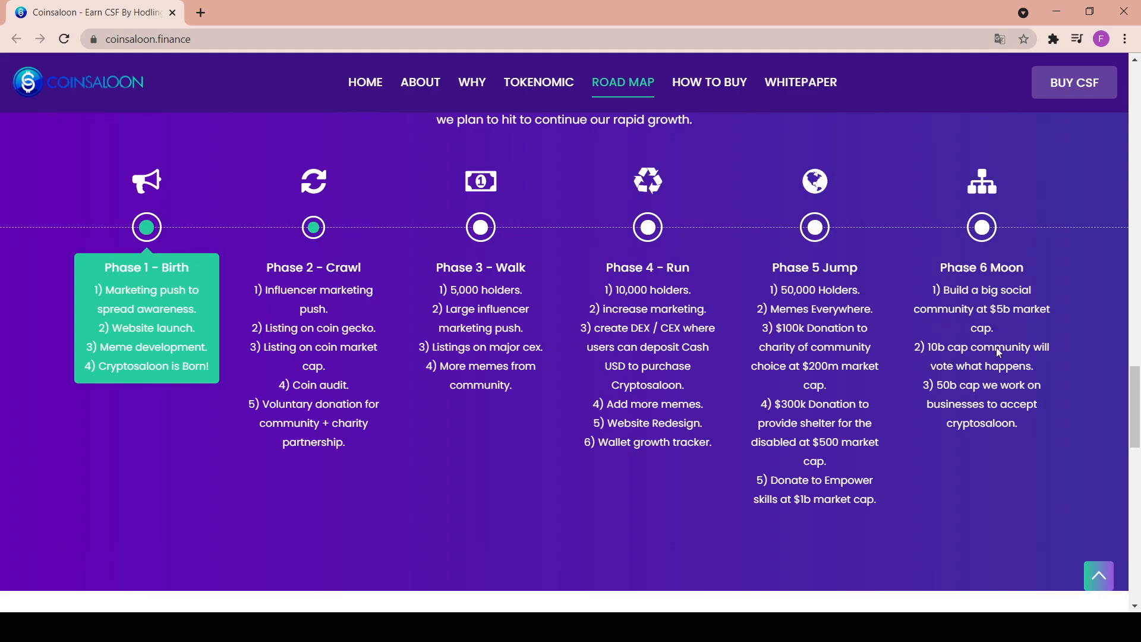
mouse_move(1030, 386)
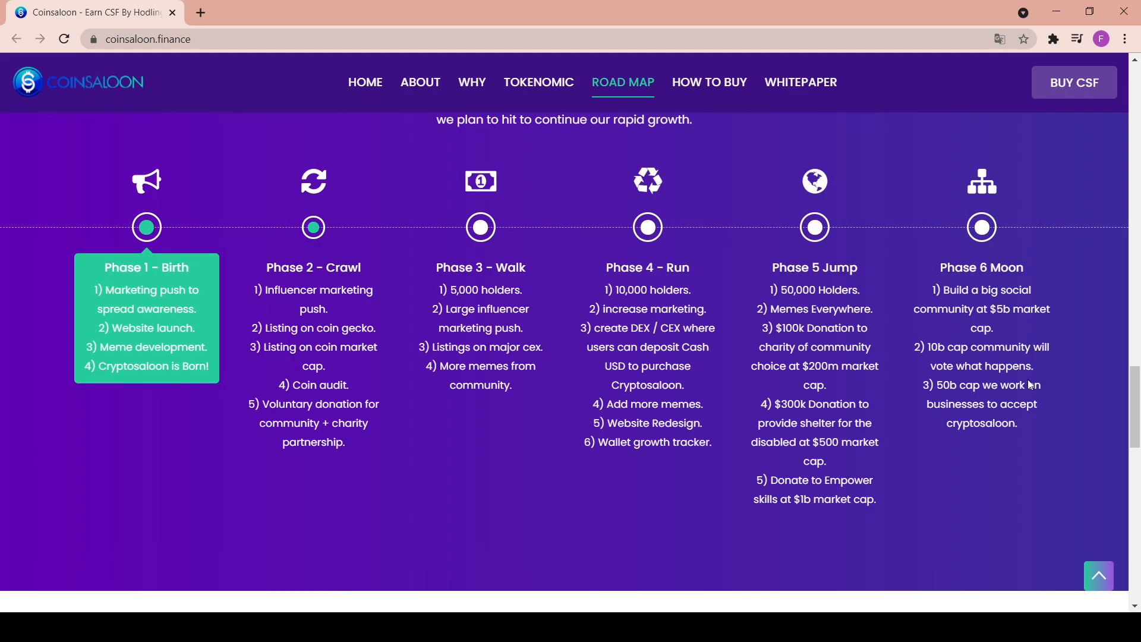
mouse_move(998, 400)
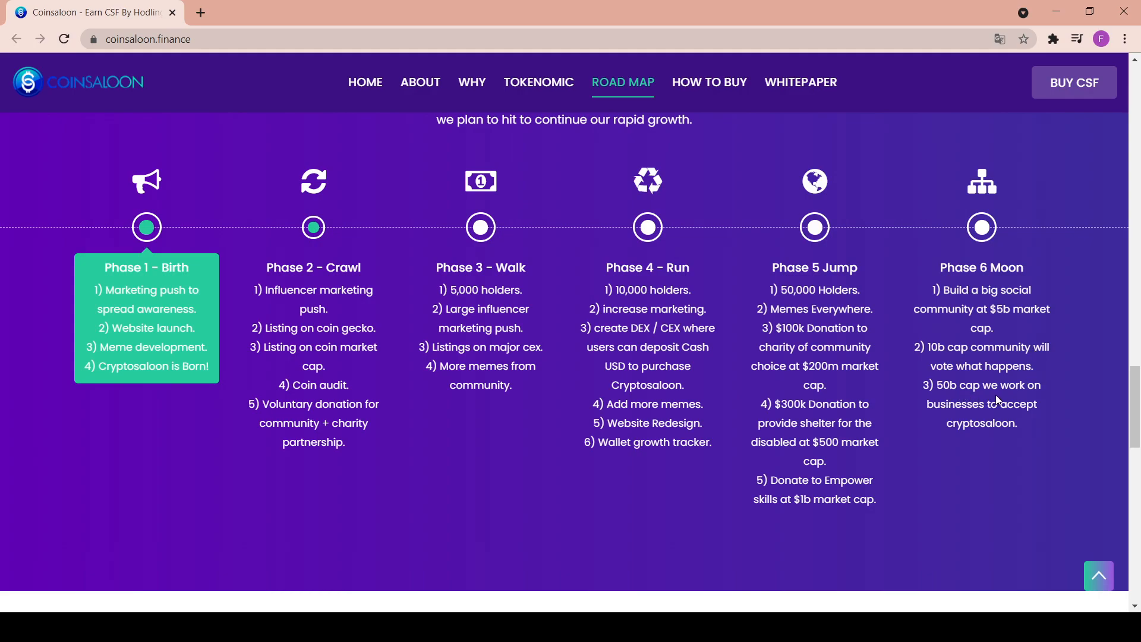
mouse_move(1059, 421)
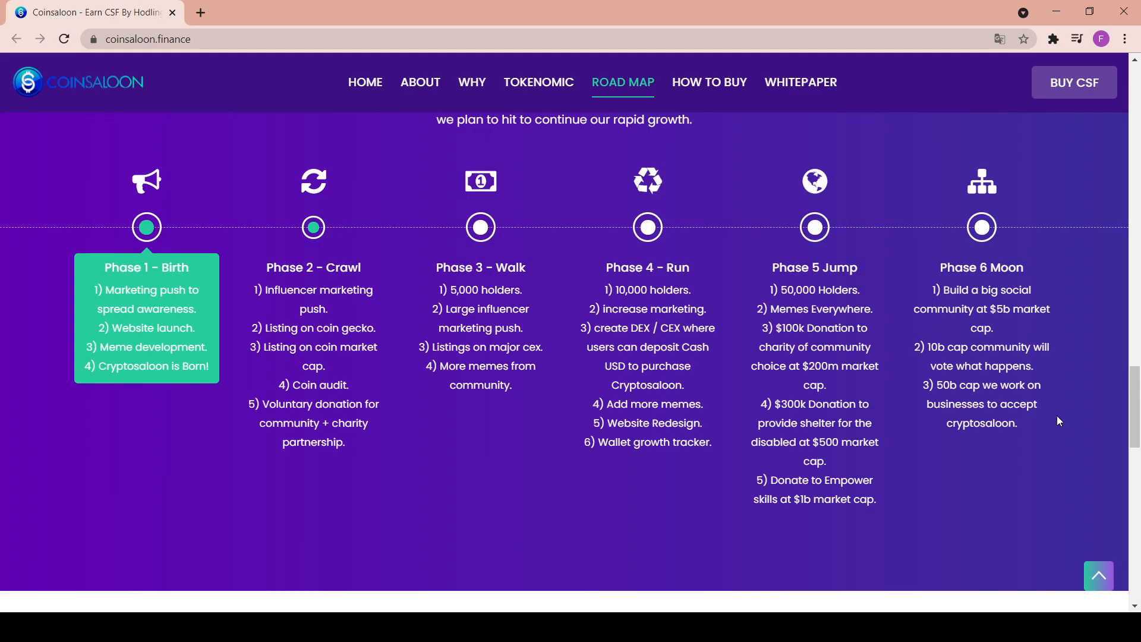
Go from HOW TO BUY to ROAD MAP and back, then scroll to the buy buttons.
left_click(708, 82)
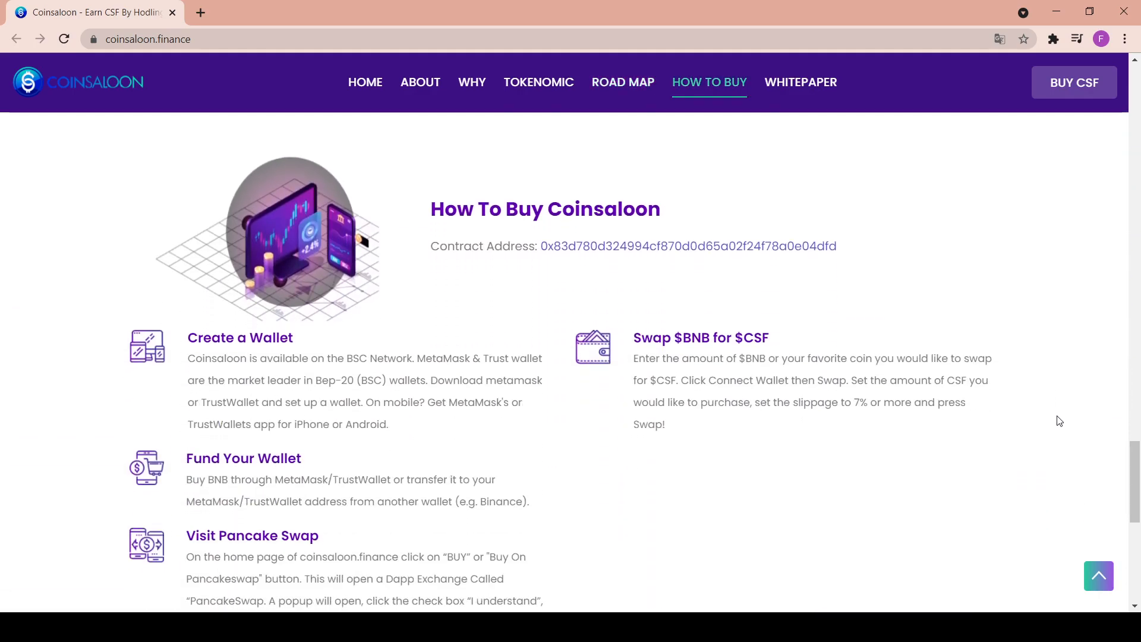
left_click(622, 82)
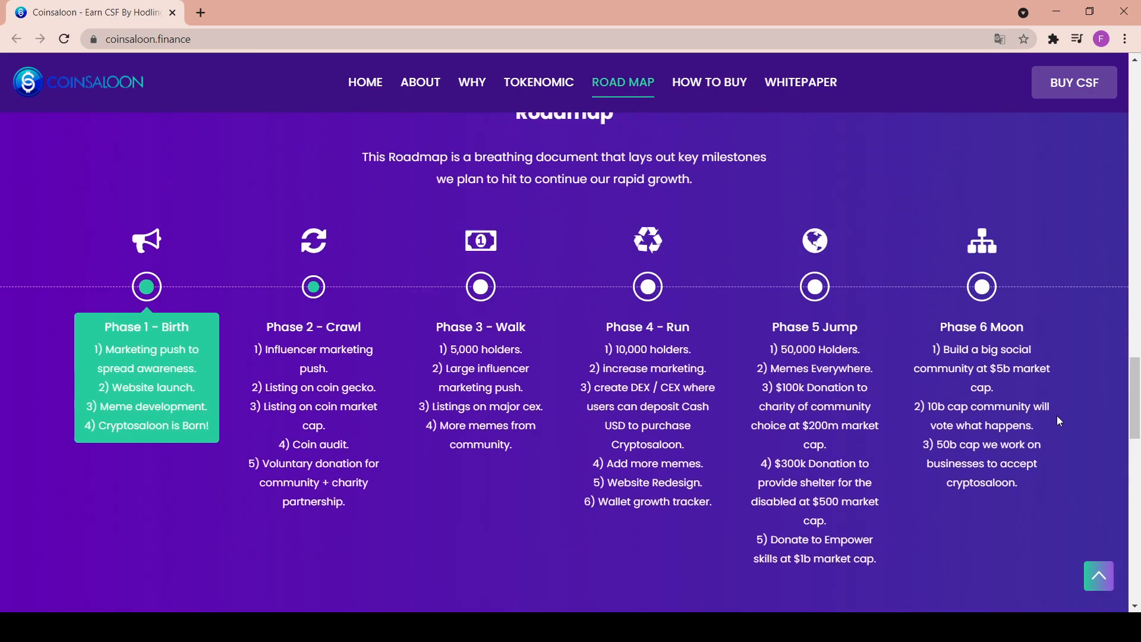
left_click(709, 82)
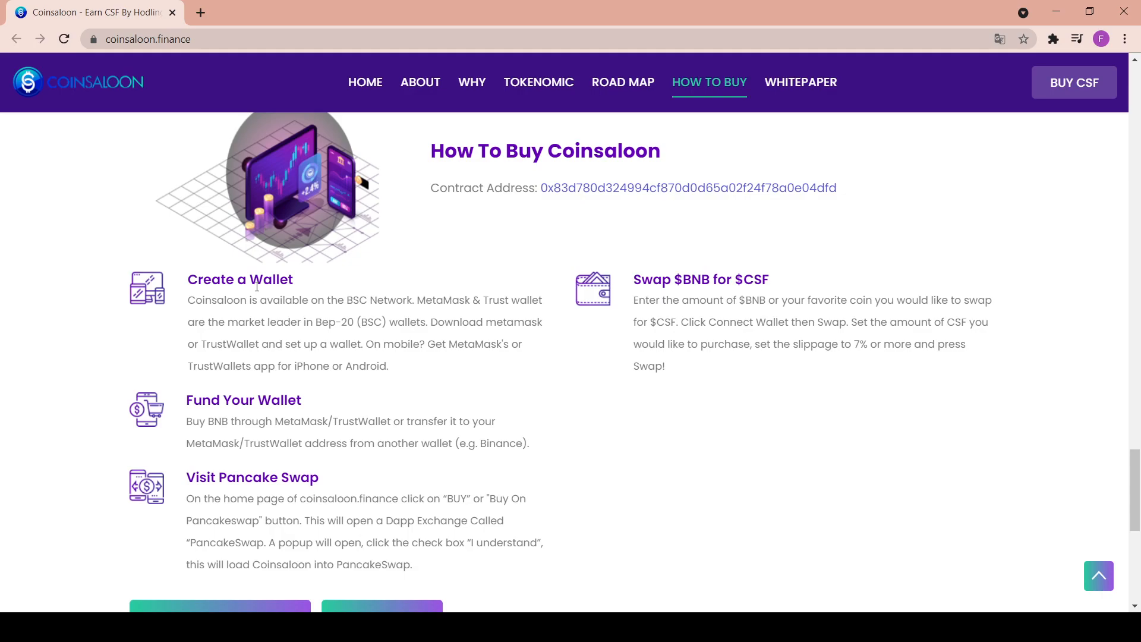
scroll("down", 3)
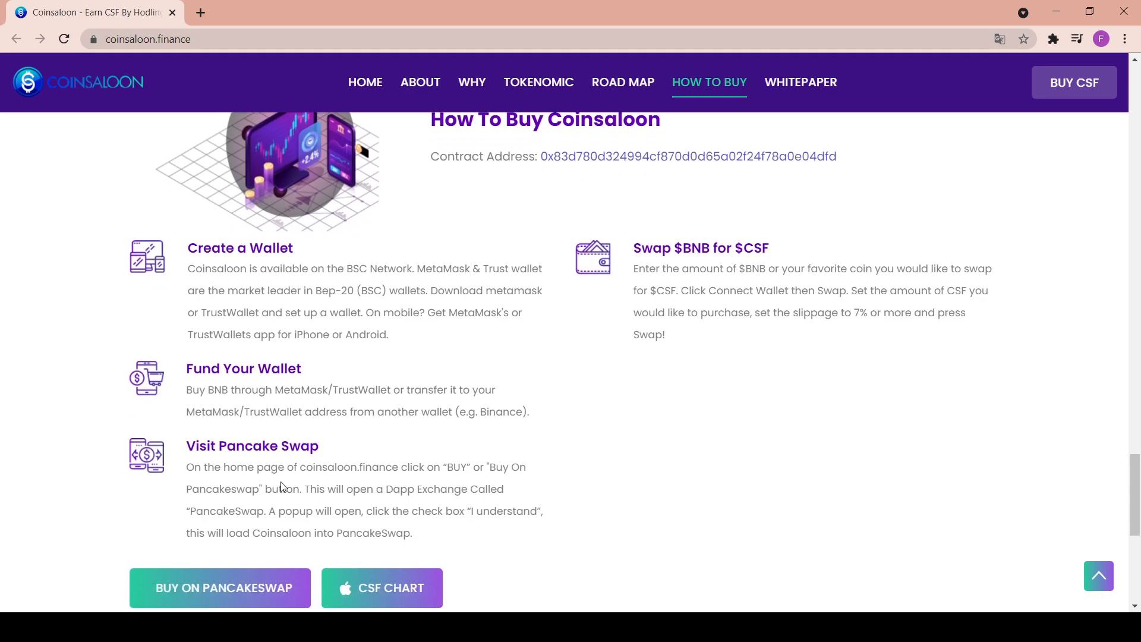
mouse_move(375, 465)
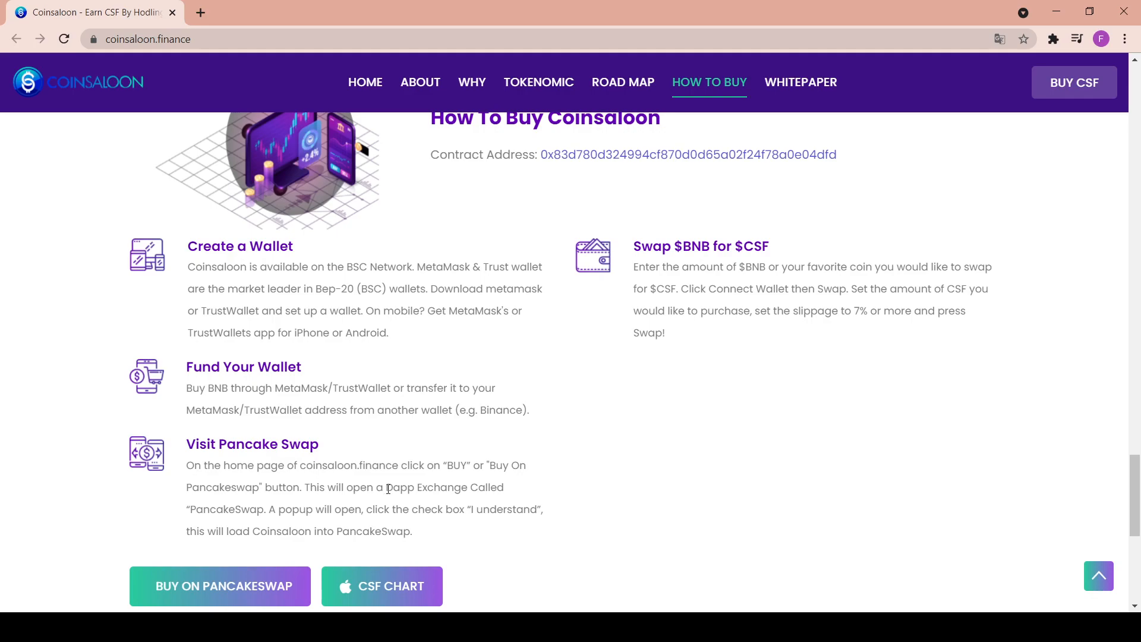
mouse_move(264, 513)
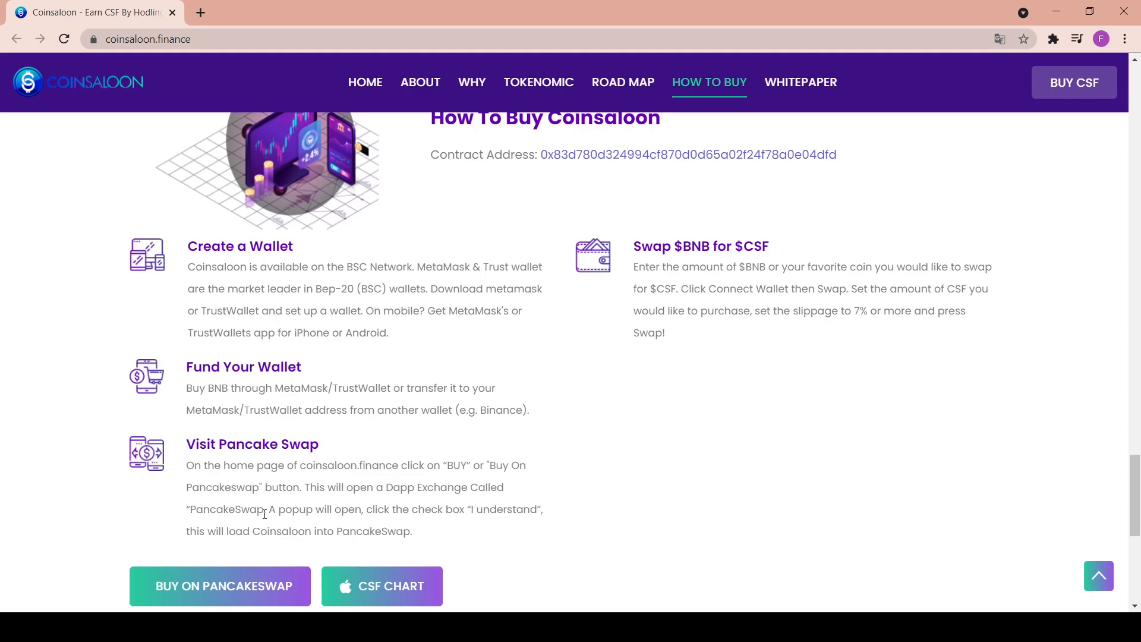
mouse_move(414, 509)
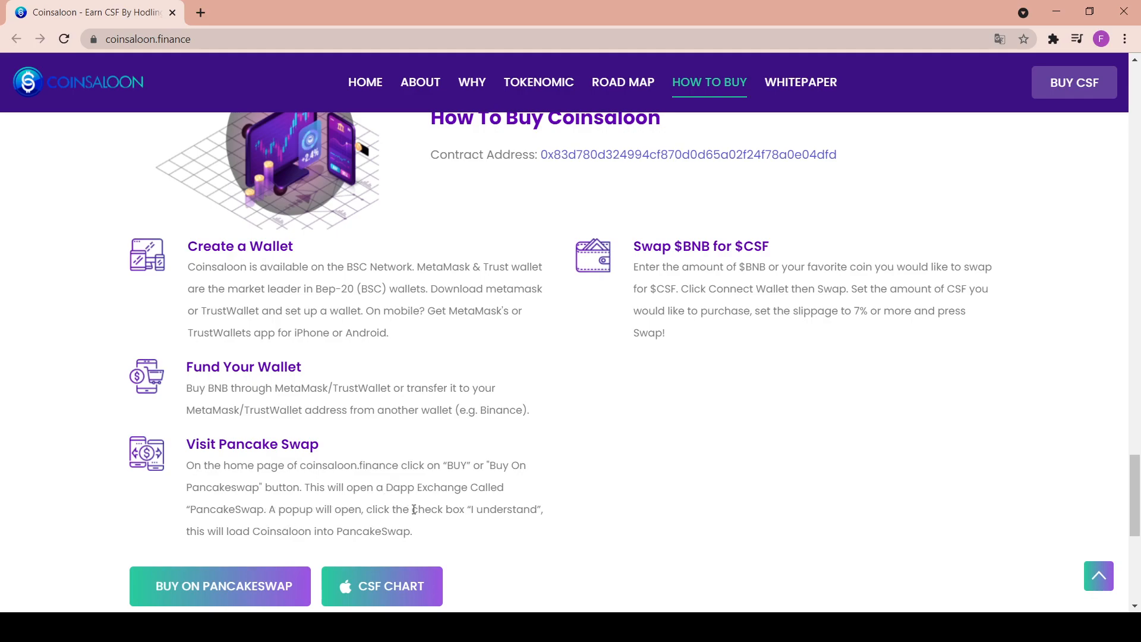
mouse_move(237, 545)
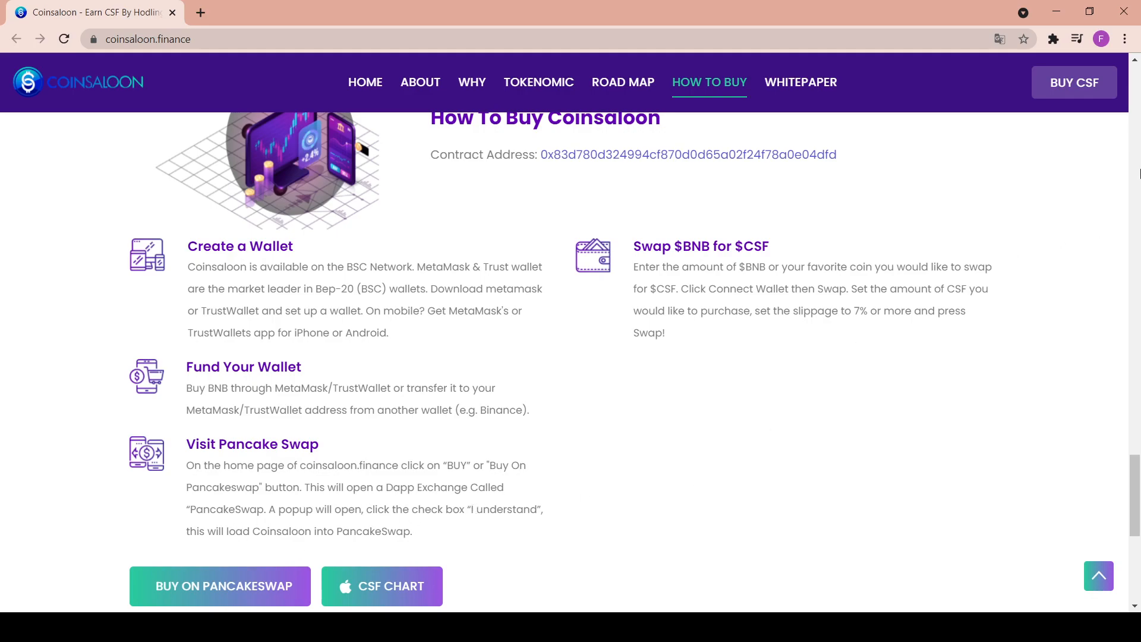
mouse_move(995, 156)
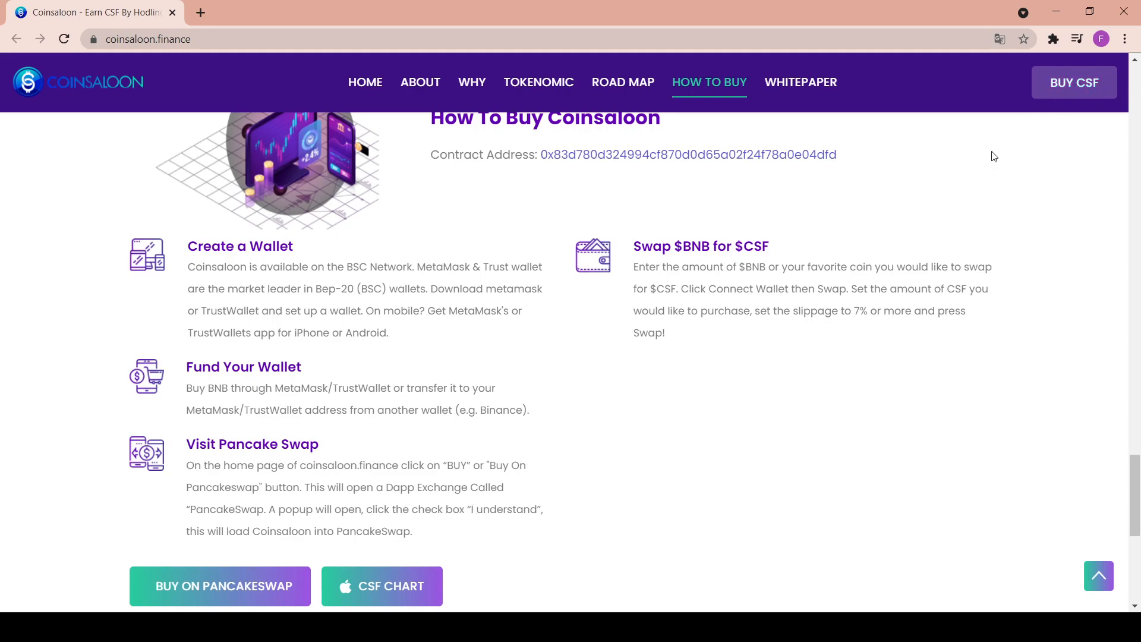
mouse_move(658, 246)
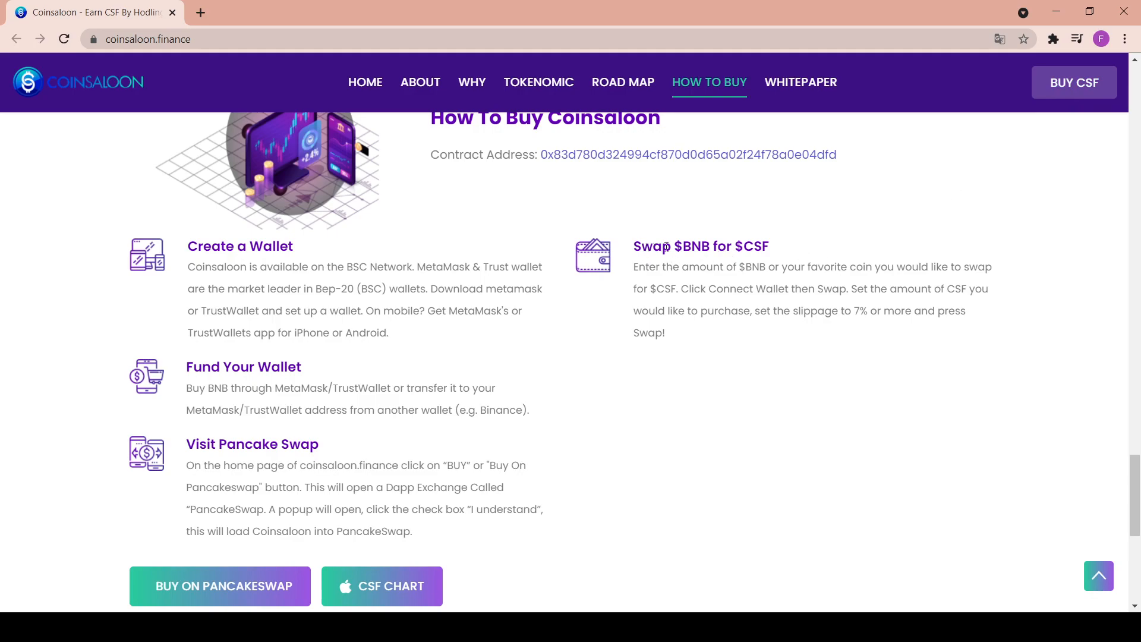
mouse_move(804, 246)
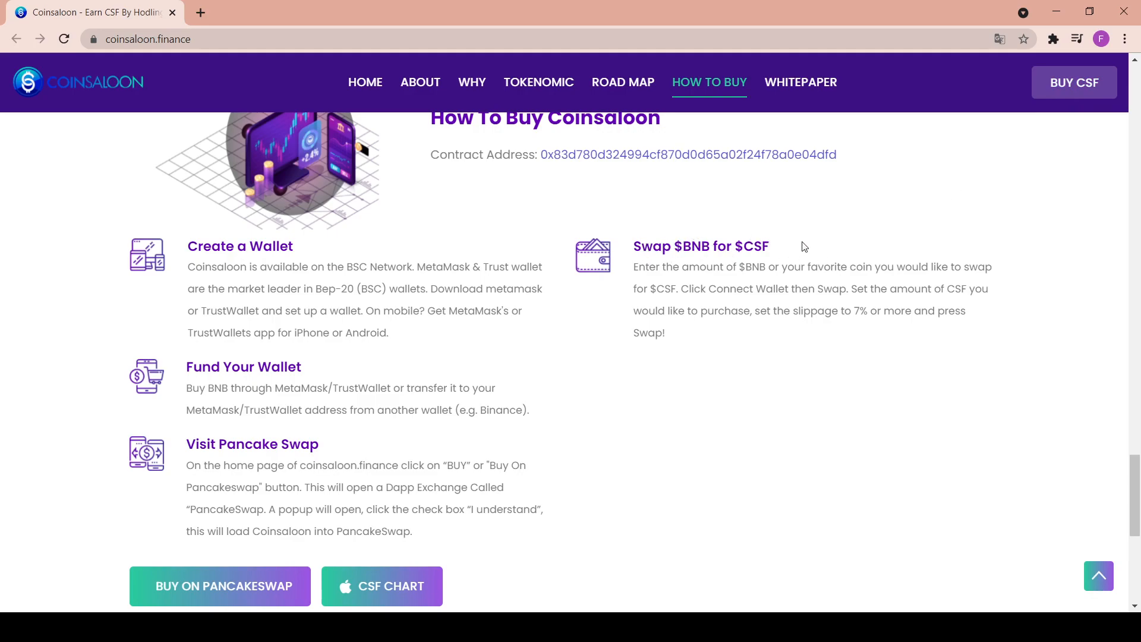
mouse_move(776, 262)
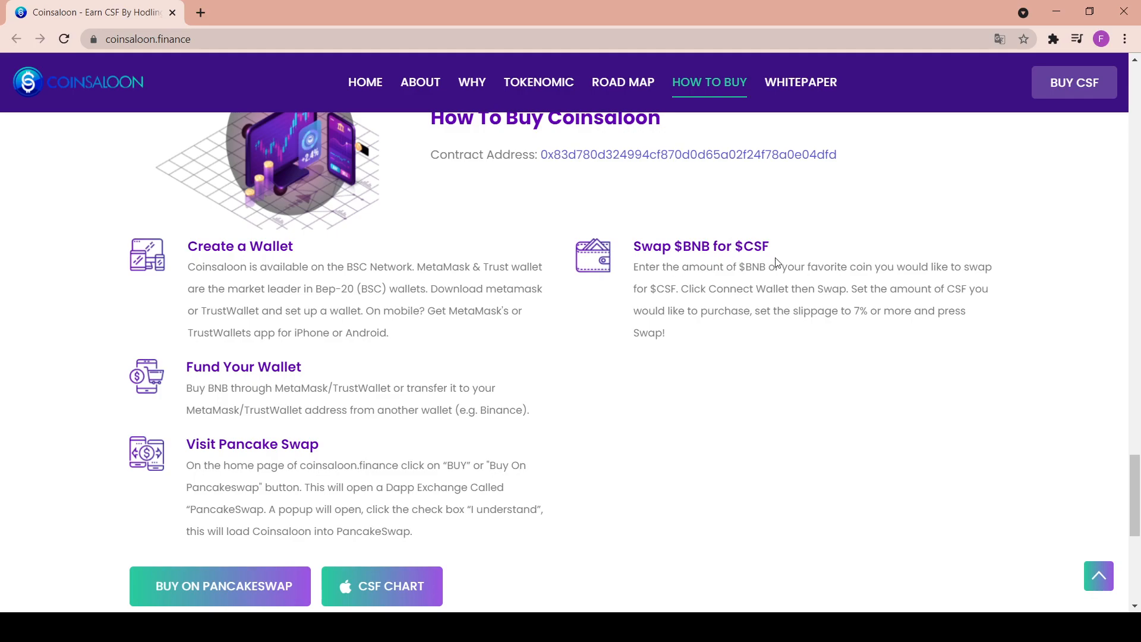
mouse_move(844, 260)
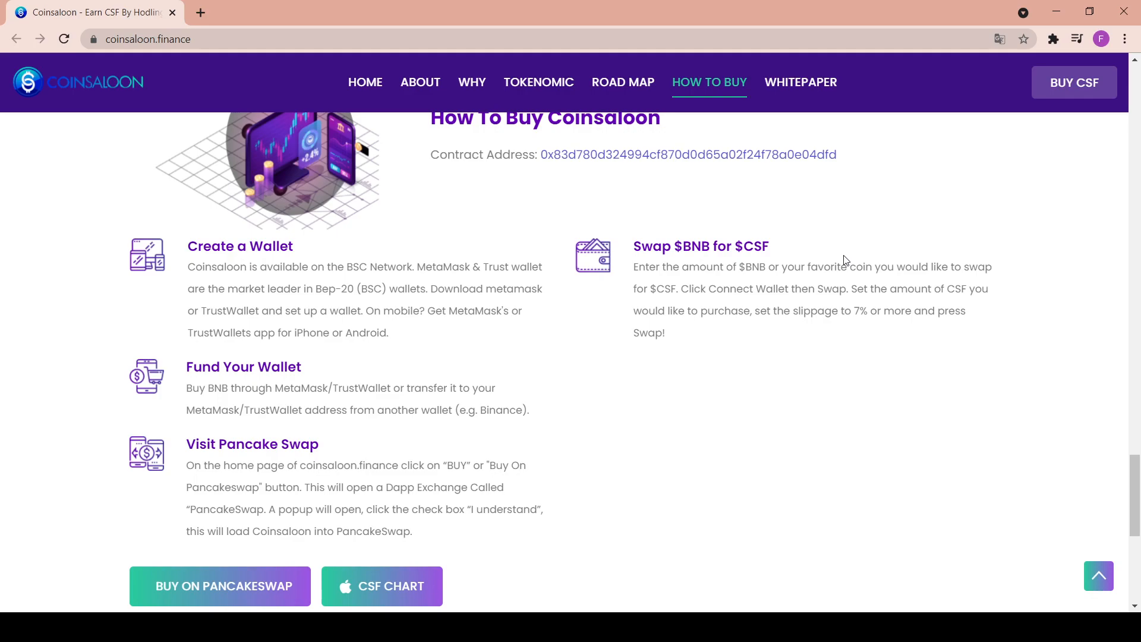
Scroll to the page bottom to show the footer's quick links, social icons and copyright.
scroll("down", 3)
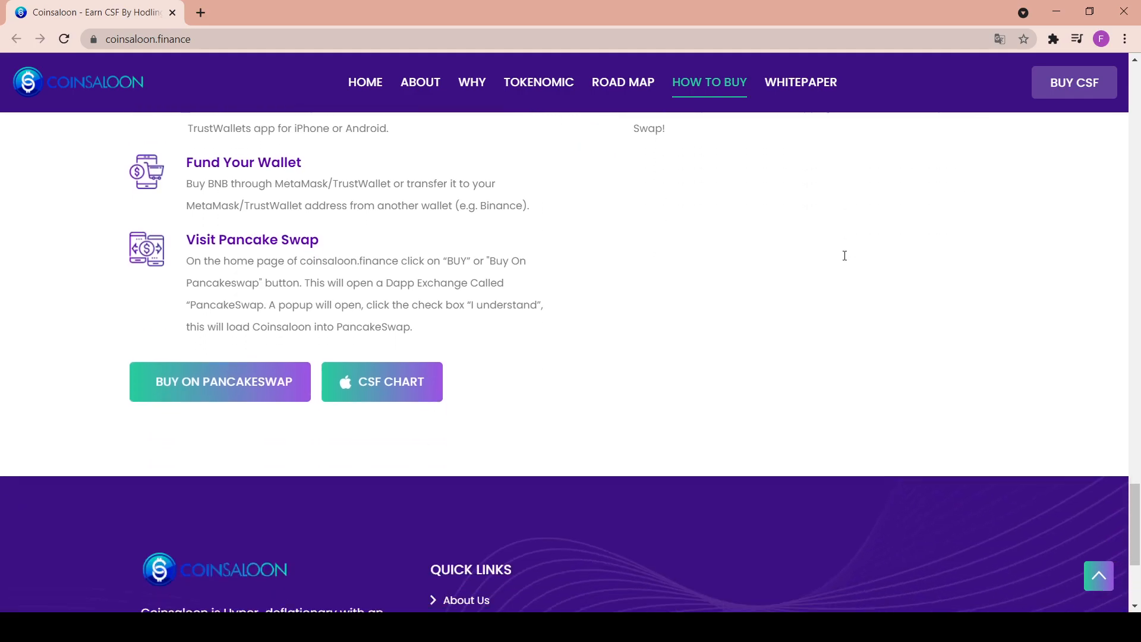
scroll("down", 3)
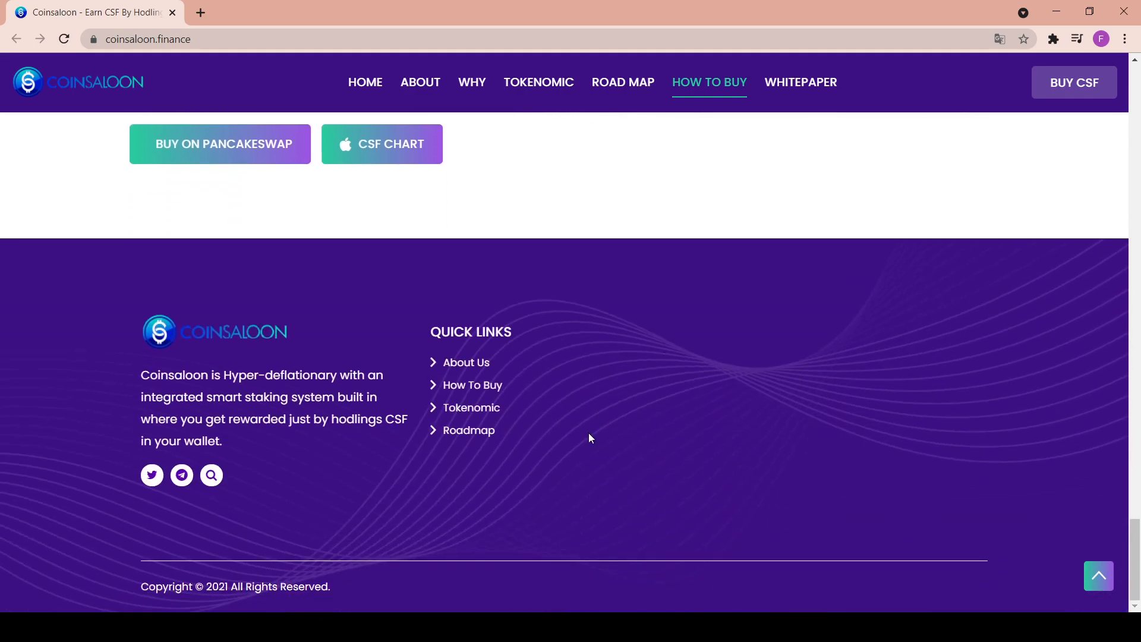
mouse_move(188, 356)
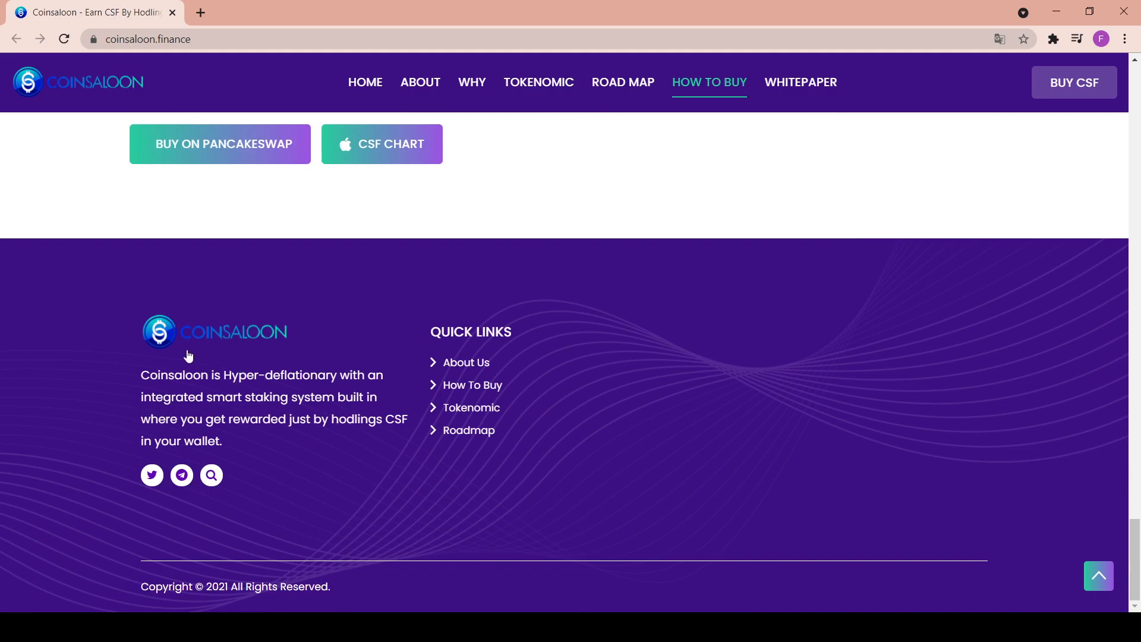
mouse_move(305, 389)
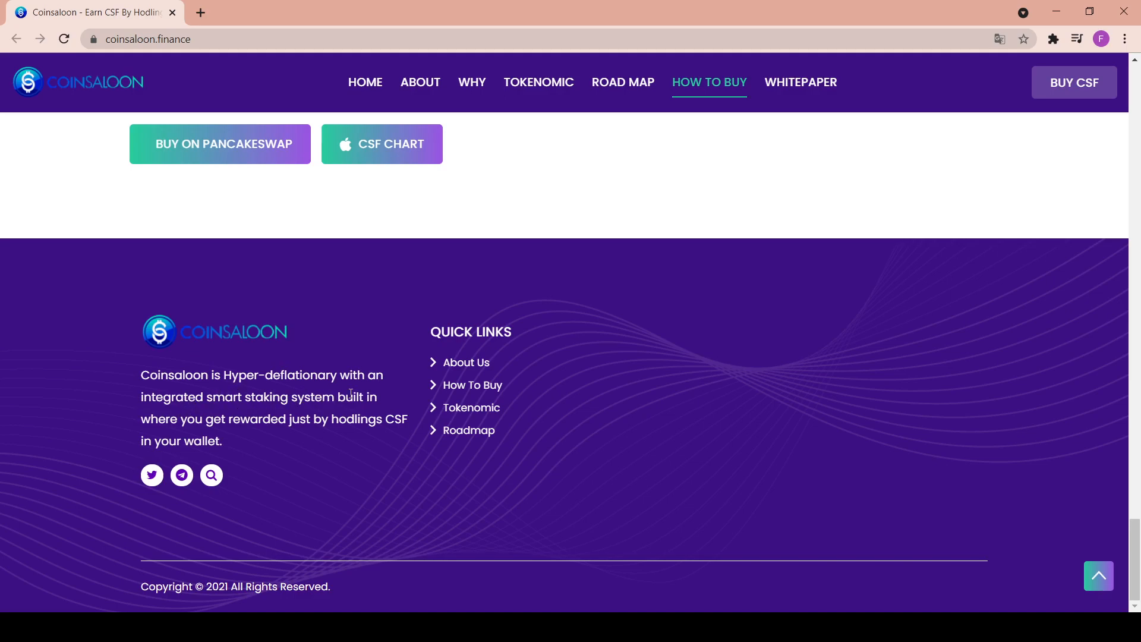
mouse_move(301, 418)
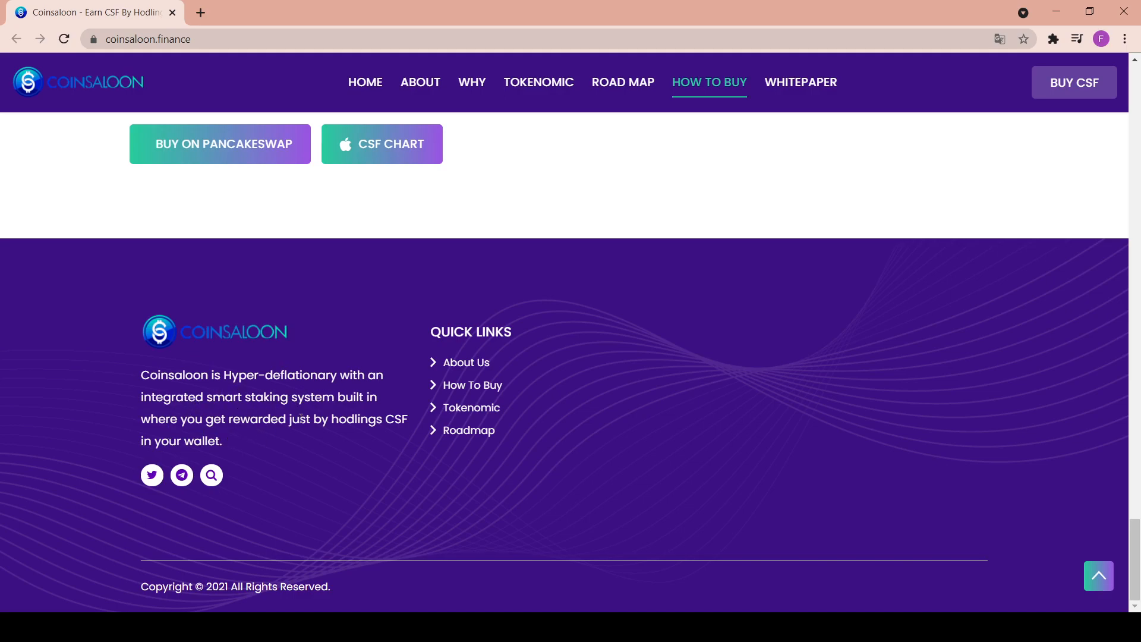
mouse_move(393, 464)
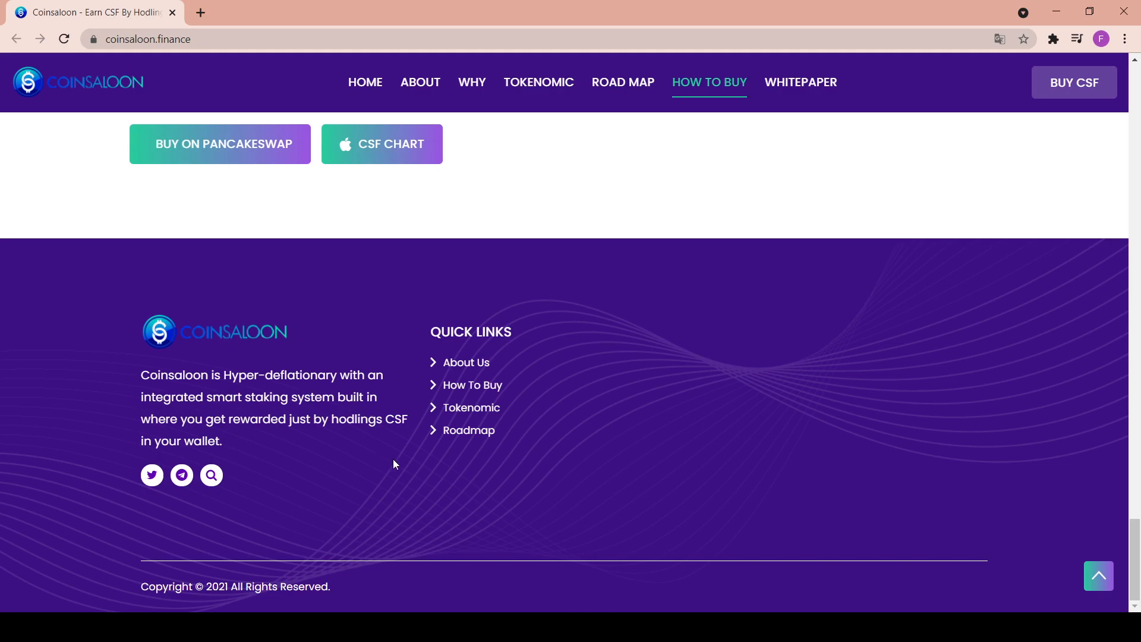
mouse_move(202, 493)
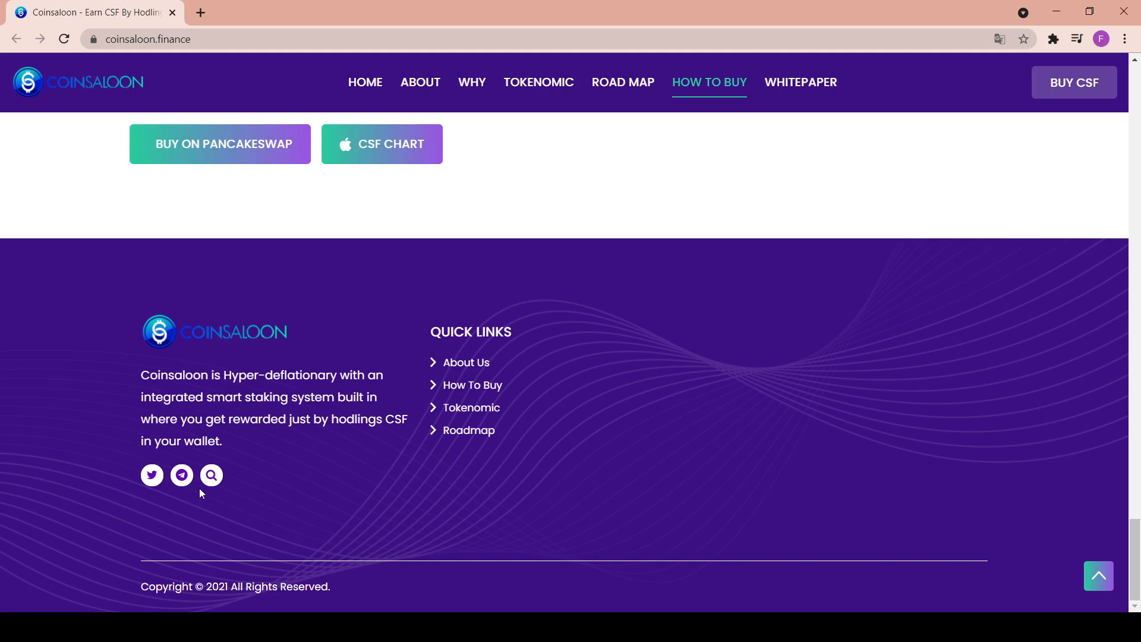
mouse_move(148, 492)
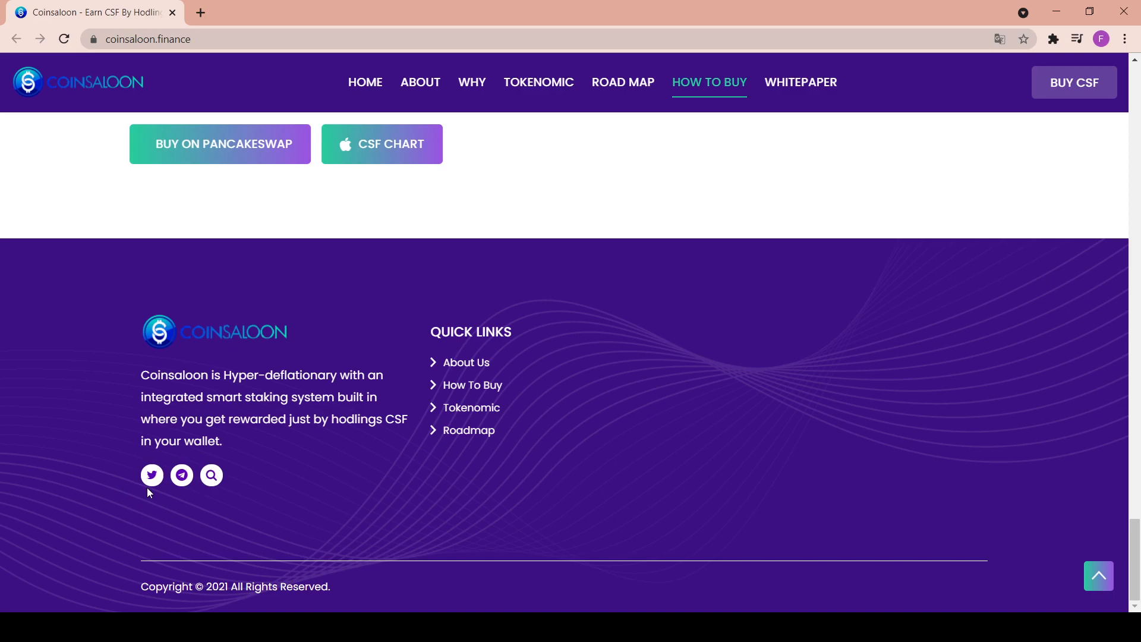
mouse_move(169, 515)
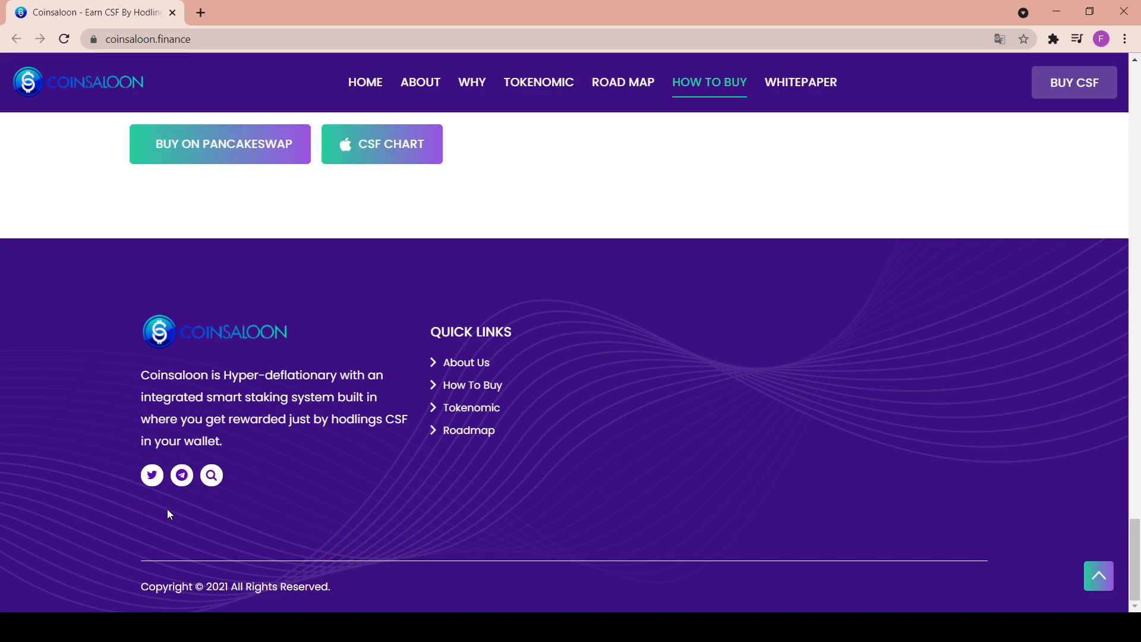